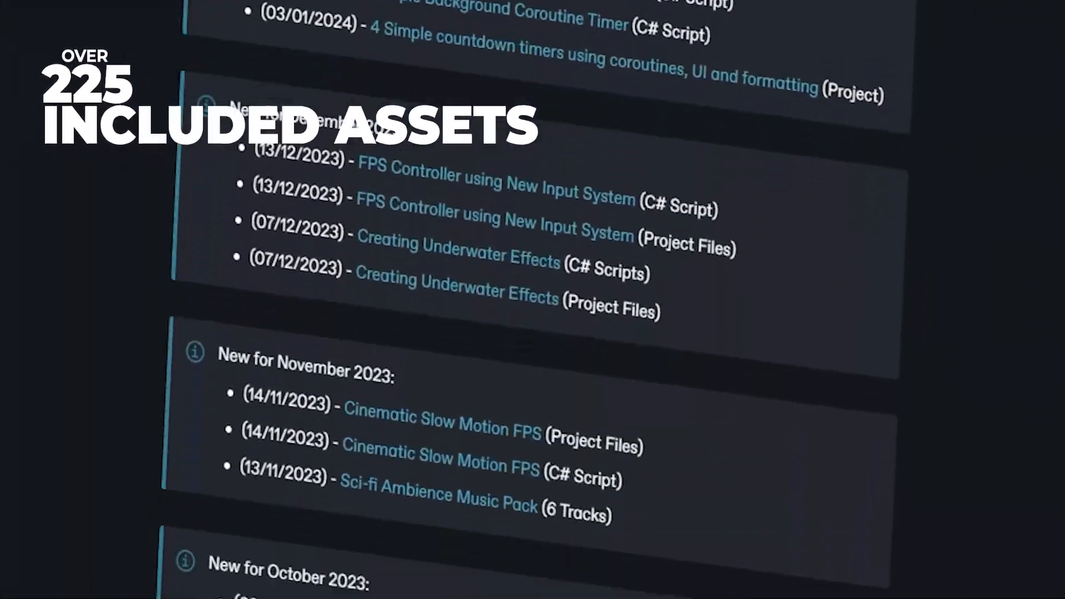
# Select the SK_Charcharosaurus asset, check its Skinned Mesh Renderer in the Hierarchy, then reselect the asset
pyautogui.scroll(-3)
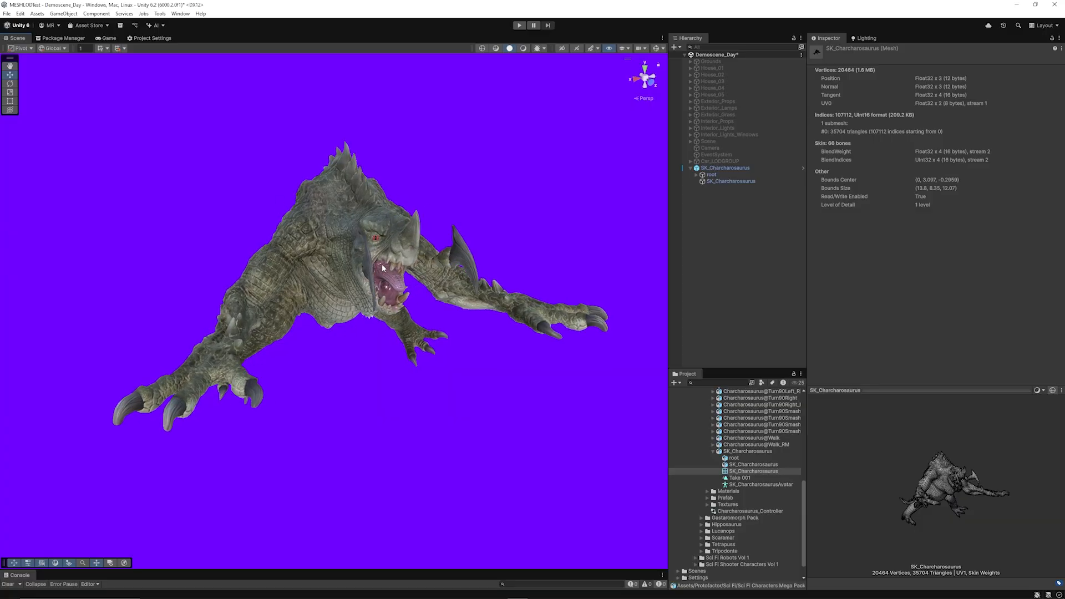
pyautogui.moveTo(381, 285)
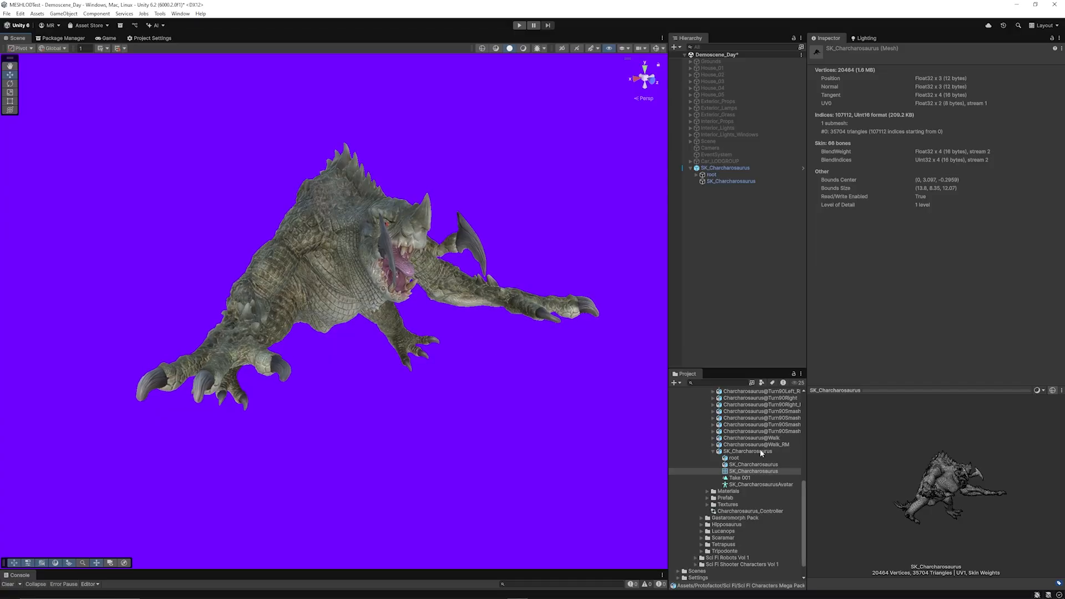
pyautogui.moveTo(758, 419)
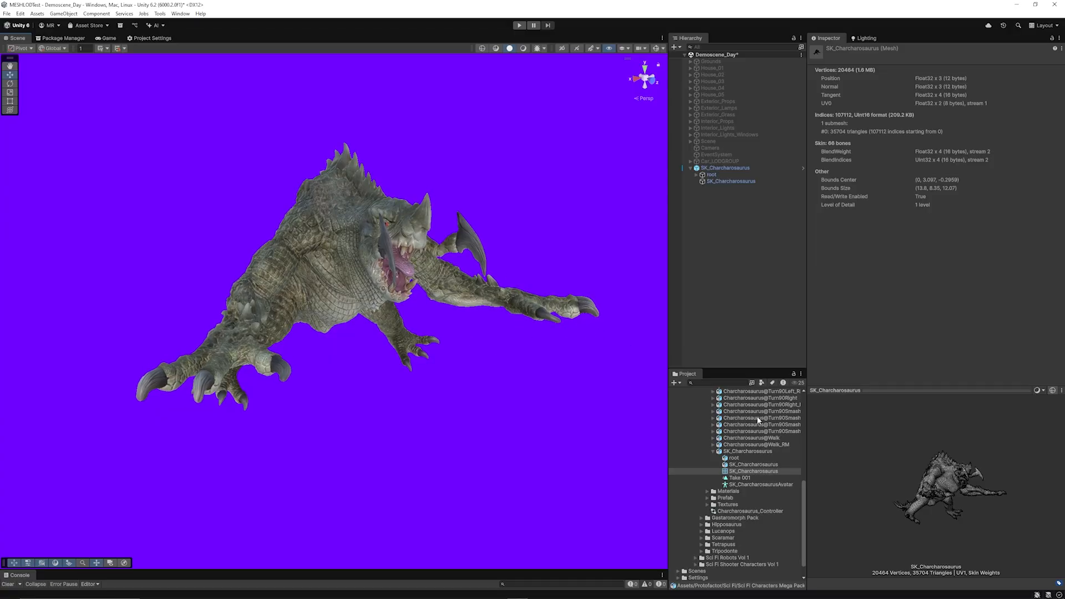
pyautogui.click(746, 451)
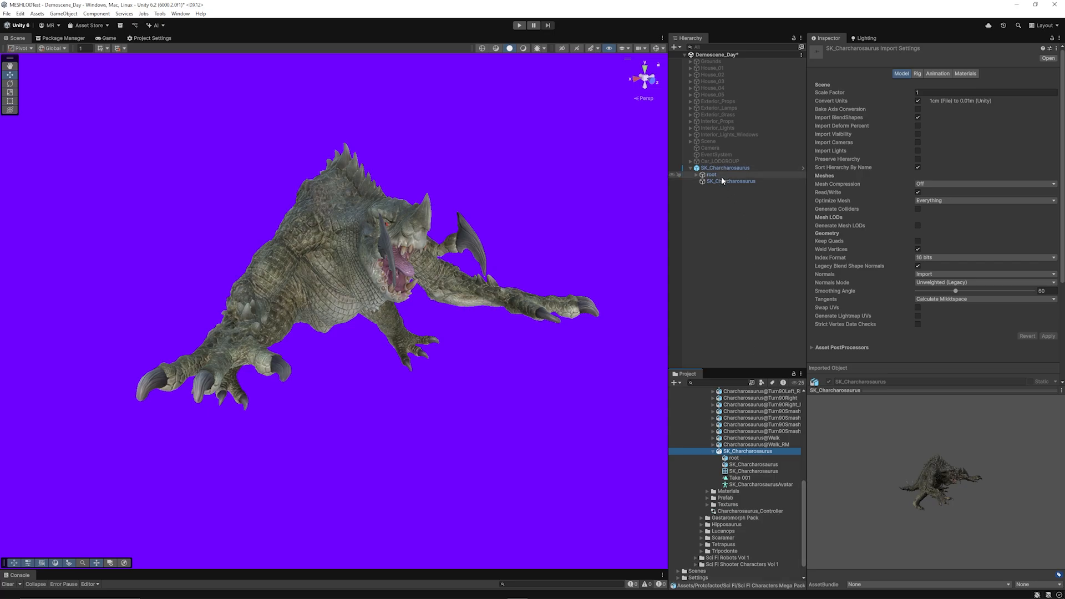
pyautogui.click(729, 181)
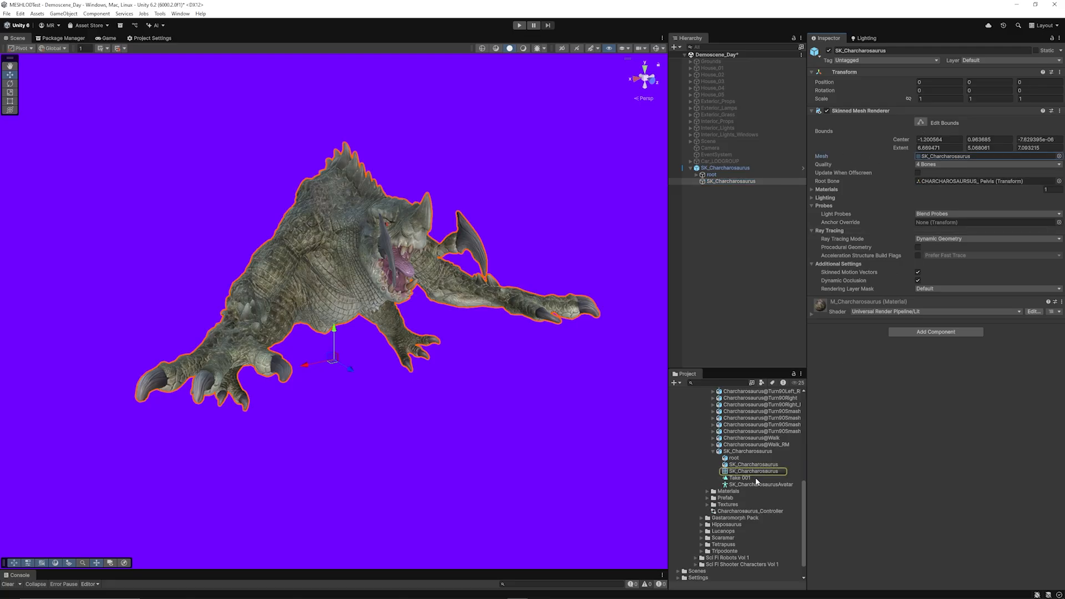
pyautogui.click(747, 451)
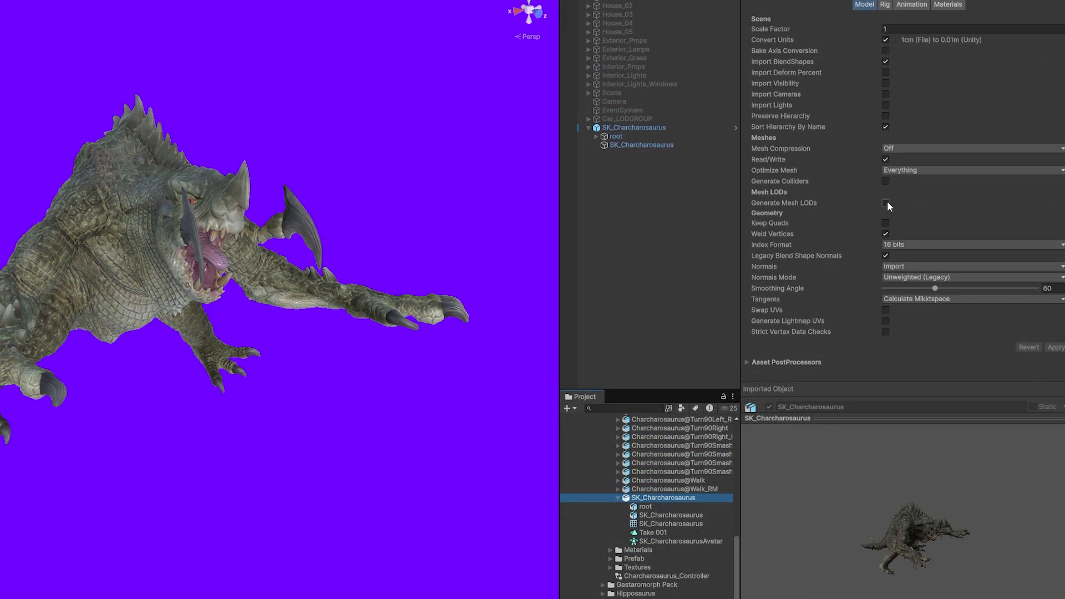
# Enable Generate Mesh LODs and preview the SK_Charcharosaurus mesh
pyautogui.click(885, 204)
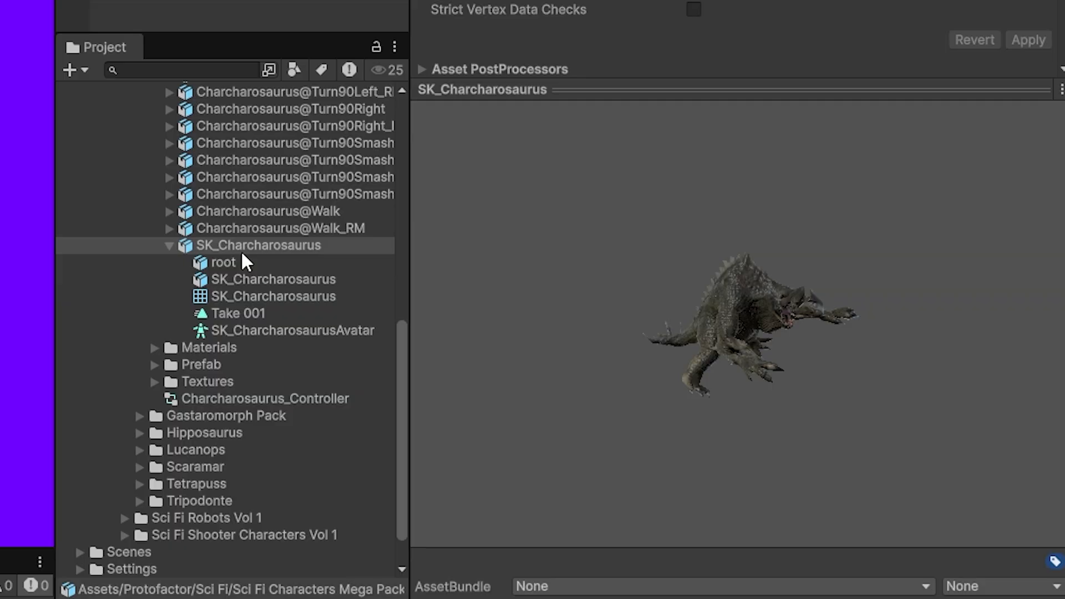
pyautogui.click(259, 245)
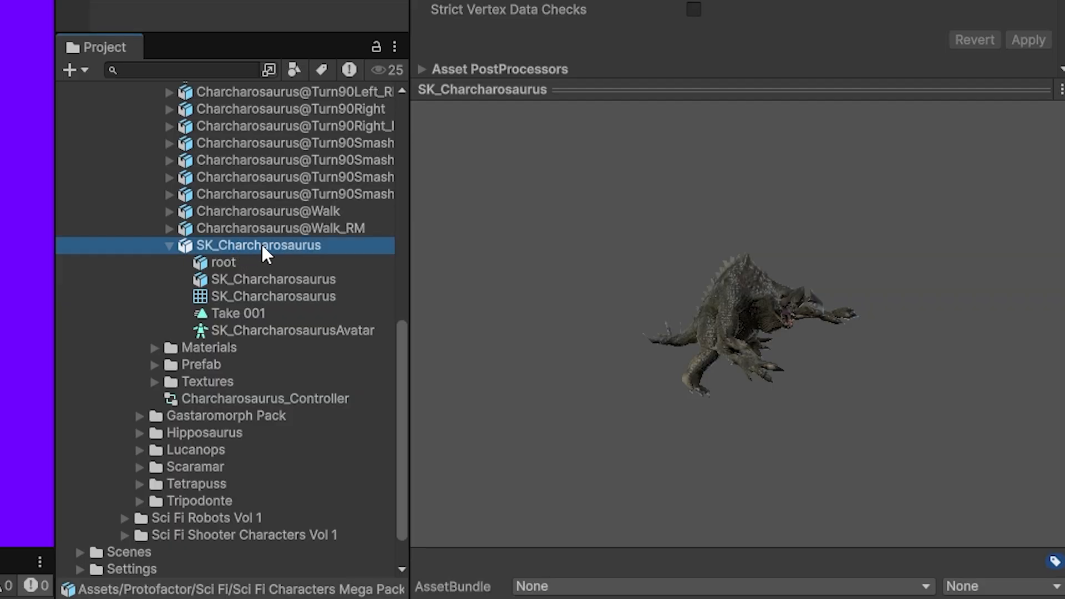
pyautogui.moveTo(243, 307)
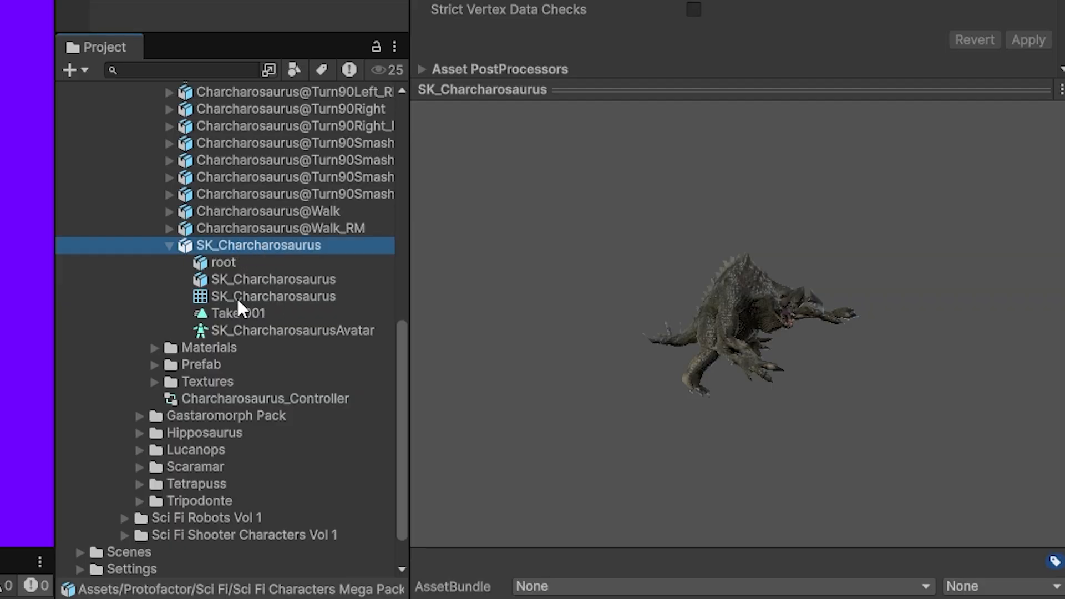
pyautogui.click(272, 297)
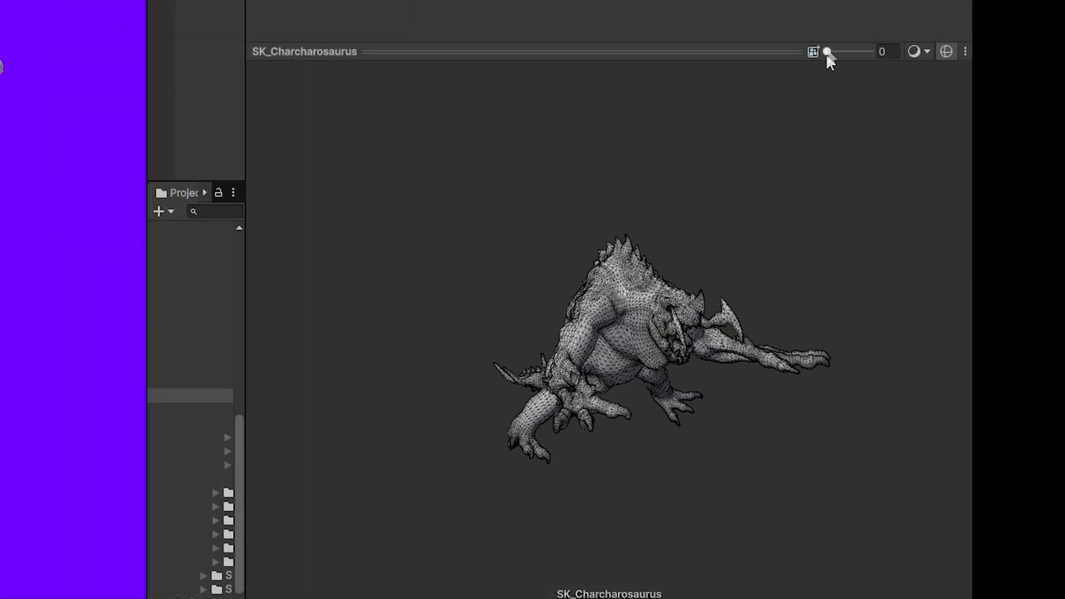
# Step the mesh preview through LOD levels from 1 up to the simplest level 9 and back
pyautogui.moveTo(827, 51); pyautogui.dragTo(832, 51)
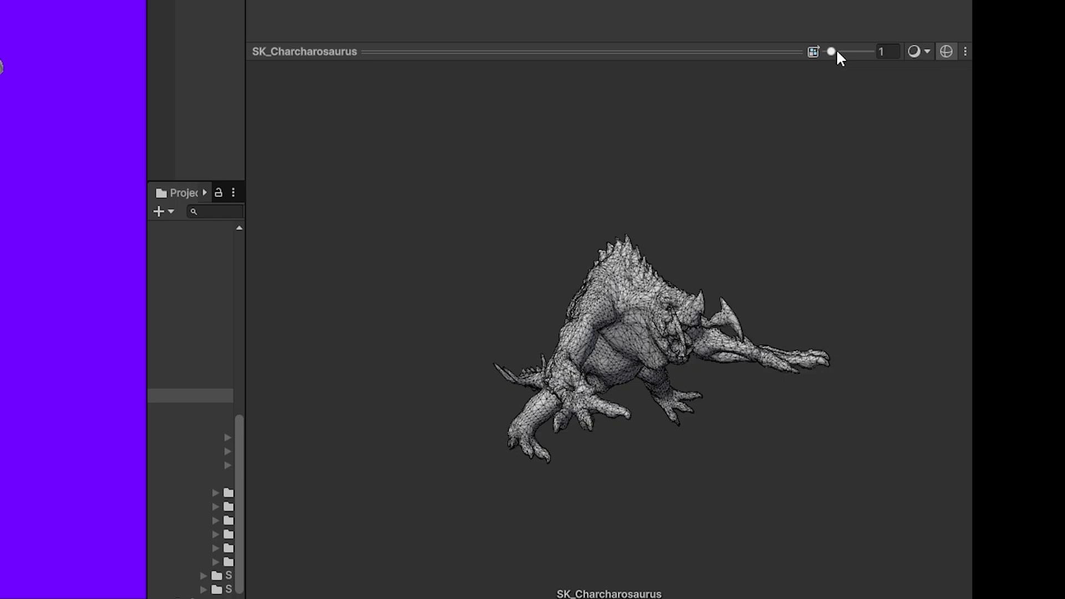
pyautogui.moveTo(829, 51); pyautogui.dragTo(865, 51)
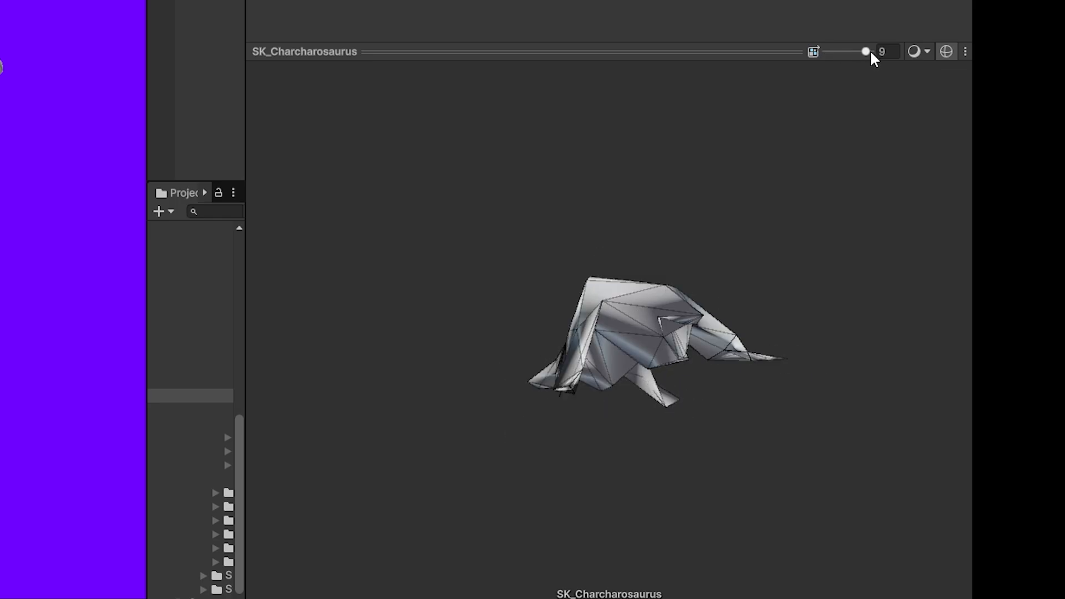
pyautogui.moveTo(864, 51); pyautogui.dragTo(826, 51)
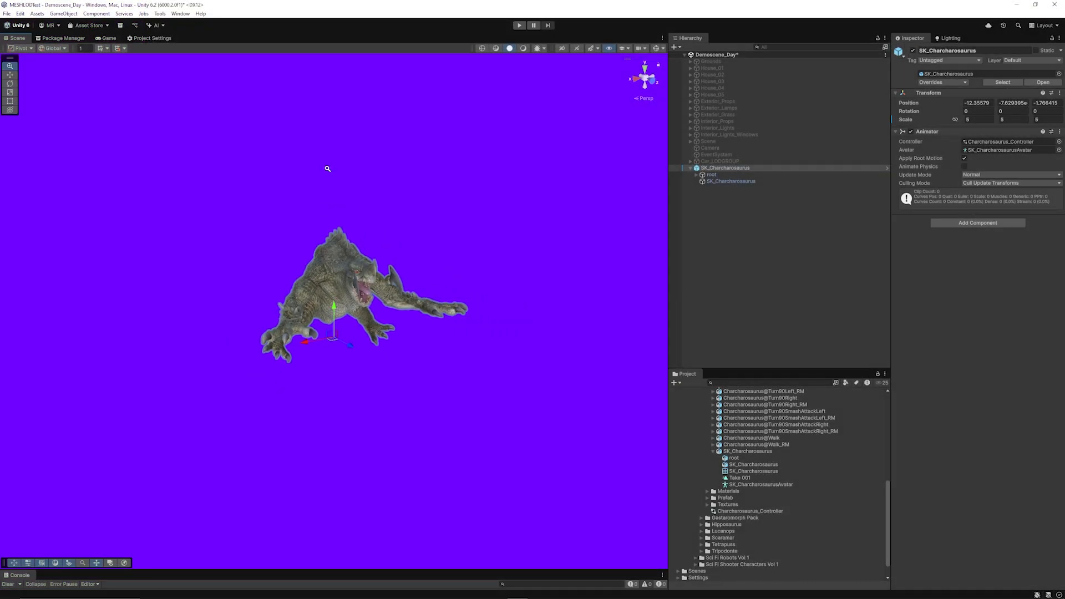
# Sweep the creature's LOD Selection Bias from about -5.6 up to about 3.6 to watch its detail change
pyautogui.scroll(-3)
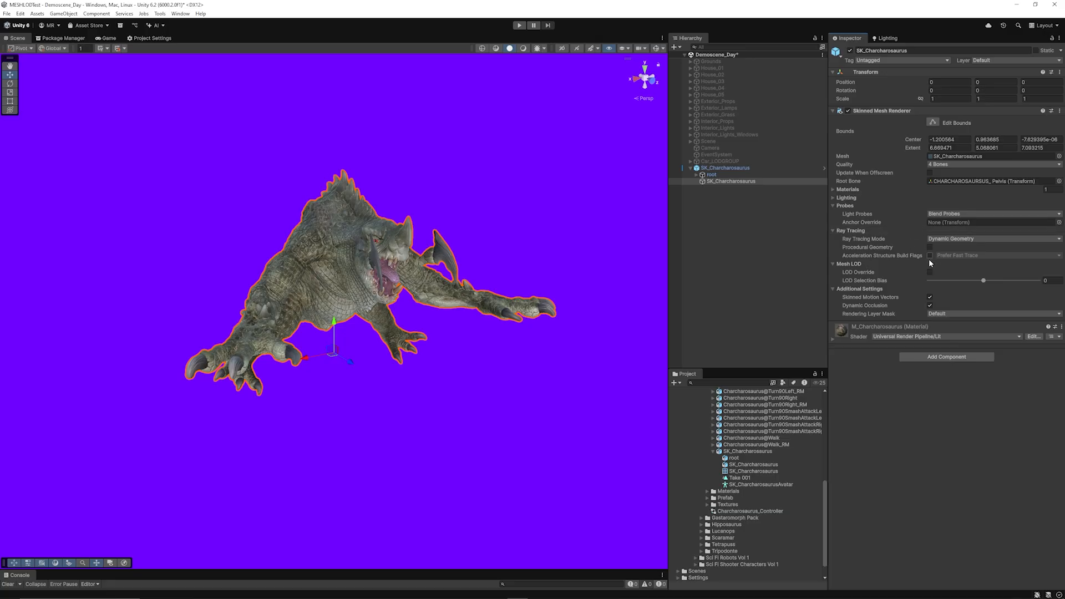
pyautogui.moveTo(867, 281)
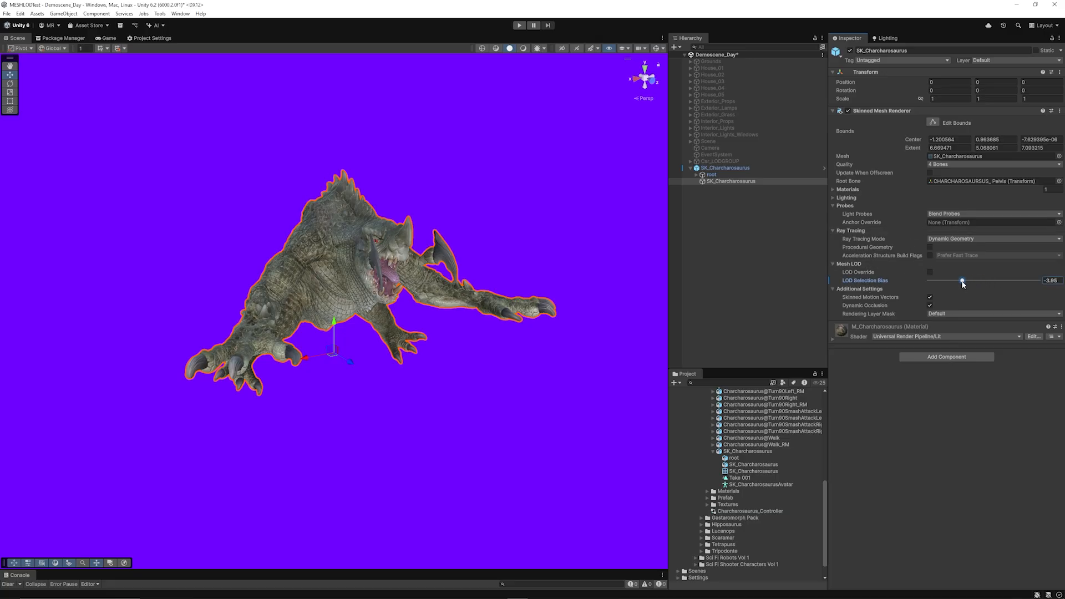
pyautogui.moveTo(962, 281); pyautogui.dragTo(951, 280)
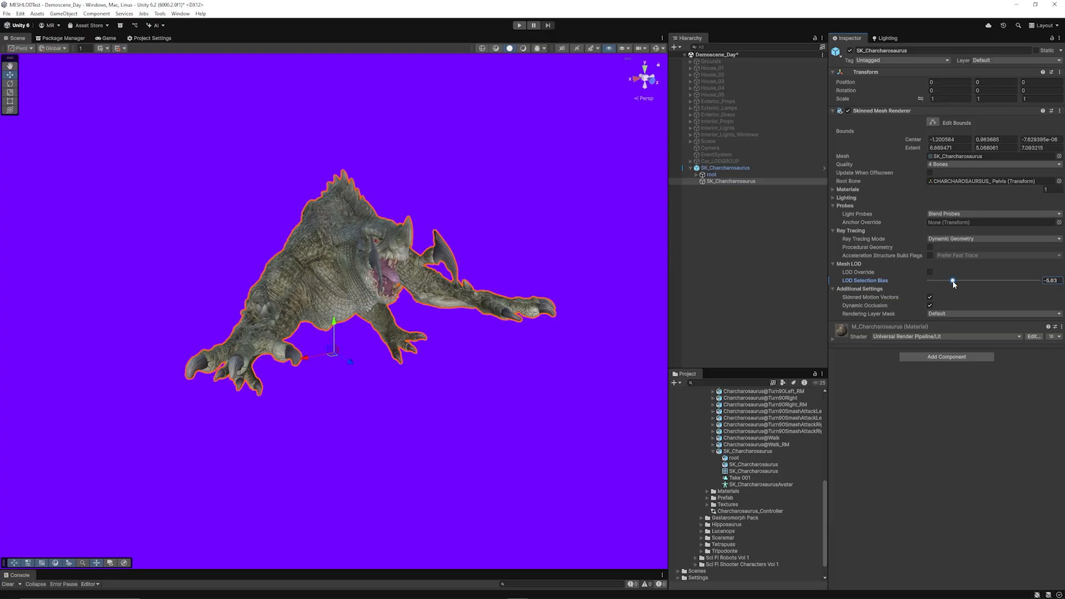
pyautogui.moveTo(952, 281); pyautogui.dragTo(976, 281)
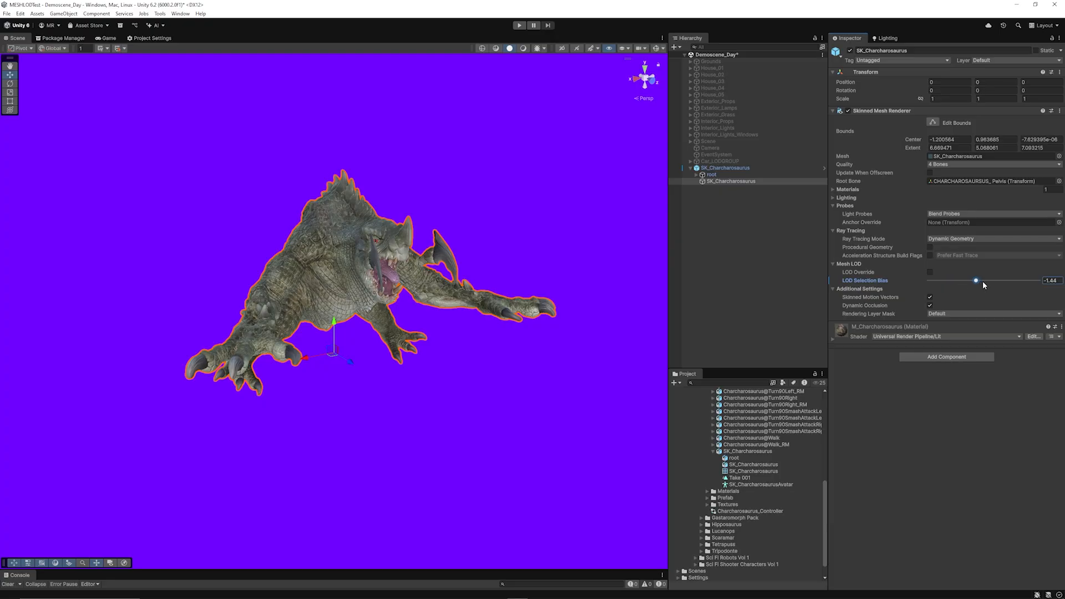
pyautogui.moveTo(976, 280); pyautogui.dragTo(988, 279)
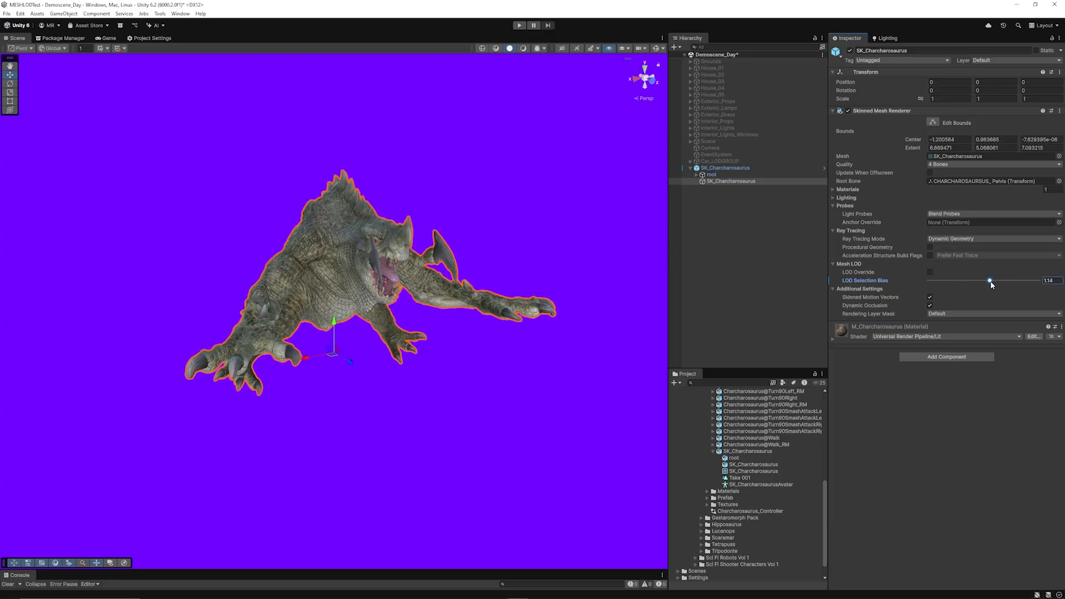
pyautogui.moveTo(988, 281); pyautogui.dragTo(1004, 281)
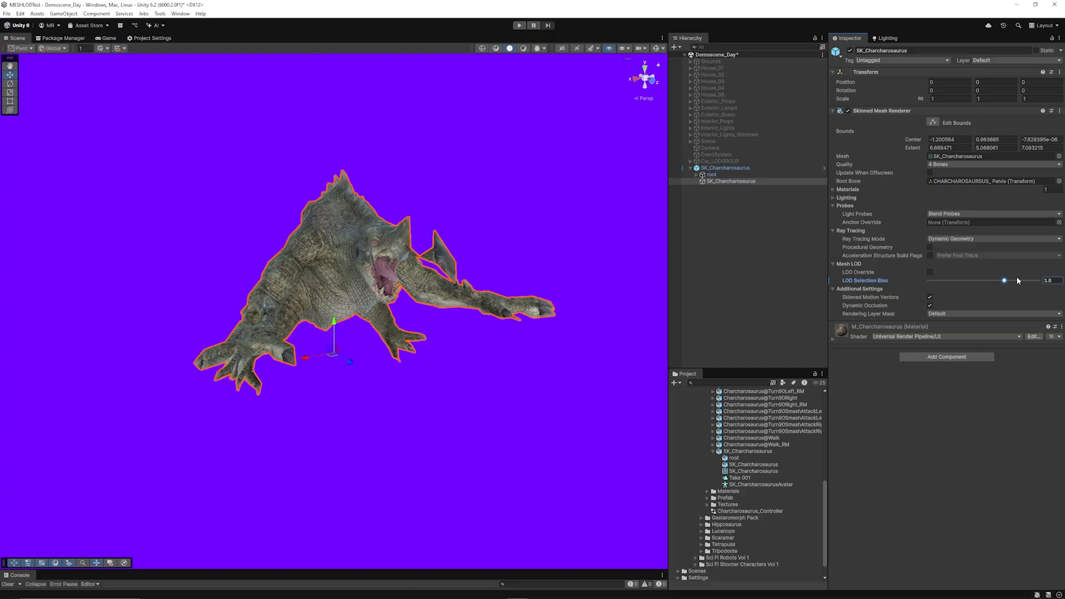
pyautogui.click(20, 14)
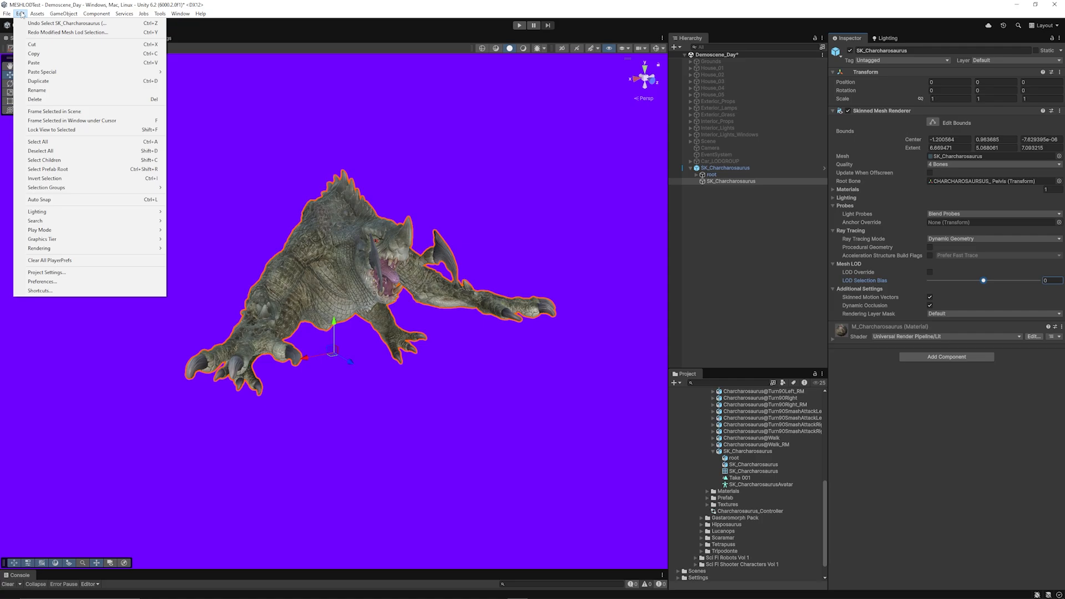
# In Project Settings > Quality, enter a new Mesh LOD Threshold value under Level of Detail
pyautogui.click(47, 272)
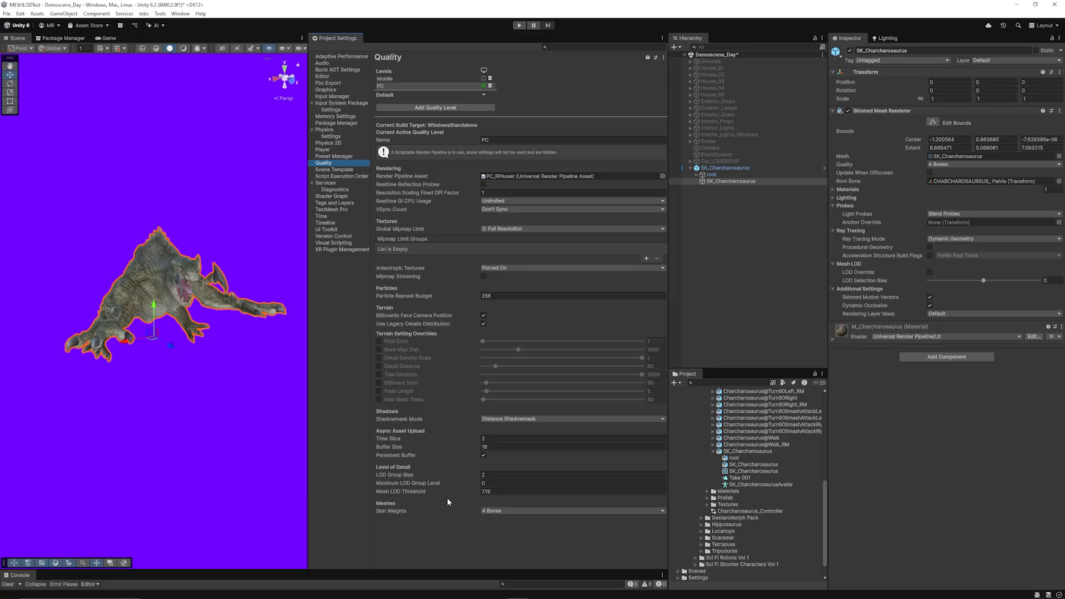
pyautogui.click(572, 492)
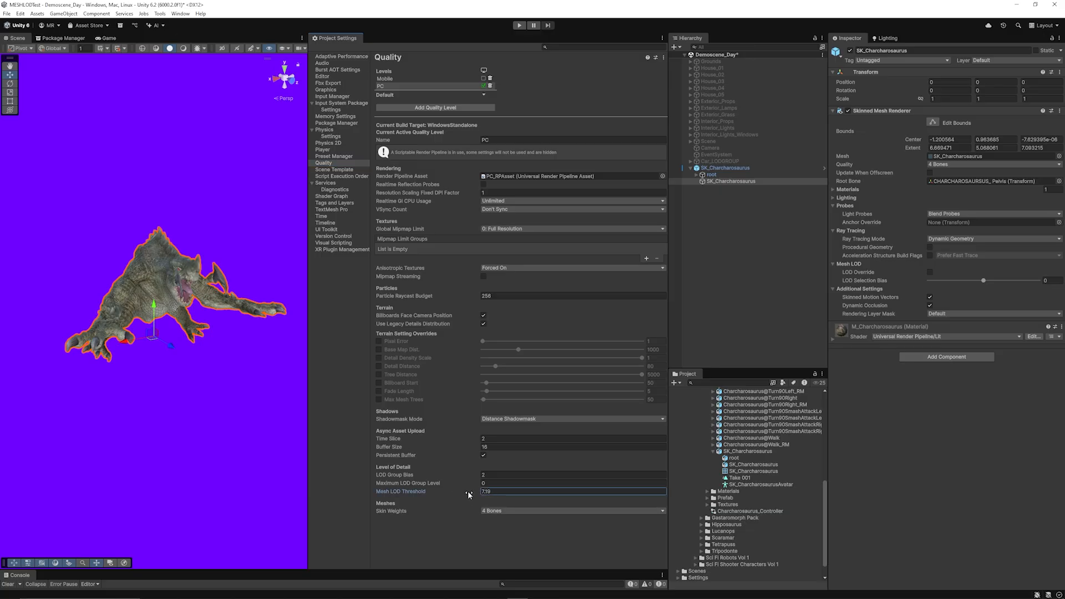
pyautogui.write('15.88')
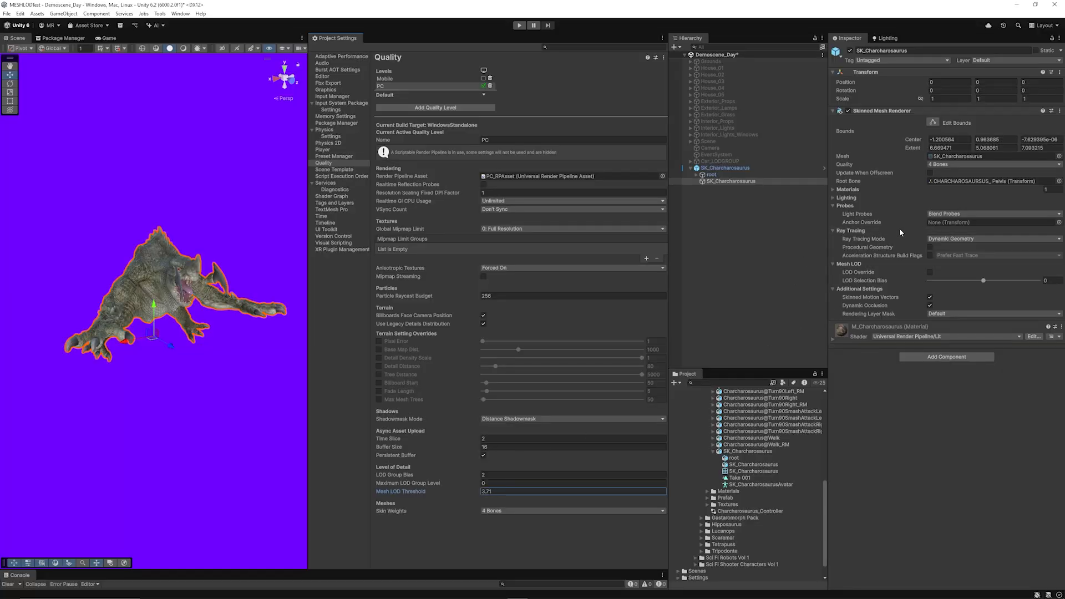
pyautogui.moveTo(964, 229)
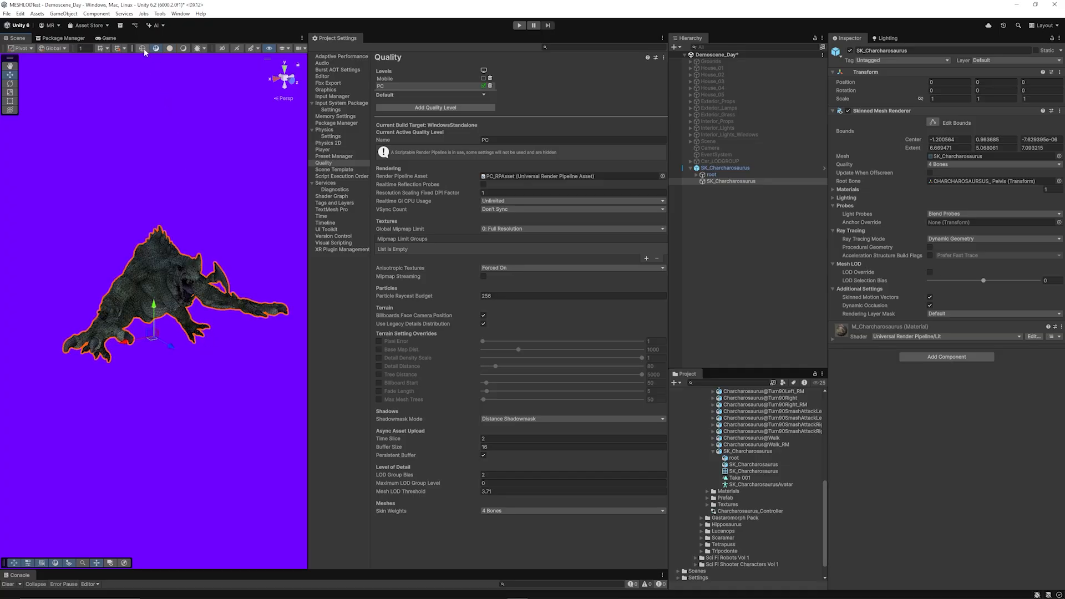
pyautogui.click(143, 48)
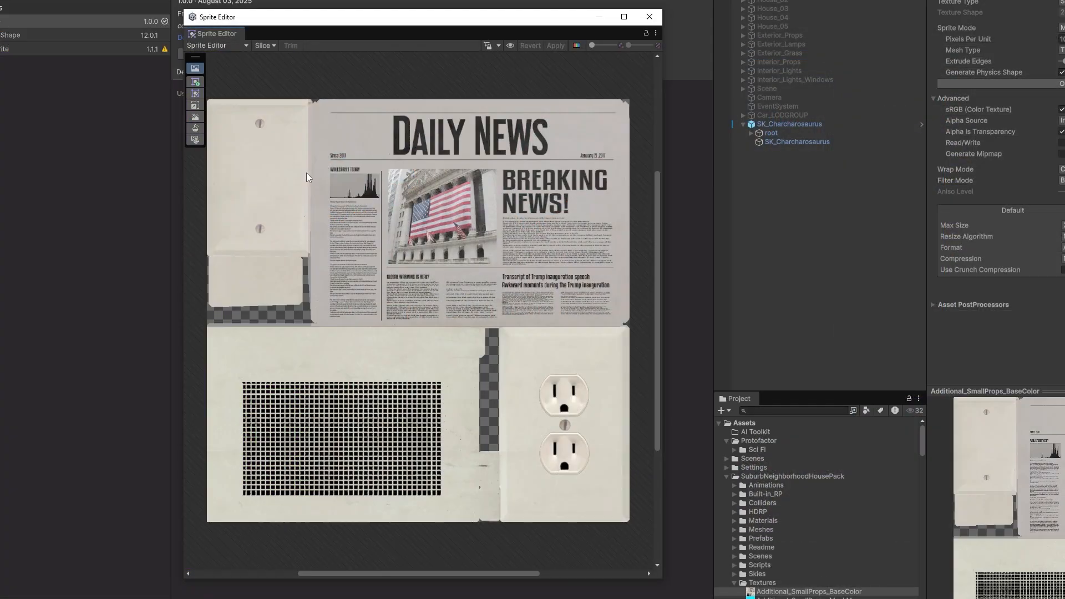
pyautogui.moveTo(251, 171)
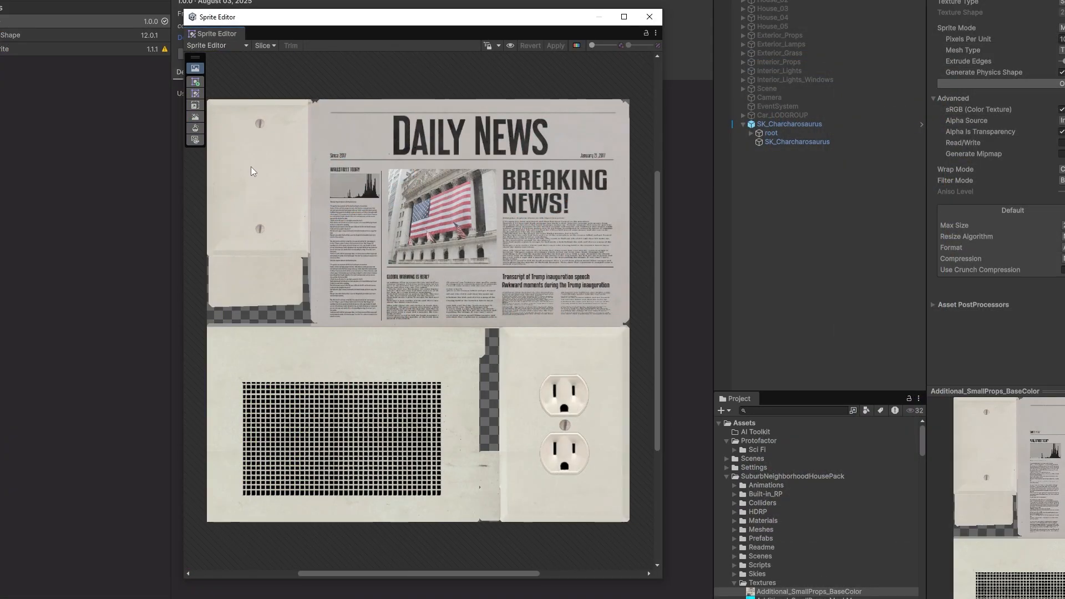
pyautogui.moveTo(511, 46)
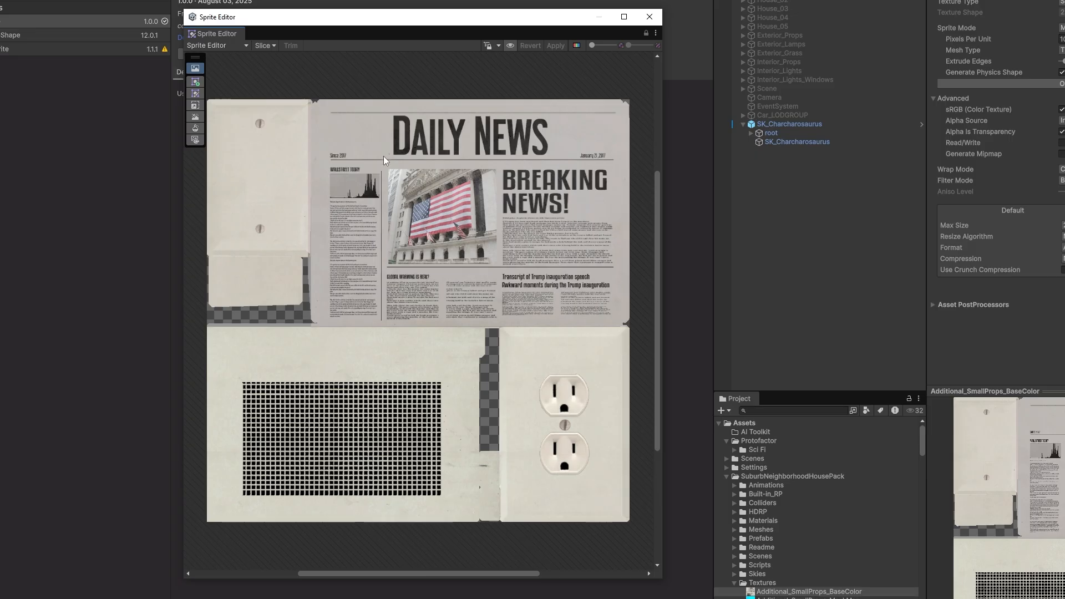
pyautogui.moveTo(510, 217)
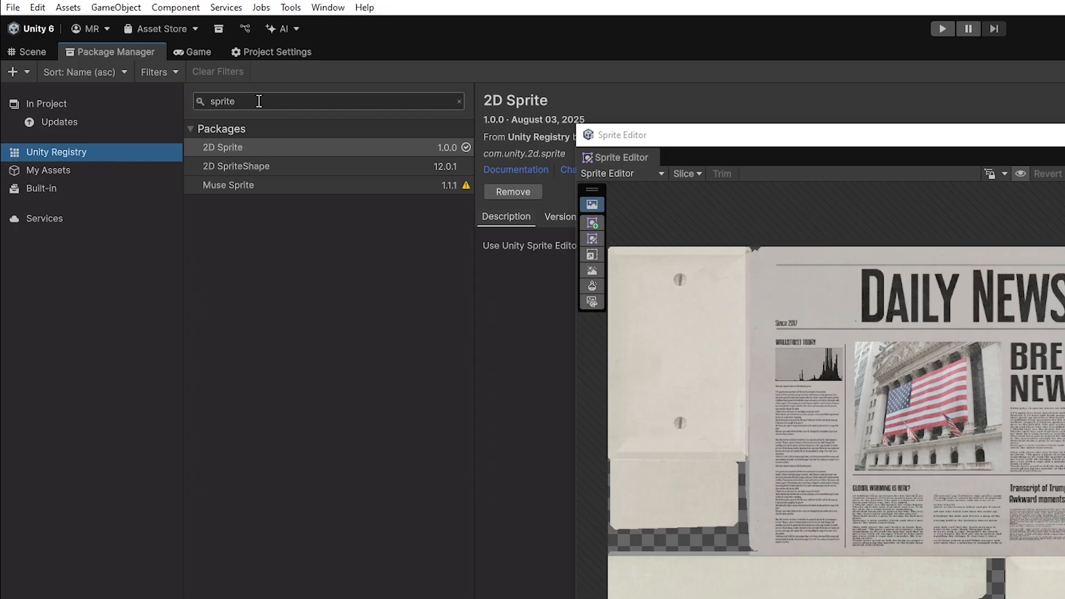
# Search 'enhanc' for the 2D Enhancers AI options, then reopen the newspaper texture in the Sprite Editor
pyautogui.write('e')
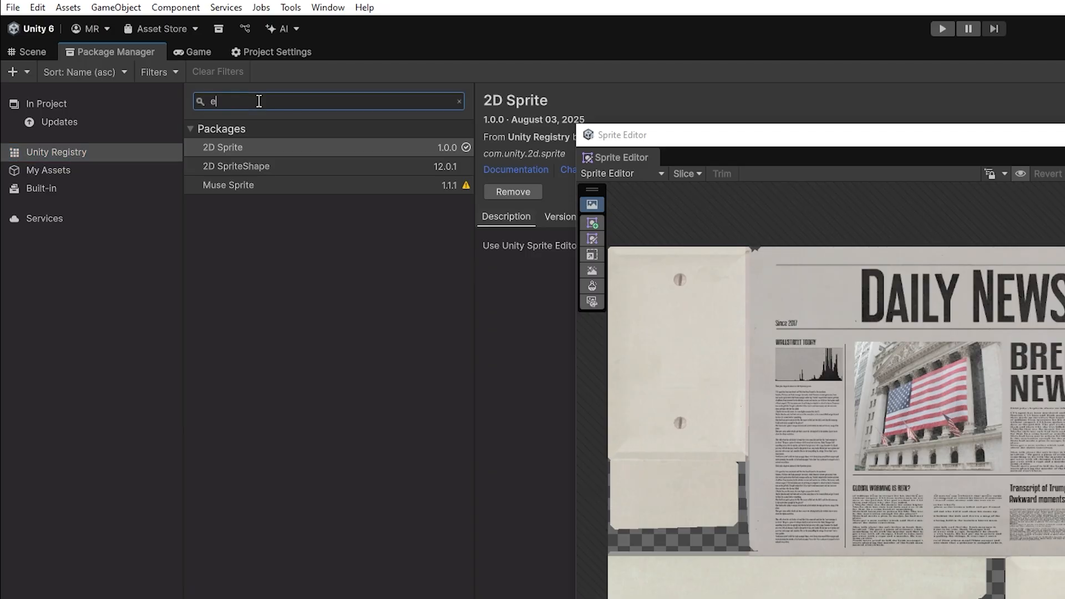
pyautogui.write('nhanc')
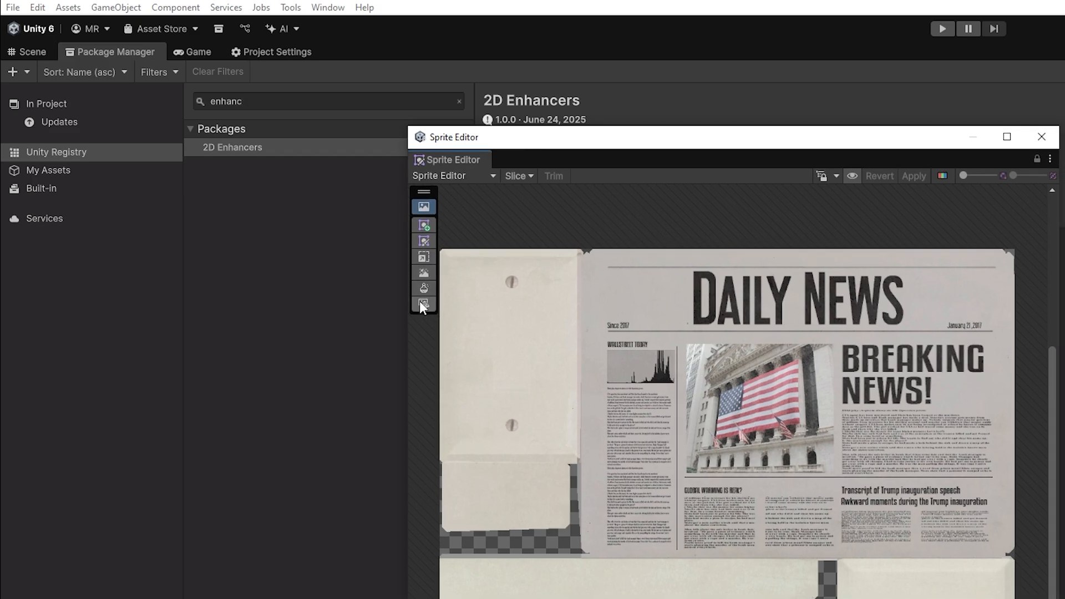
pyautogui.moveTo(423, 226)
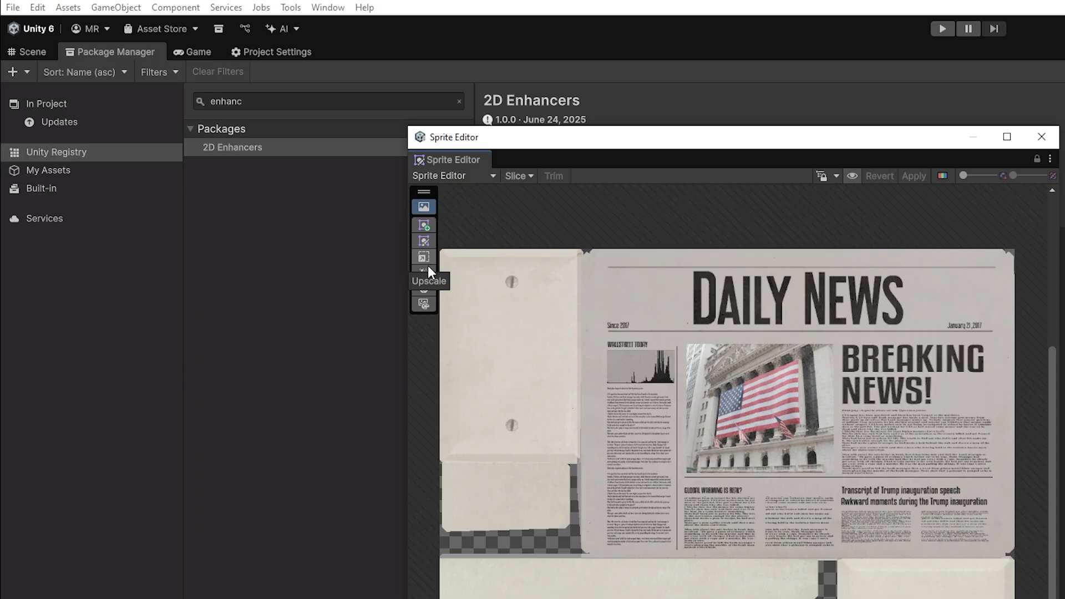
pyautogui.moveTo(423, 288)
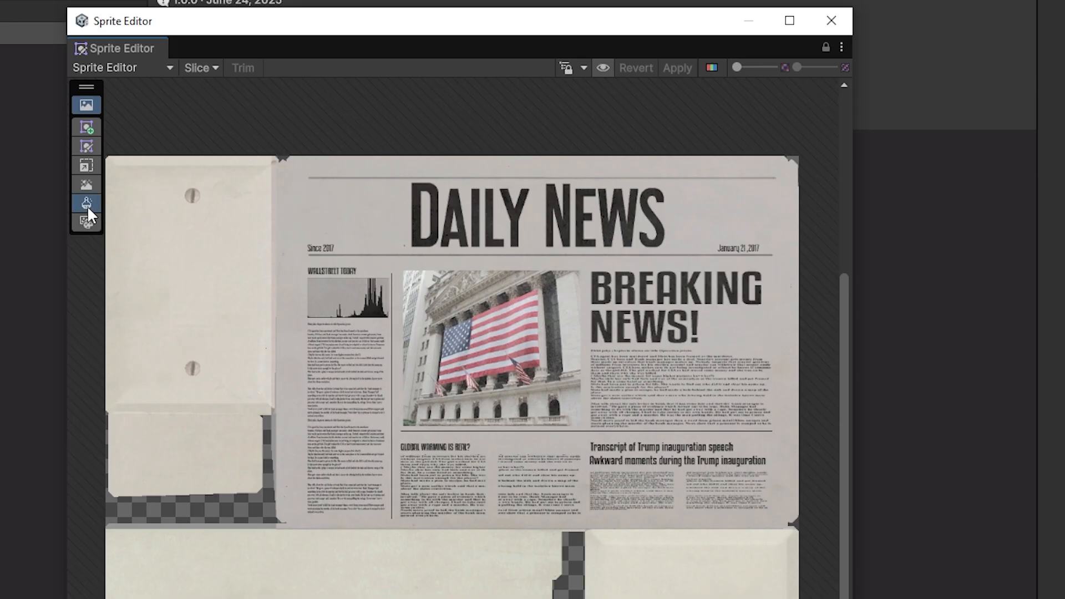
pyautogui.click(87, 203)
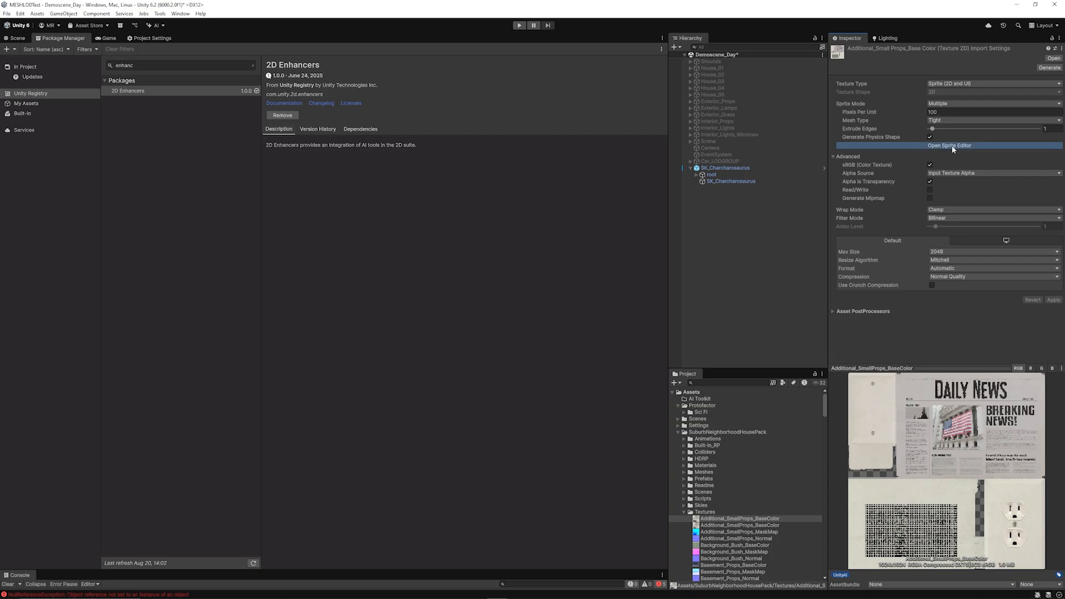
pyautogui.click(950, 145)
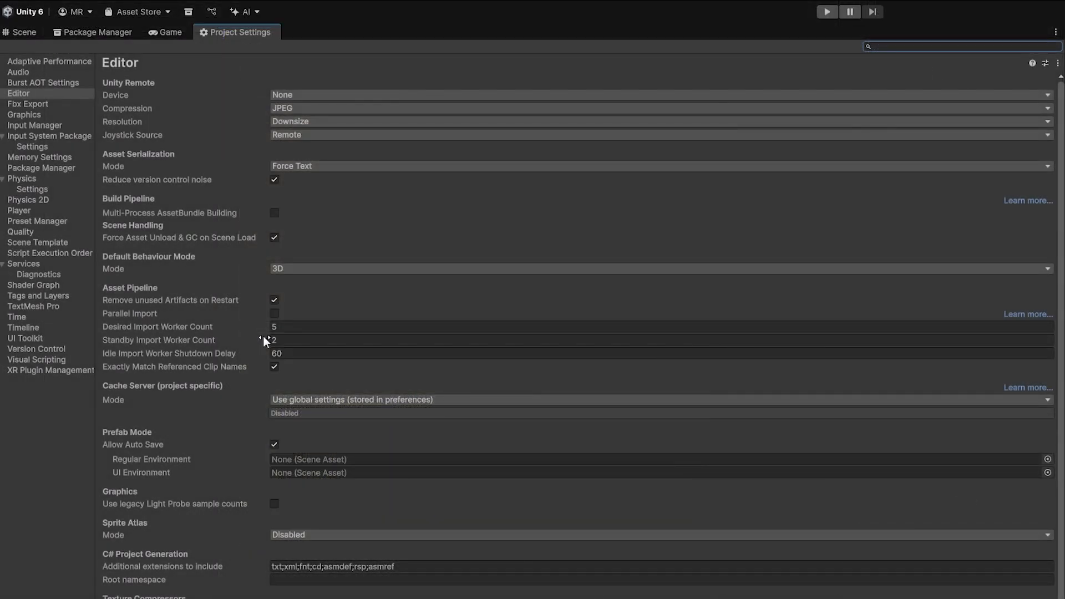
pyautogui.moveTo(211, 239)
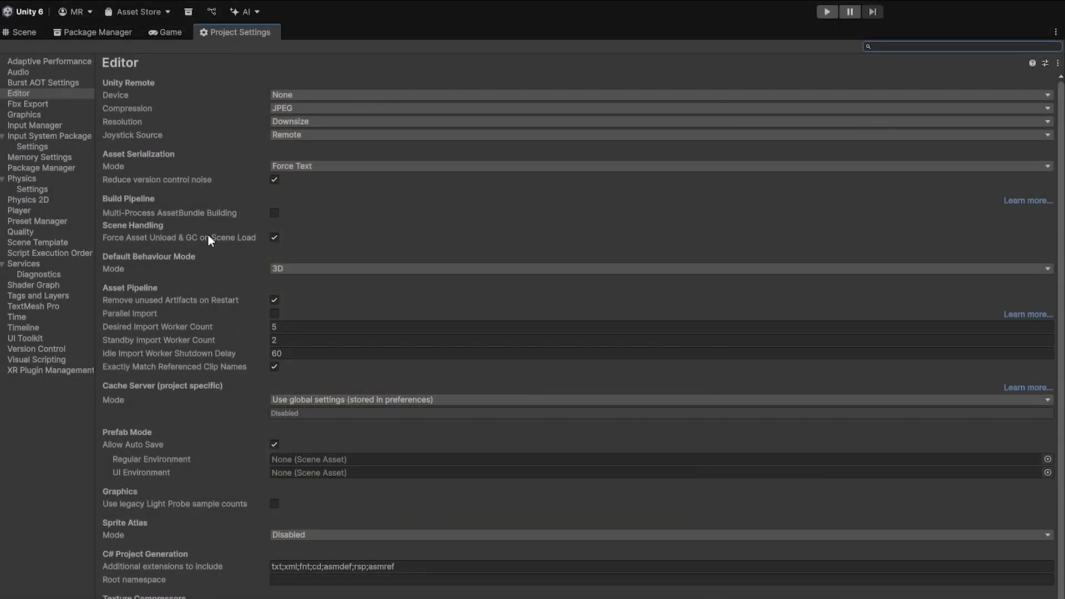
pyautogui.moveTo(210, 237)
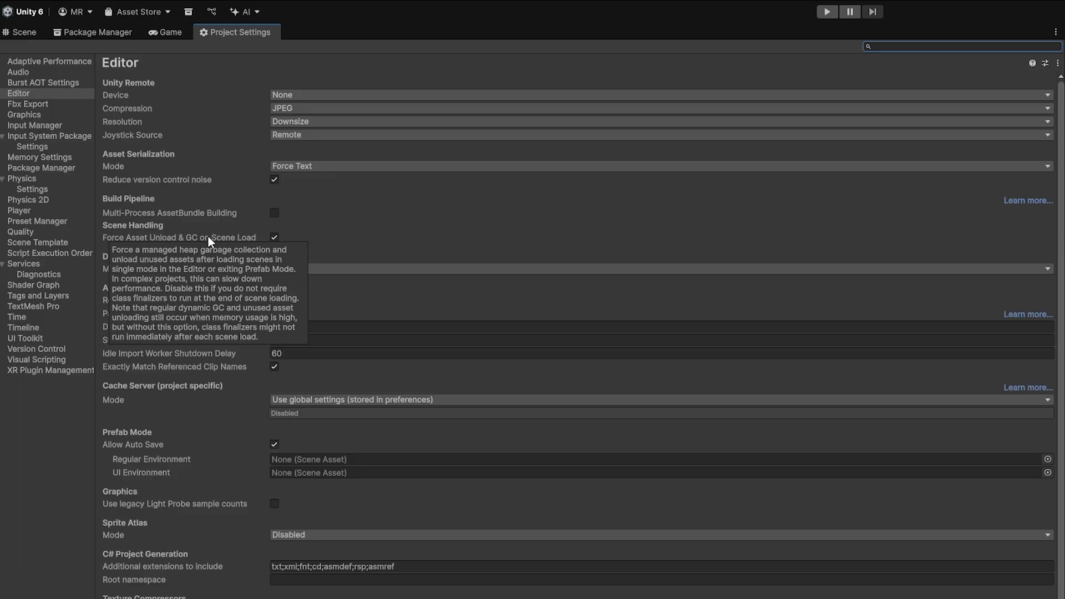
pyautogui.moveTo(198, 276)
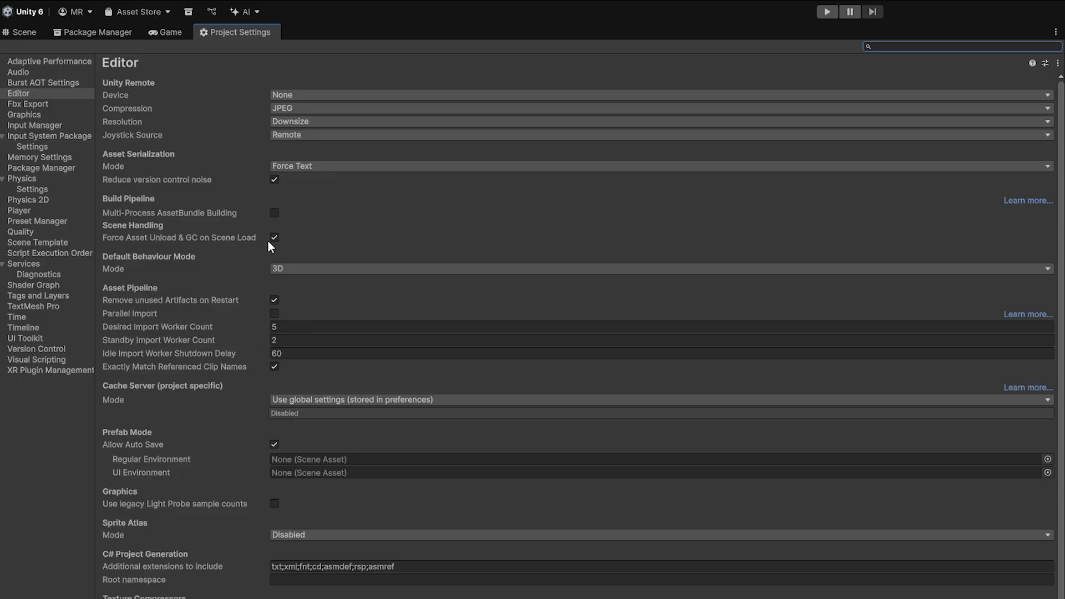
pyautogui.moveTo(250, 267)
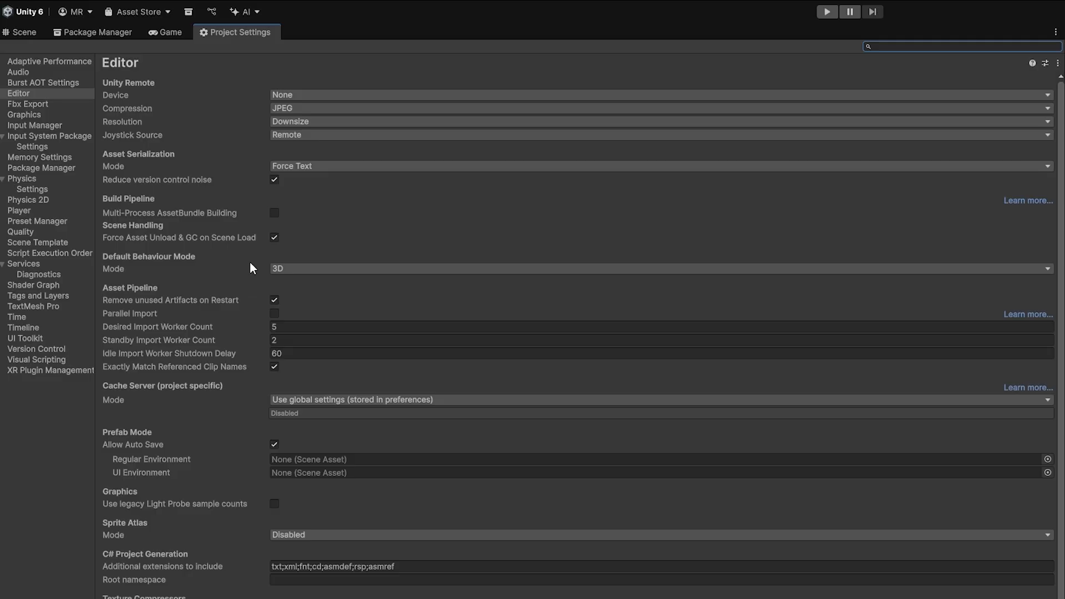
pyautogui.moveTo(247, 264)
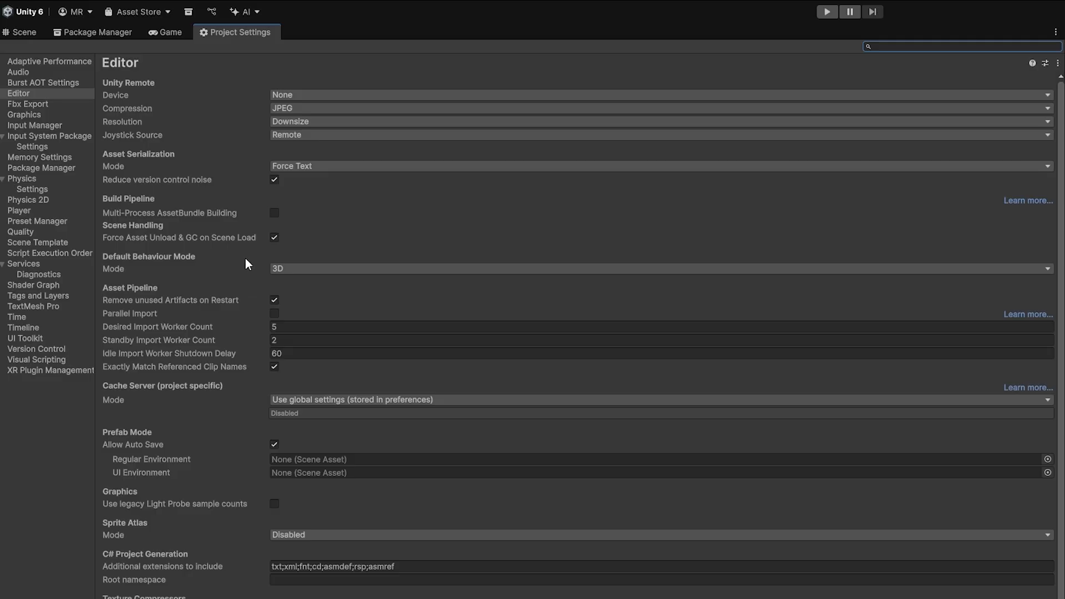
pyautogui.moveTo(237, 263)
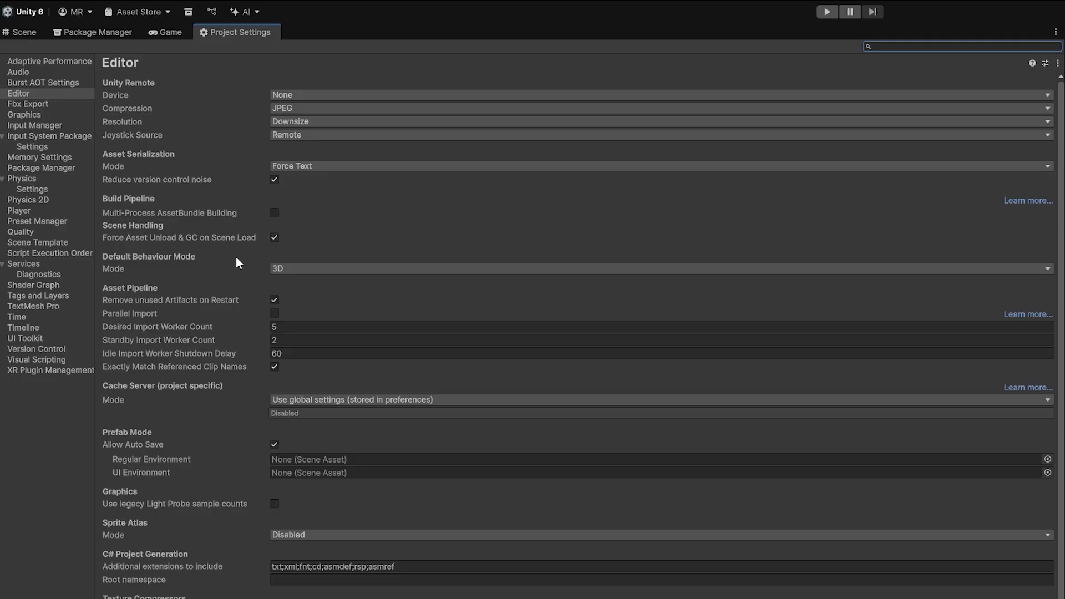
pyautogui.moveTo(237, 260)
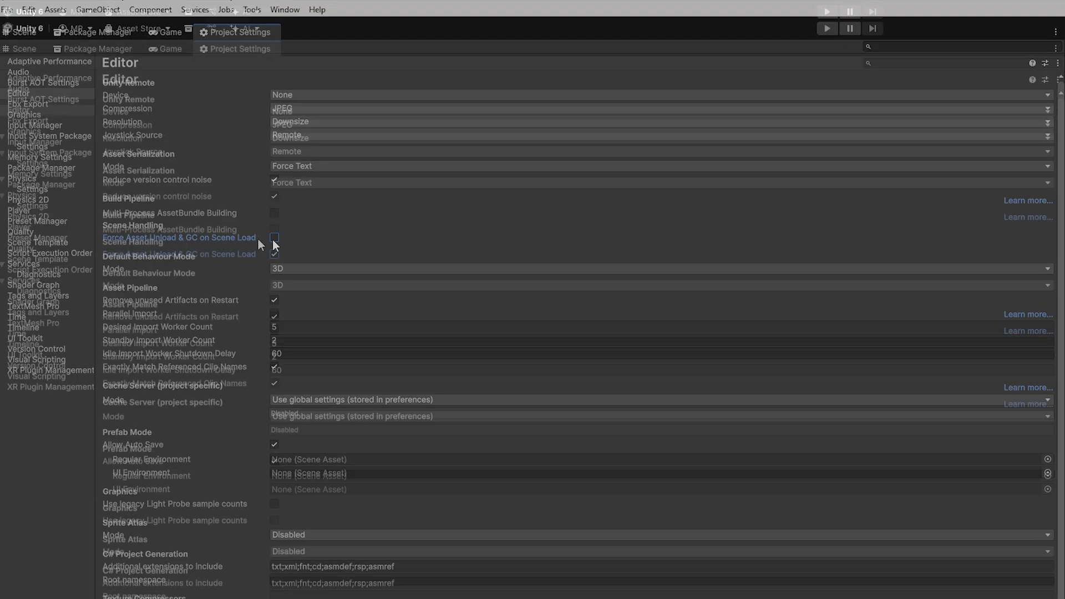
pyautogui.click(29, 10)
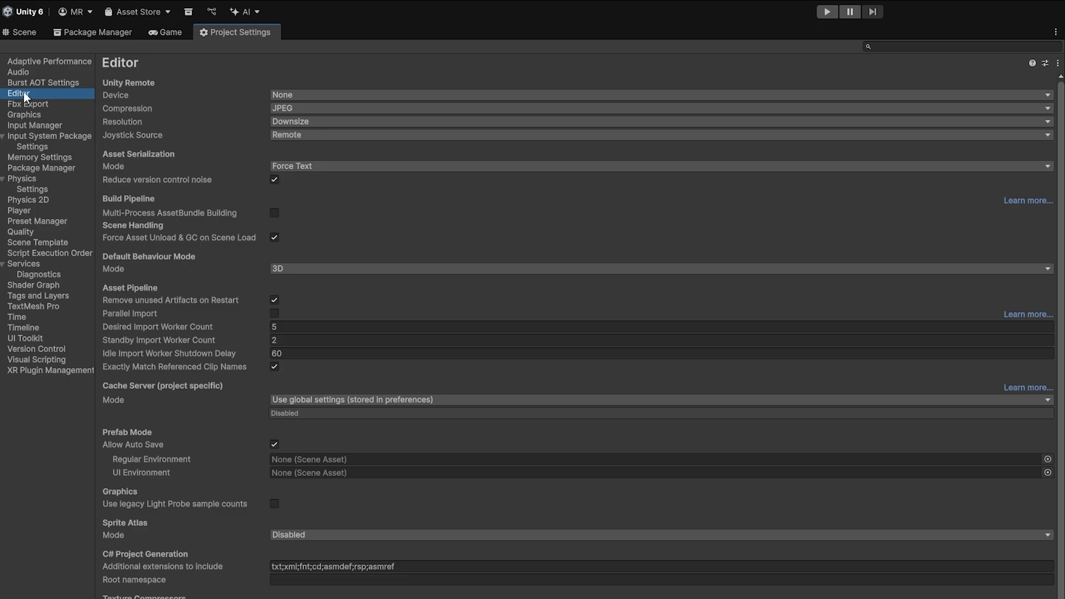
pyautogui.moveTo(135, 237)
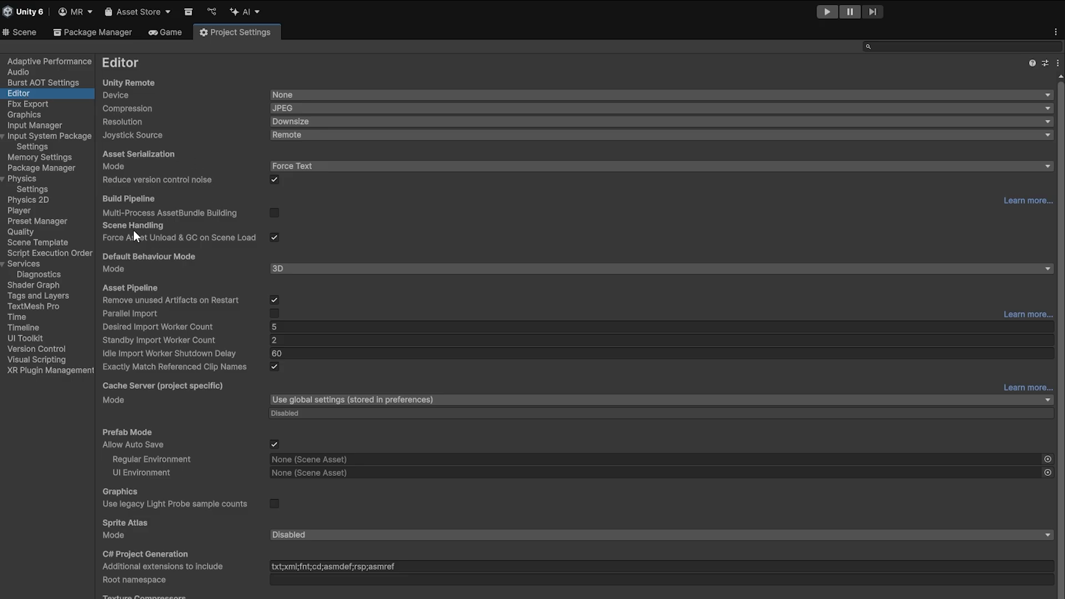
pyautogui.moveTo(140, 251)
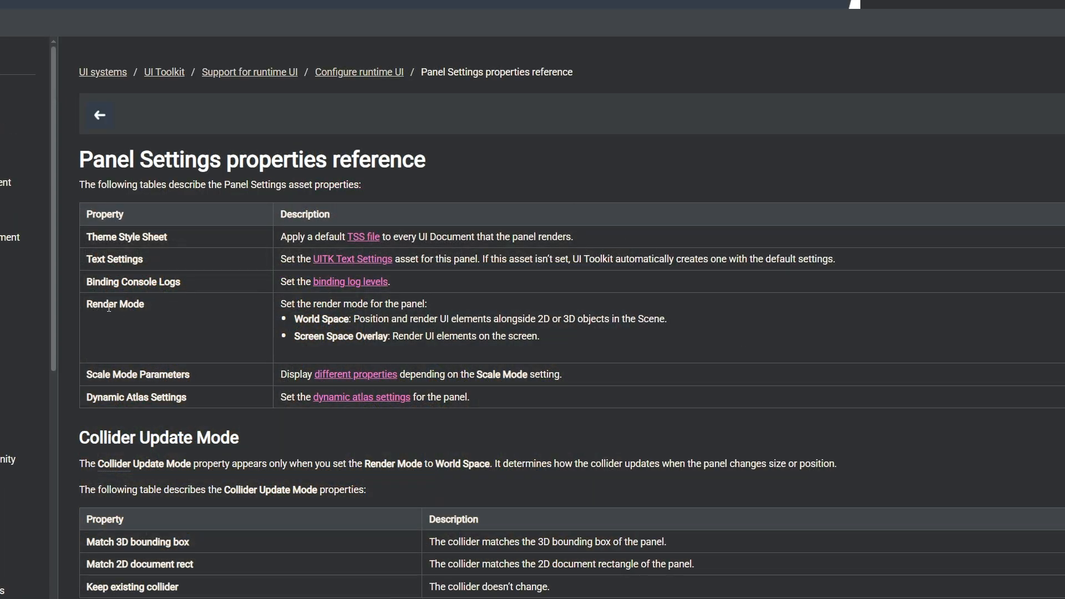
pyautogui.moveTo(321, 334)
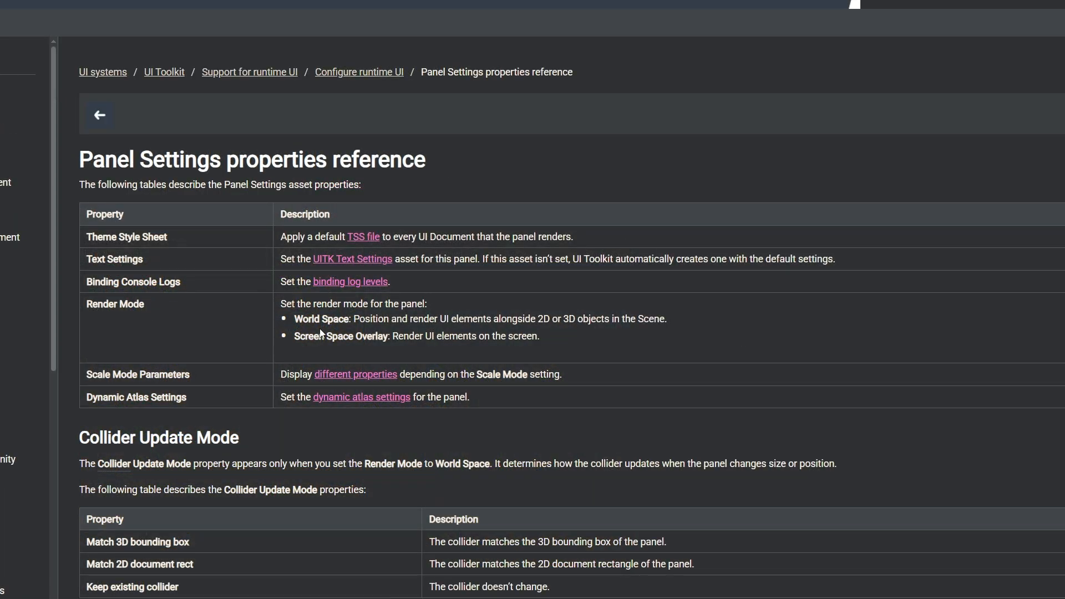
# Highlight the Screen Space Overlay and World Space render modes on the Panel Settings reference page
pyautogui.doubleClick(339, 335)
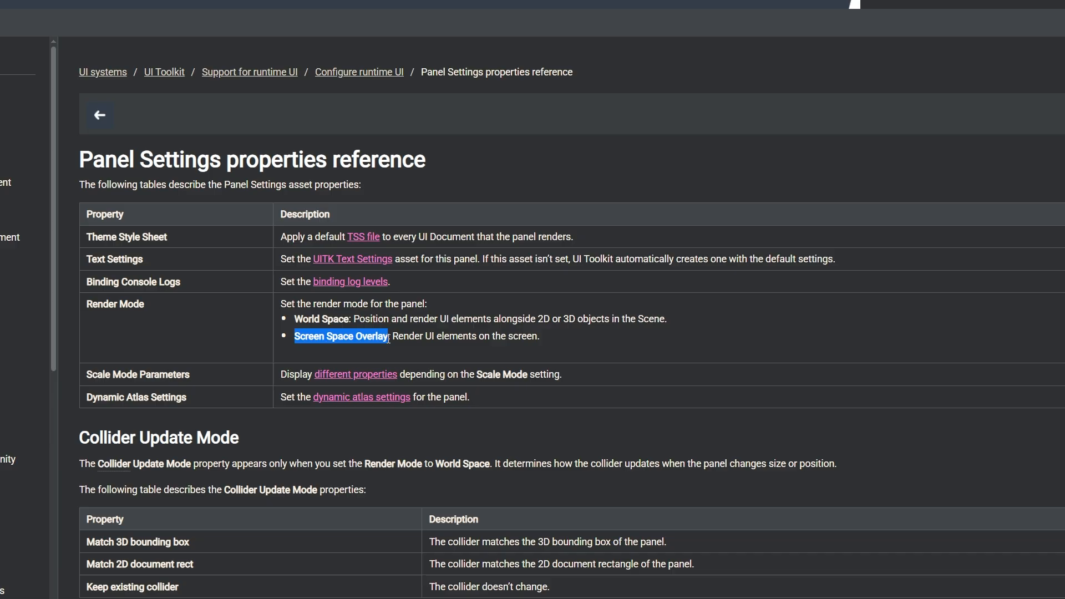
pyautogui.doubleClick(306, 319)
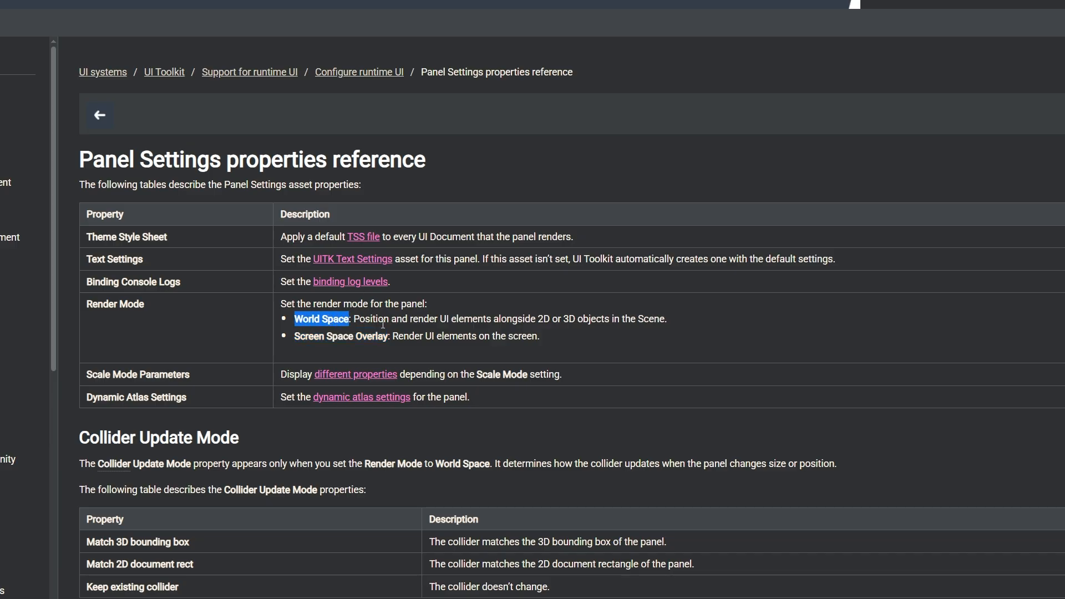
pyautogui.click(365, 314)
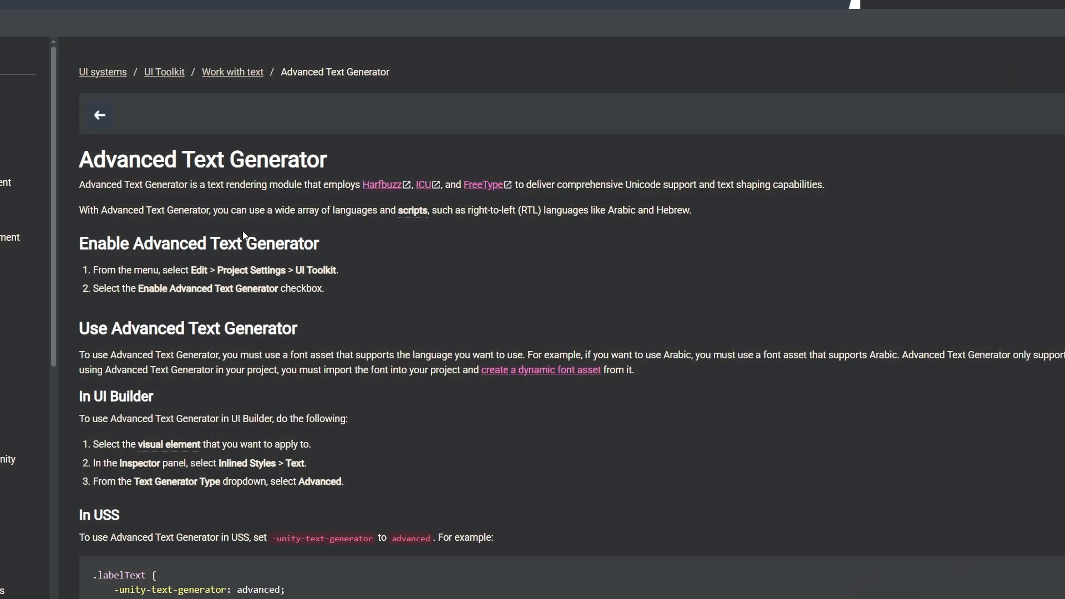
pyautogui.moveTo(232, 189)
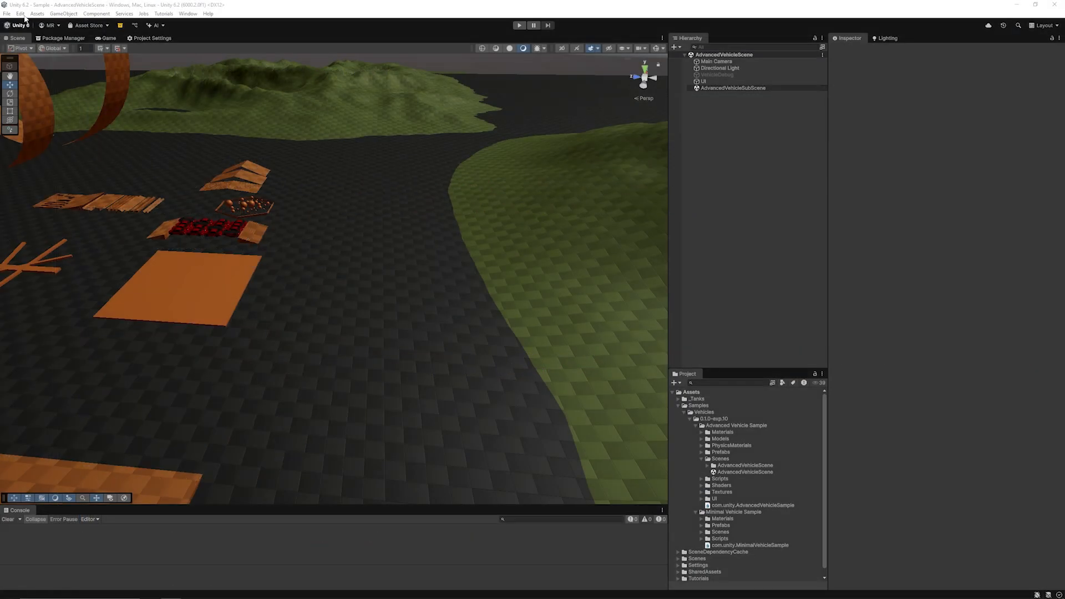
# Start towards Project Settings > UI Toolkit from the Edit menu to enable Advanced Text Generator
pyautogui.click(20, 13)
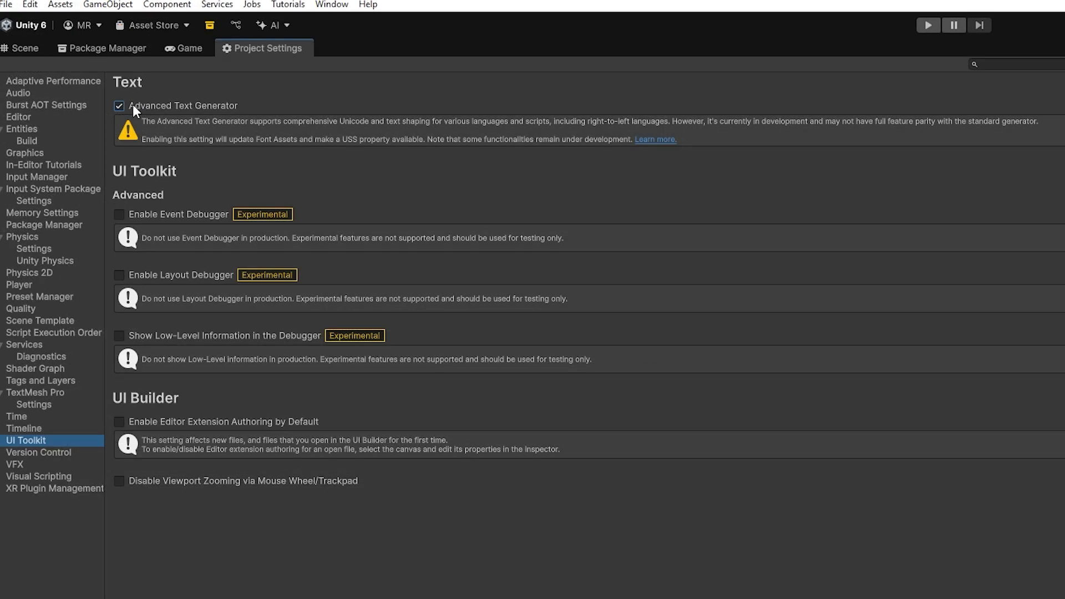
pyautogui.moveTo(207, 119)
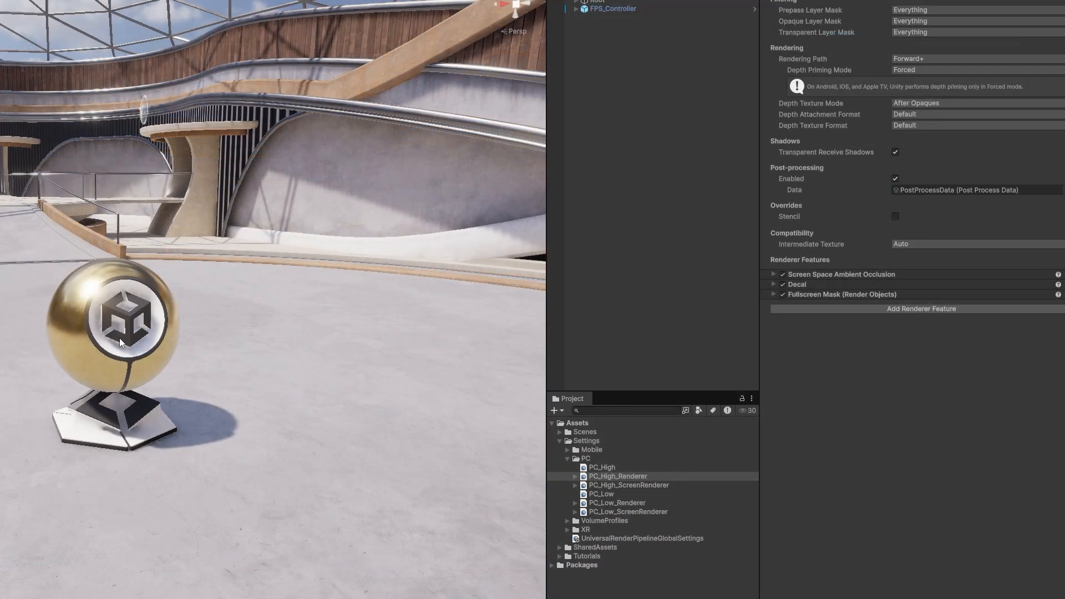
pyautogui.moveTo(801, 262)
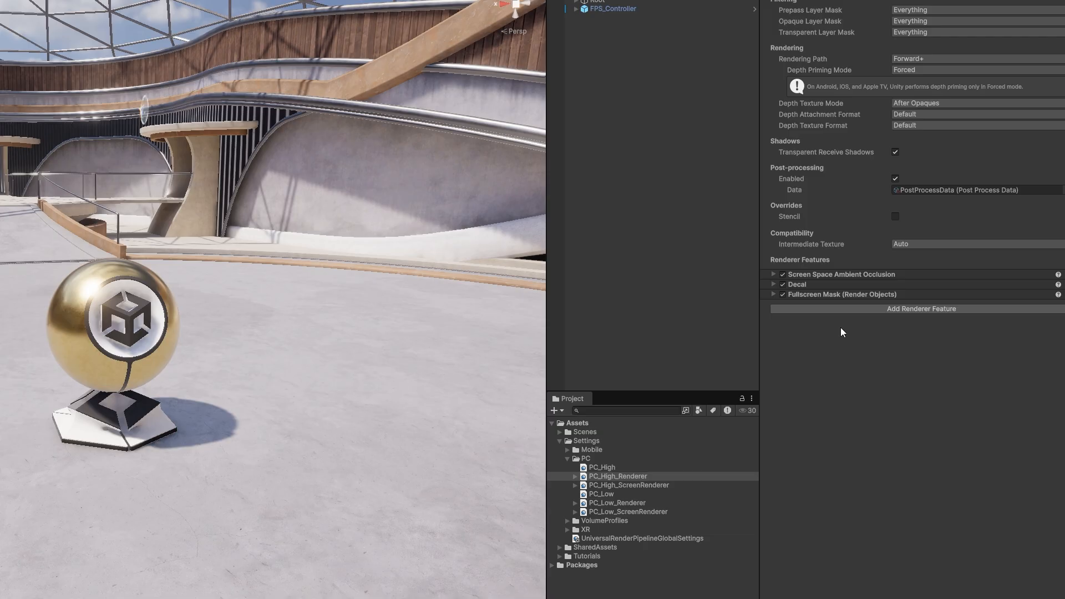
pyautogui.moveTo(92, 324)
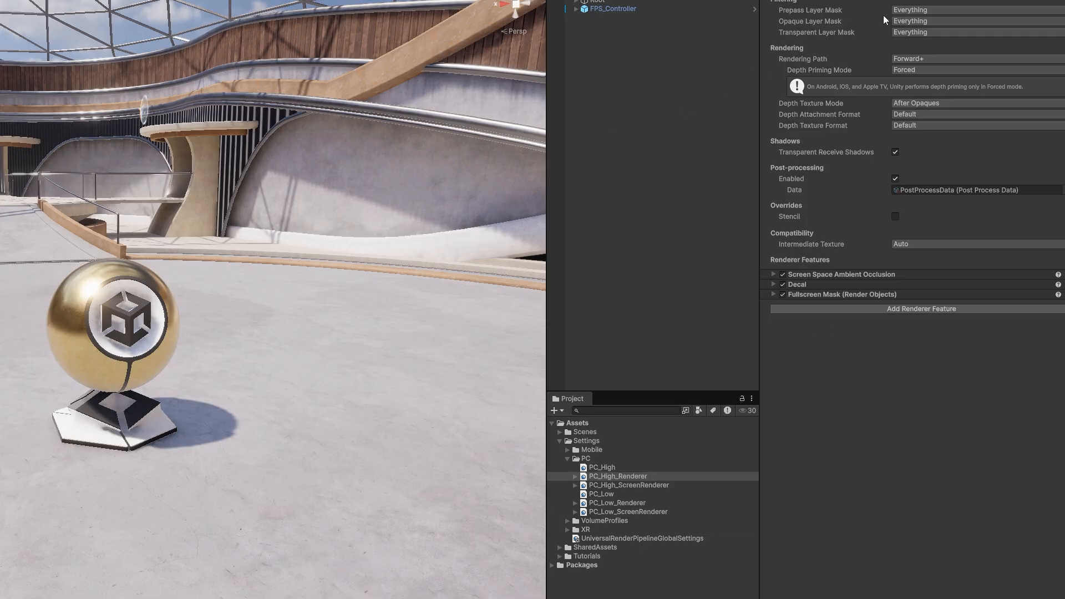
pyautogui.moveTo(855, 462)
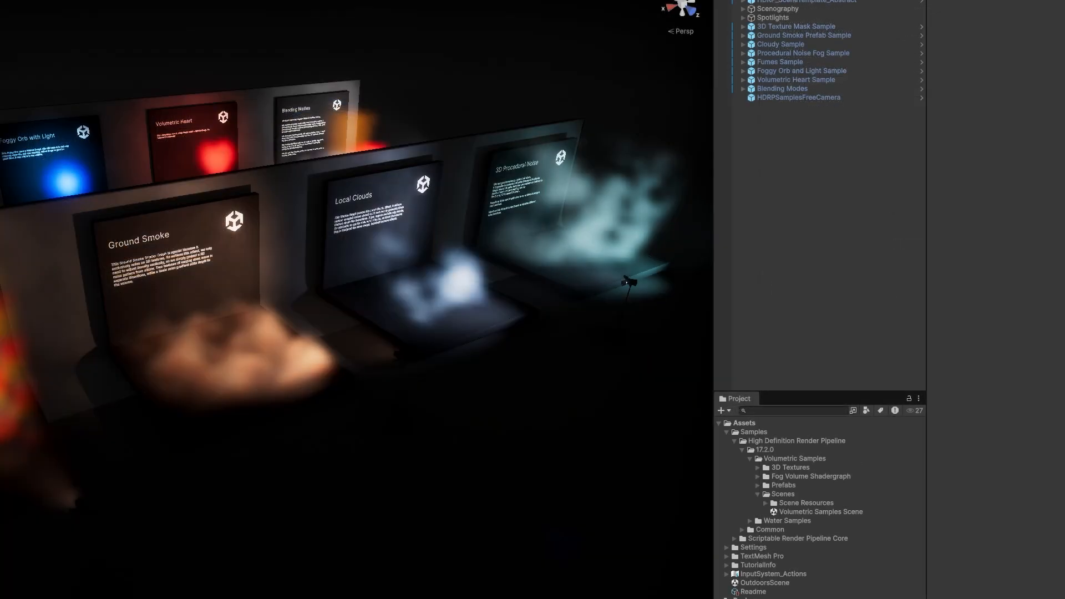
pyautogui.moveTo(155, 310)
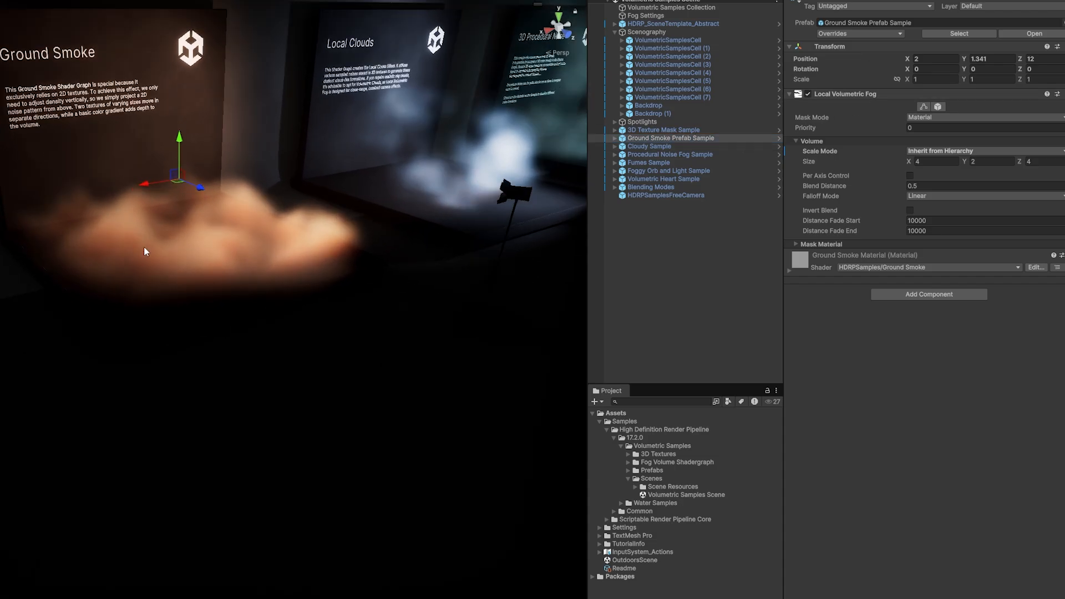
pyautogui.moveTo(129, 255)
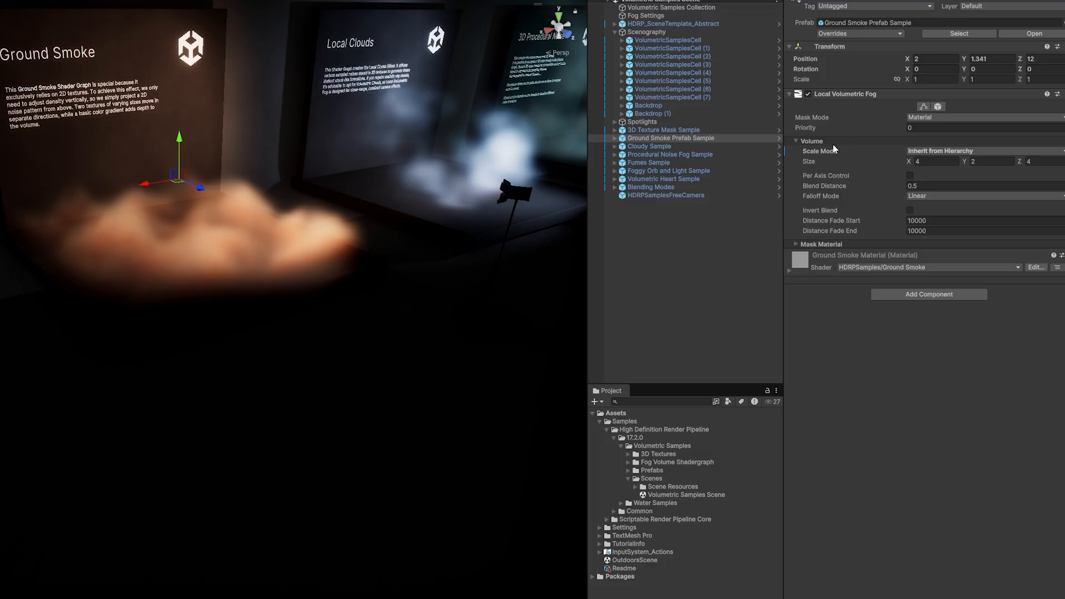
pyautogui.moveTo(948, 156)
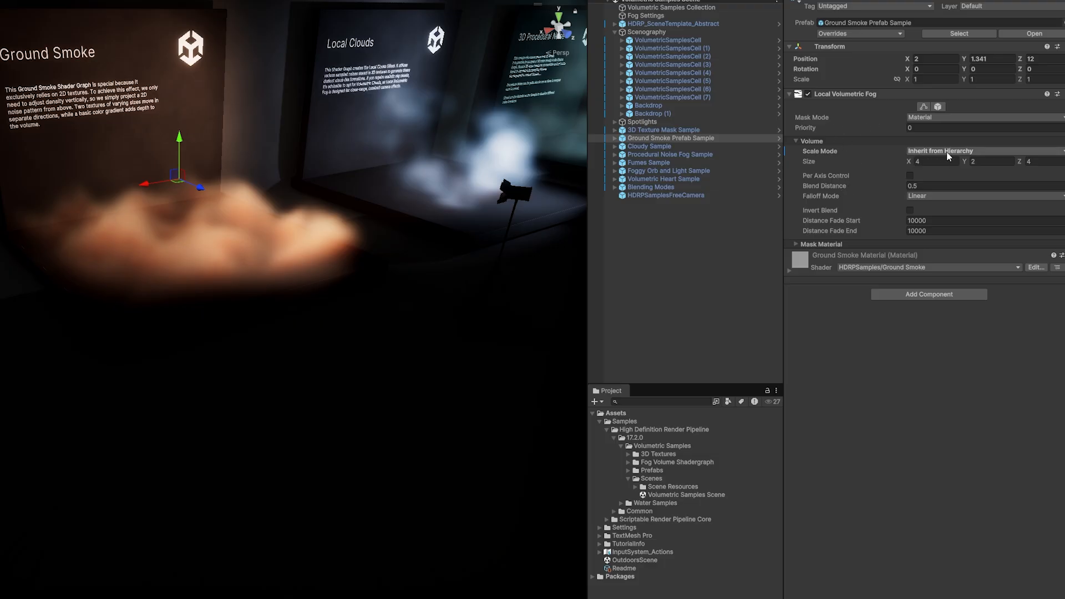
# Expand the Scale Mode choices of the Ground Smoke sample's Local Volumetric Fog
pyautogui.click(939, 151)
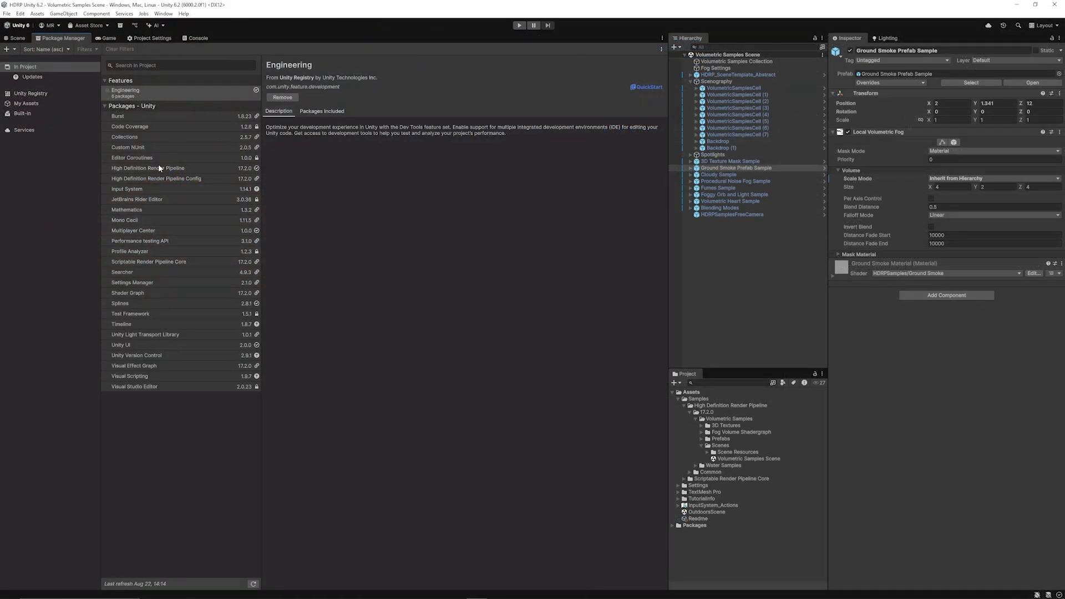
pyautogui.moveTo(156, 164)
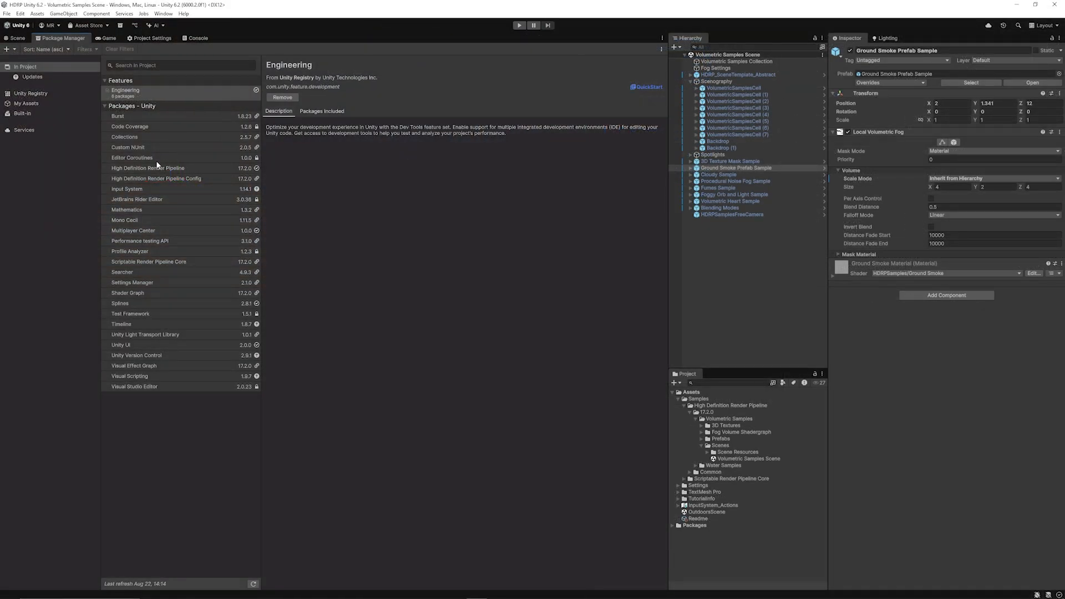
pyautogui.moveTo(183, 155)
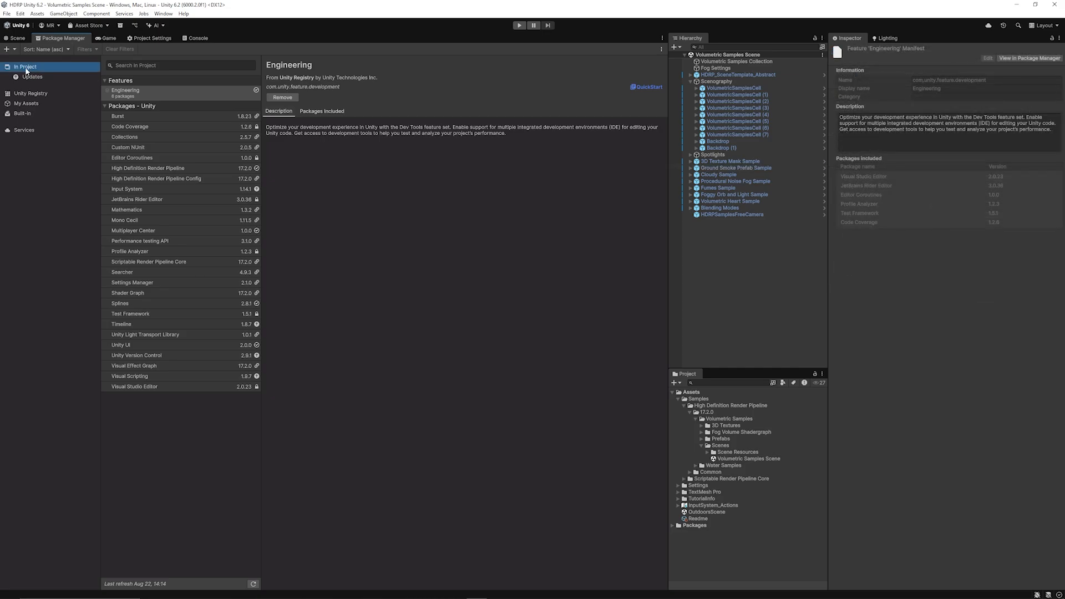
# Show the High Definition Render Pipeline package's Samples list with Water Samples available for import
pyautogui.click(148, 168)
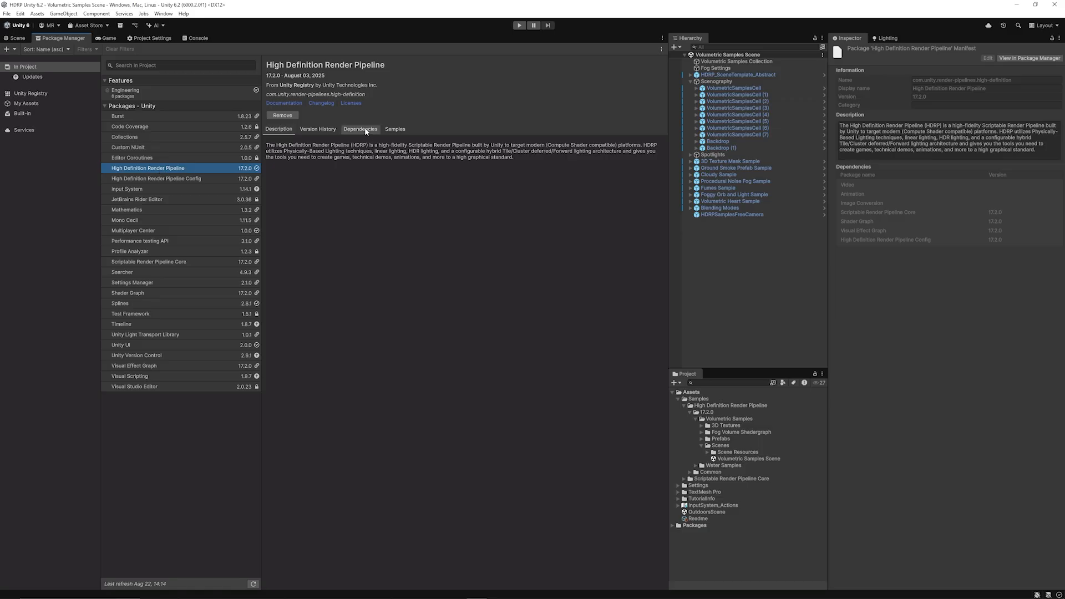
pyautogui.click(395, 129)
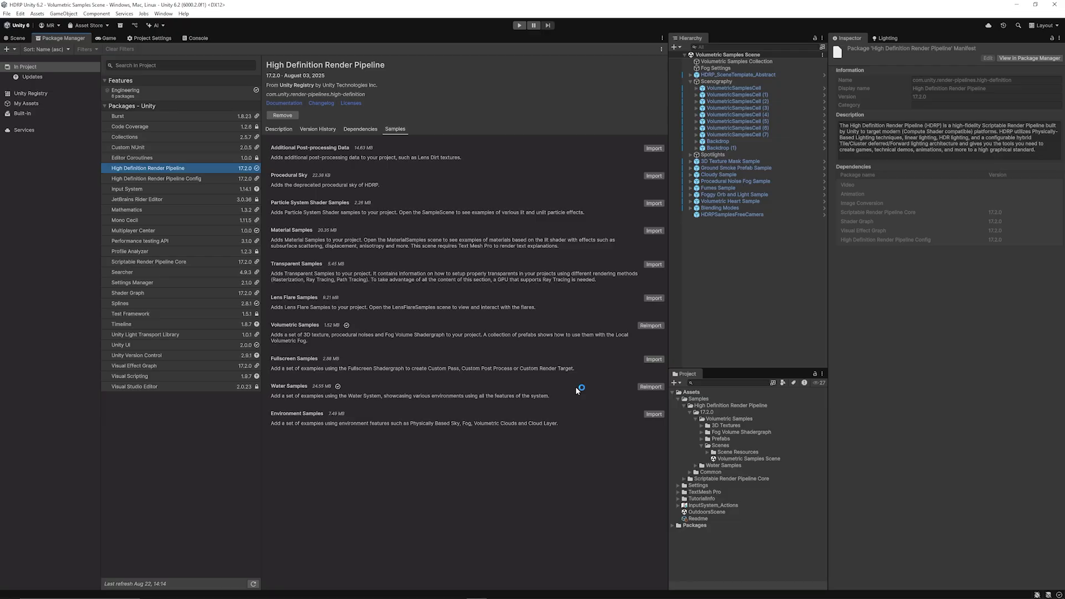
pyautogui.moveTo(711, 422)
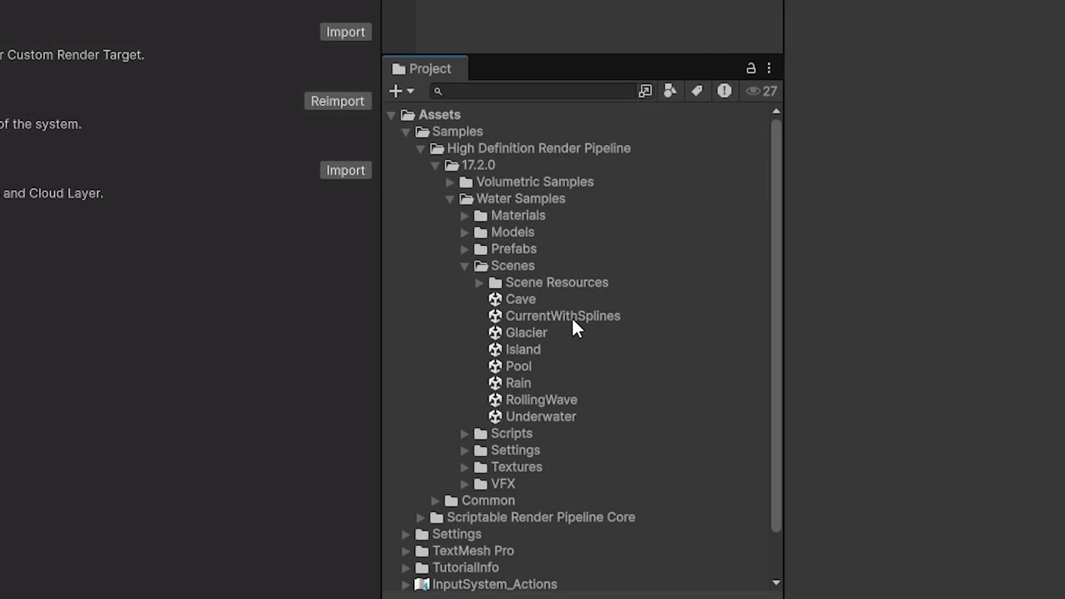
# Load the CurrentWithSplines water sample scene from the Project window
pyautogui.doubleClick(563, 315)
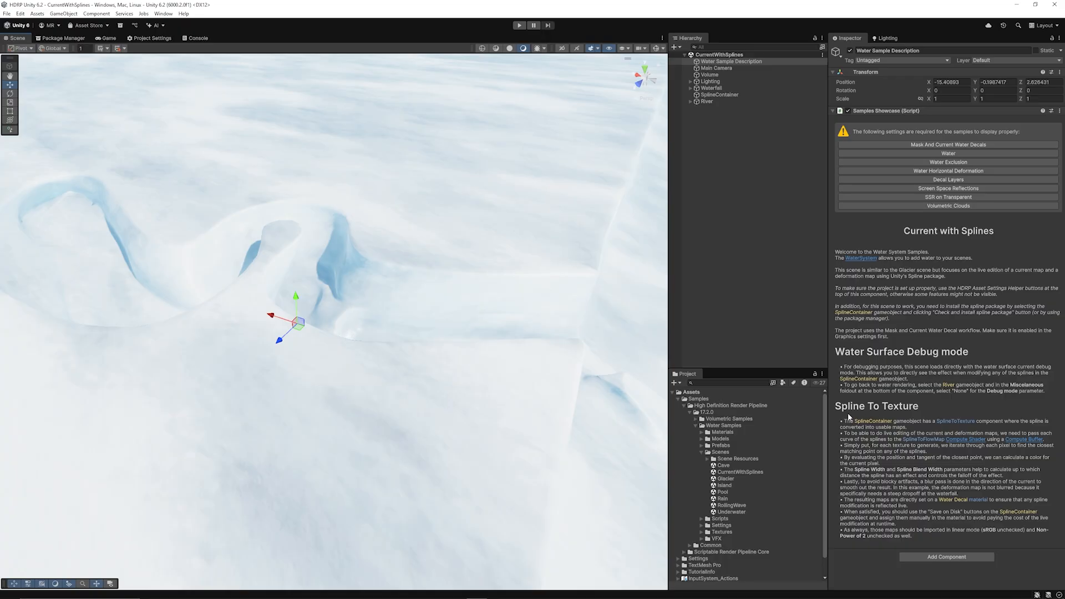
pyautogui.click(719, 95)
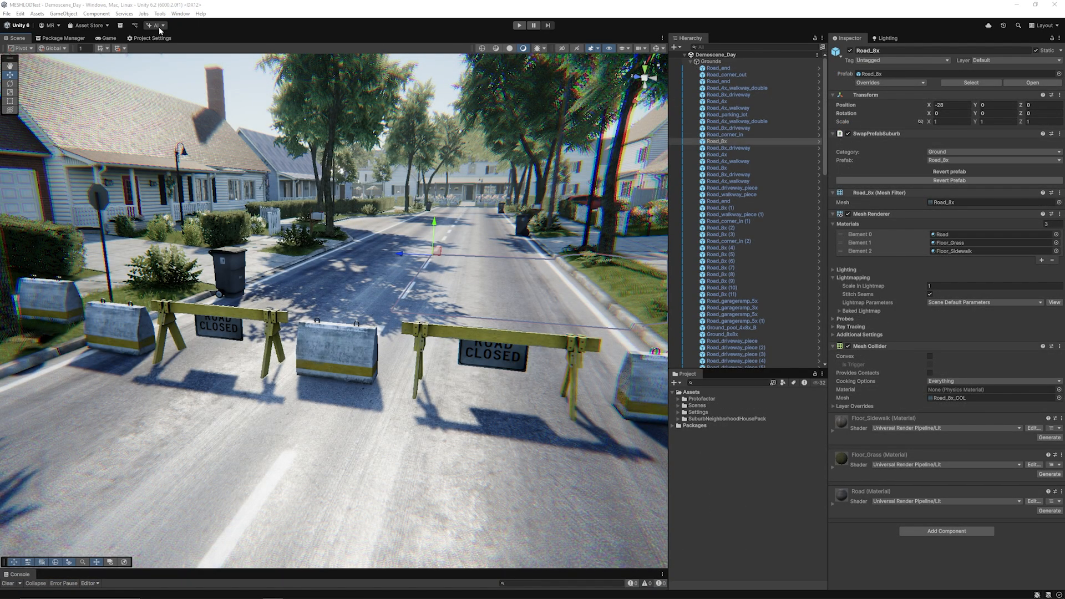
# Reopen a New Sprite generator from the AI toolbar, then close it
pyautogui.click(154, 25)
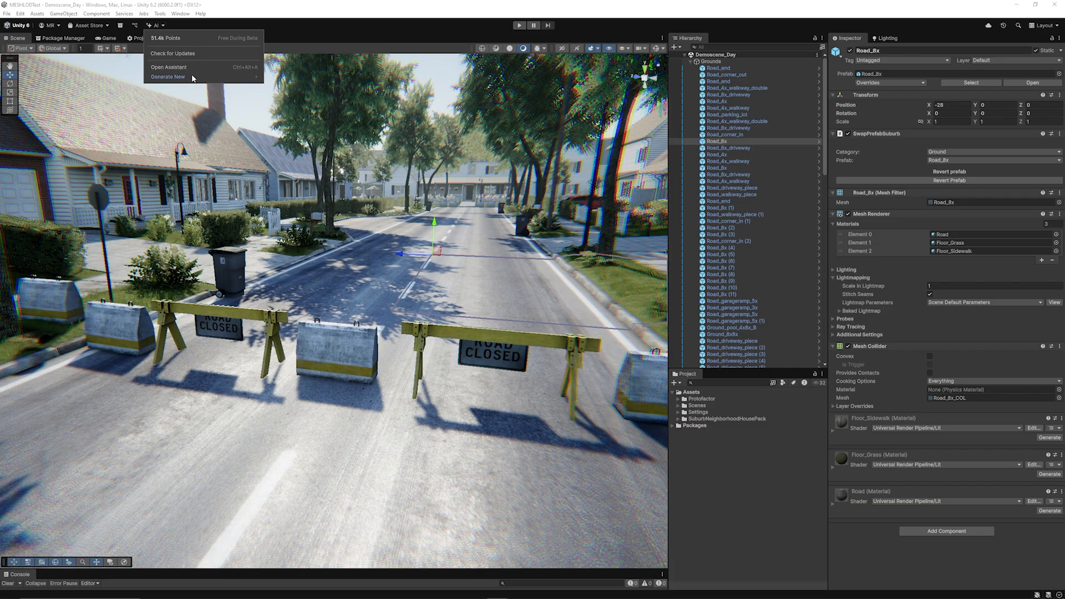
pyautogui.click(156, 25)
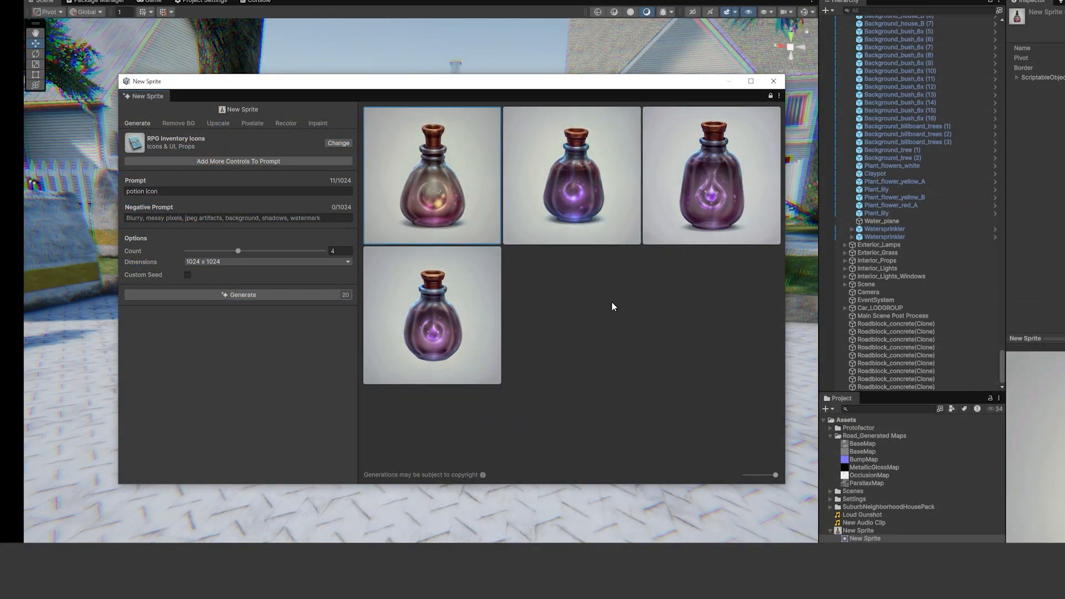
pyautogui.moveTo(589, 312)
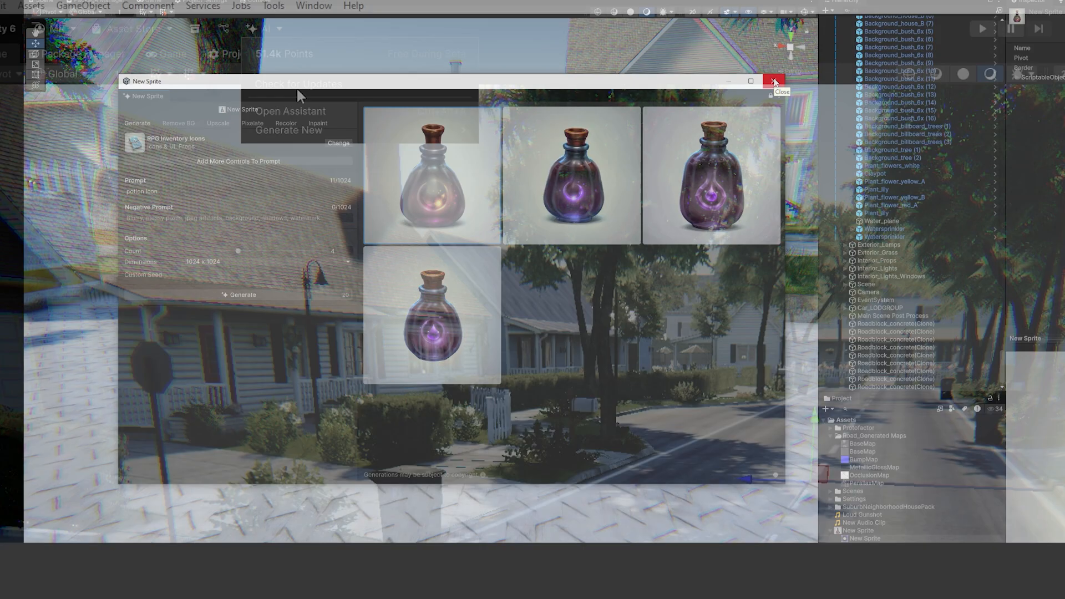
pyautogui.click(773, 81)
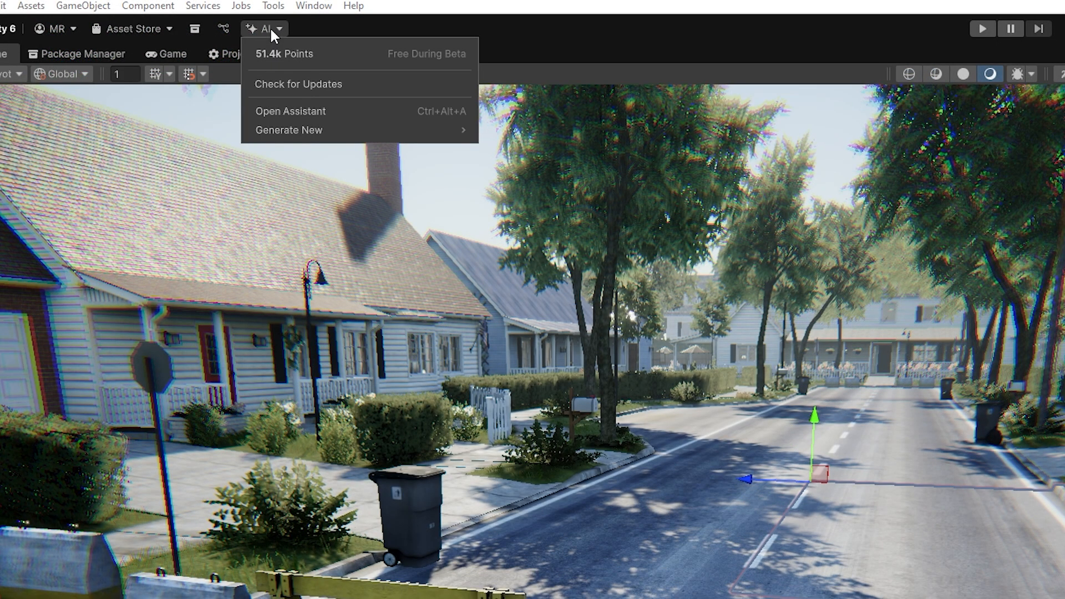
pyautogui.moveTo(289, 129)
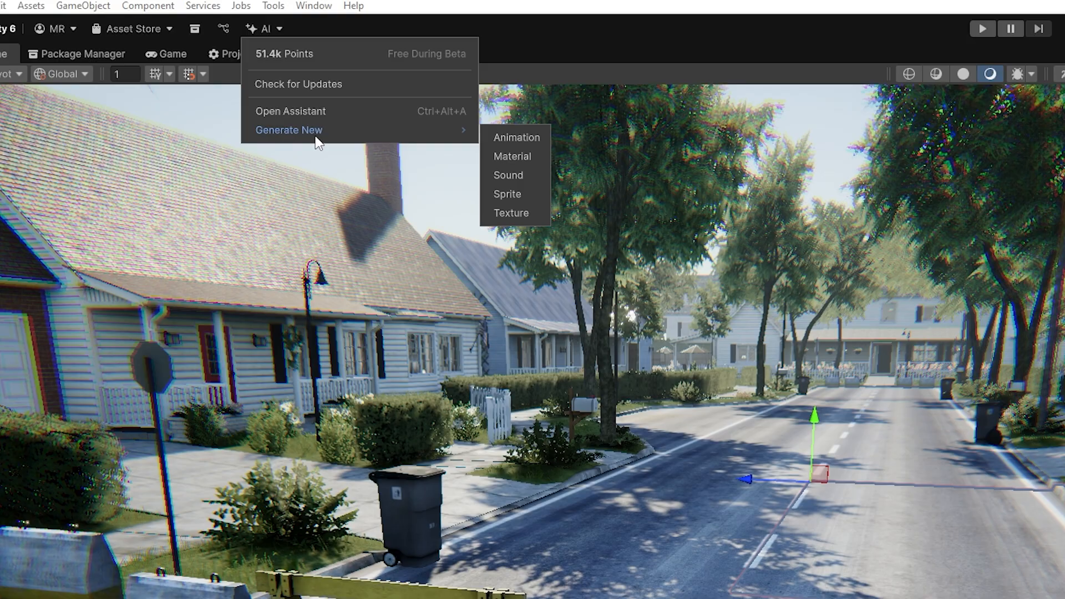
# Reveal the Generate New asset types and start a fresh AI Assistant conversation
pyautogui.click(290, 111)
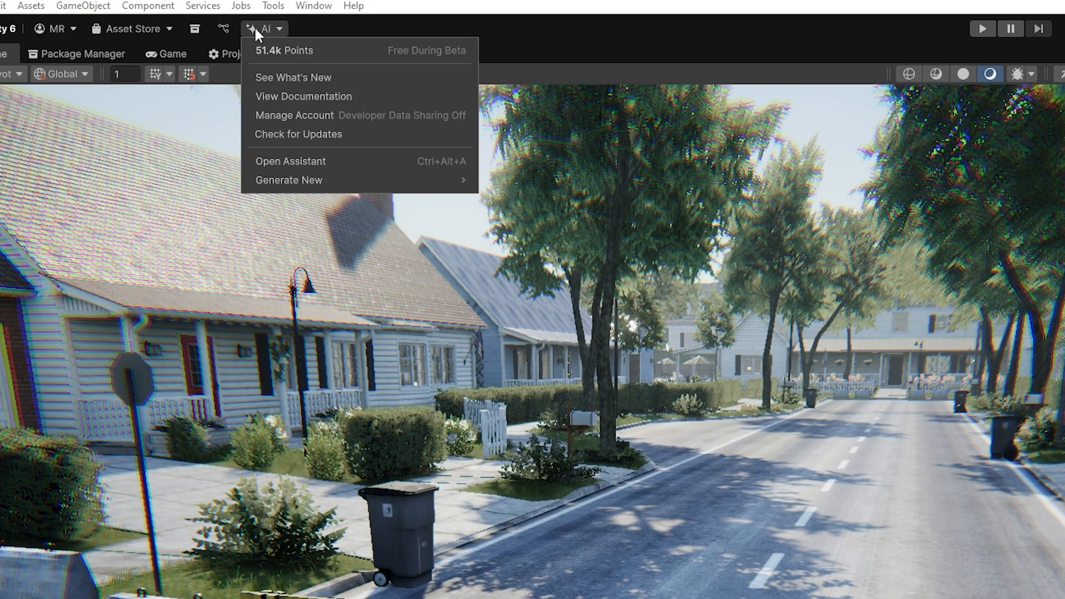
pyautogui.moveTo(278, 36)
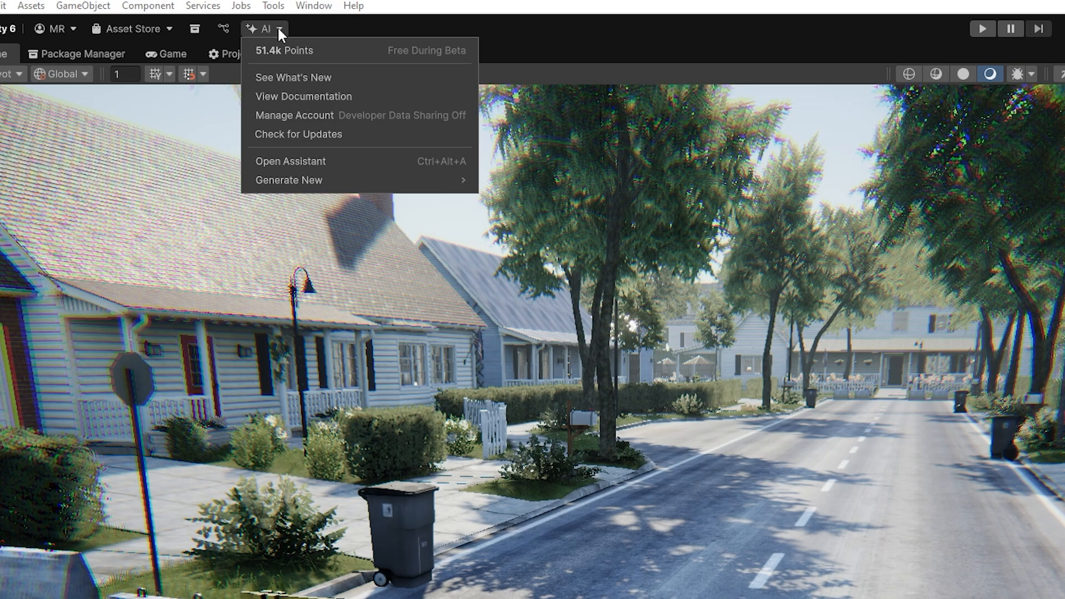
pyautogui.click(289, 161)
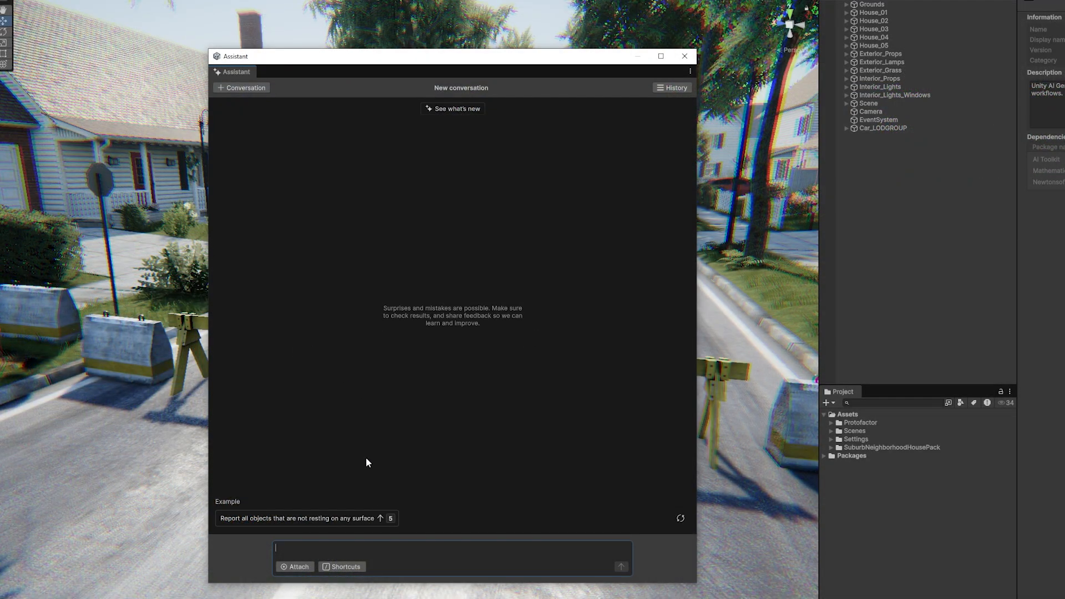
pyautogui.moveTo(297, 567)
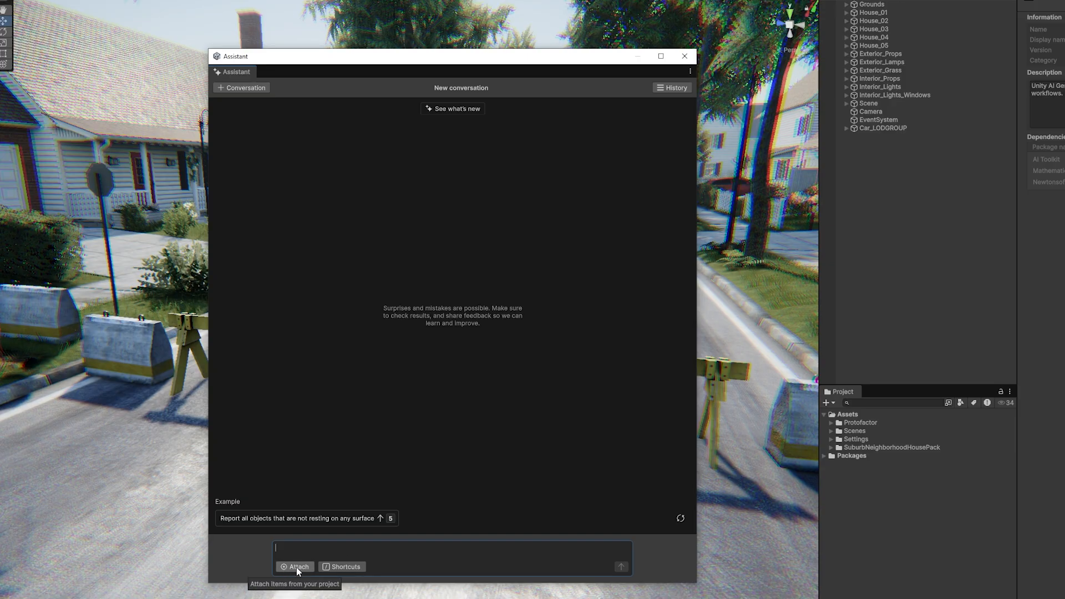
# Attach project context and send the post-processing question to the AI Assistant
pyautogui.click(345, 567)
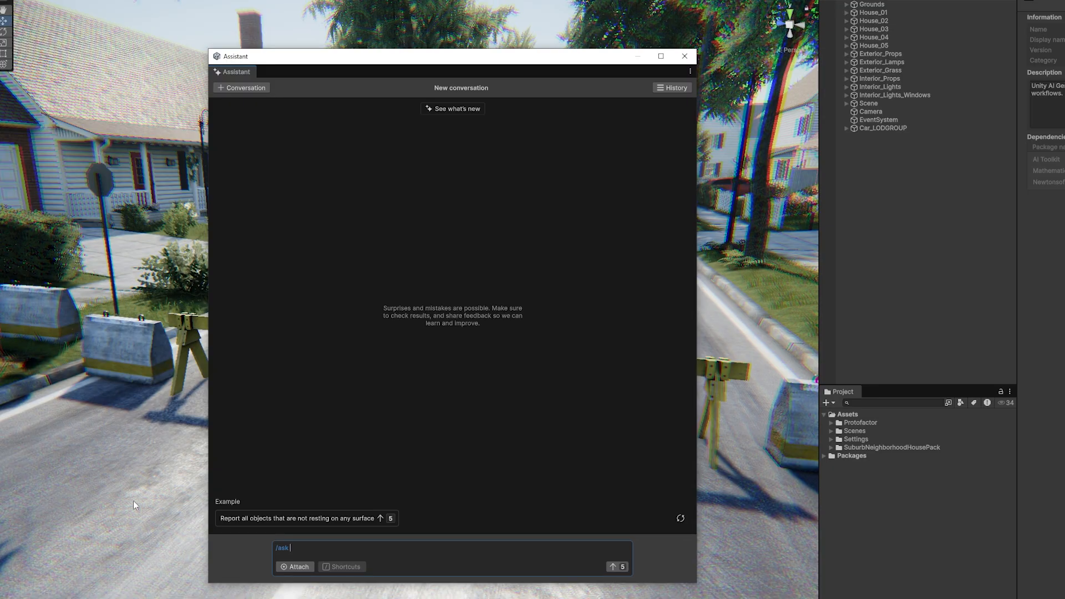
pyautogui.click(618, 567)
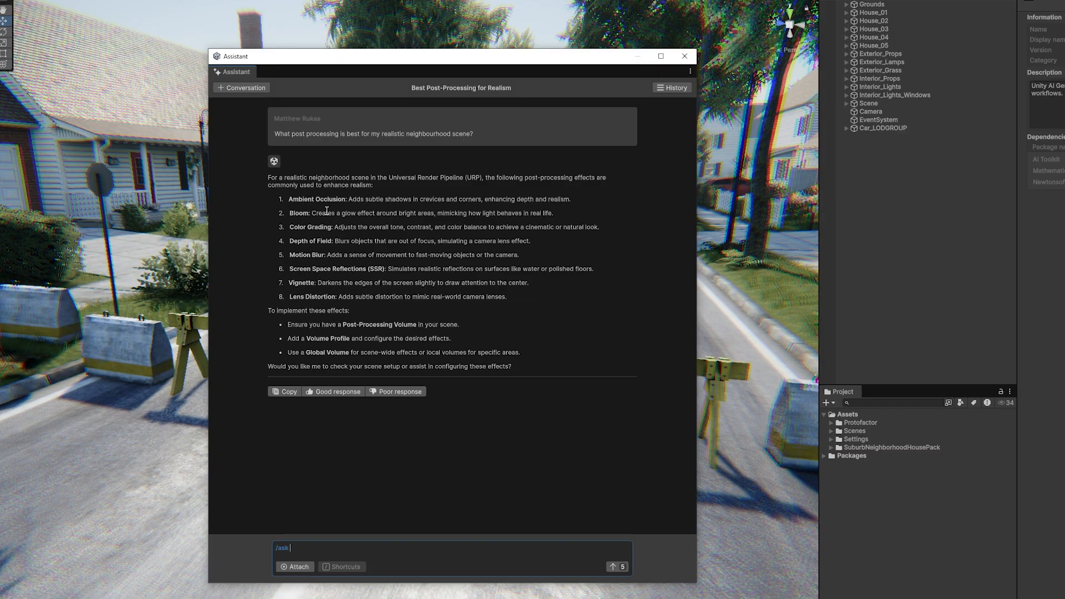
pyautogui.moveTo(314, 265)
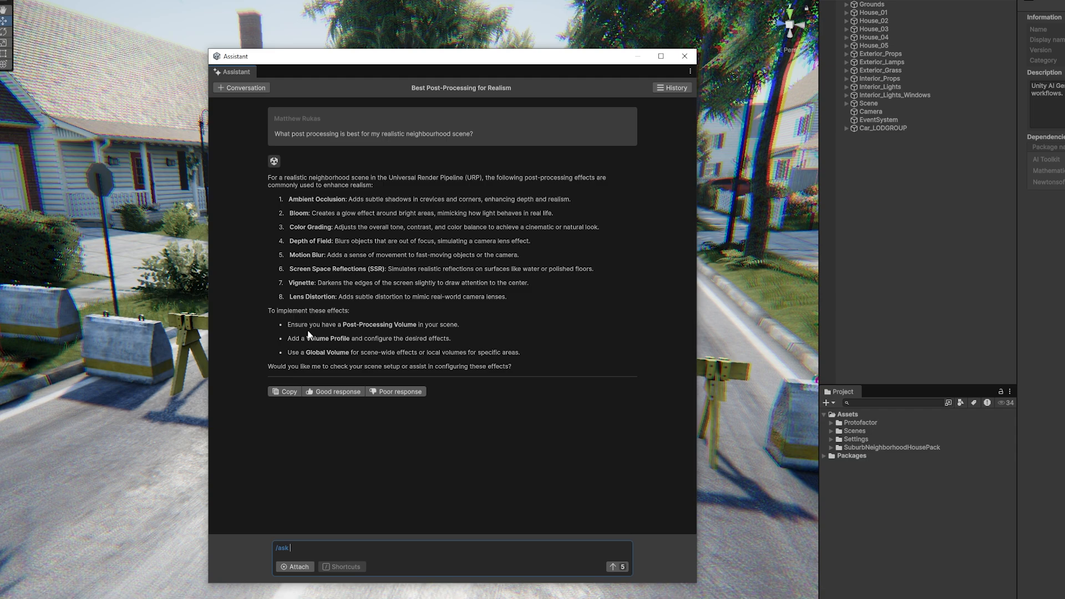
pyautogui.moveTo(370, 335)
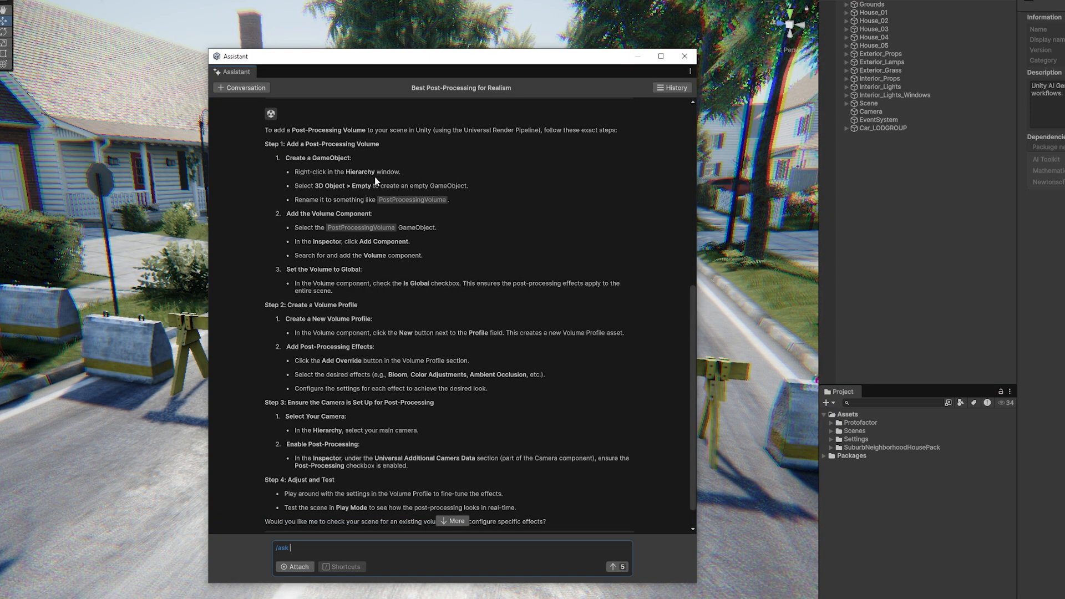
pyautogui.moveTo(364, 189)
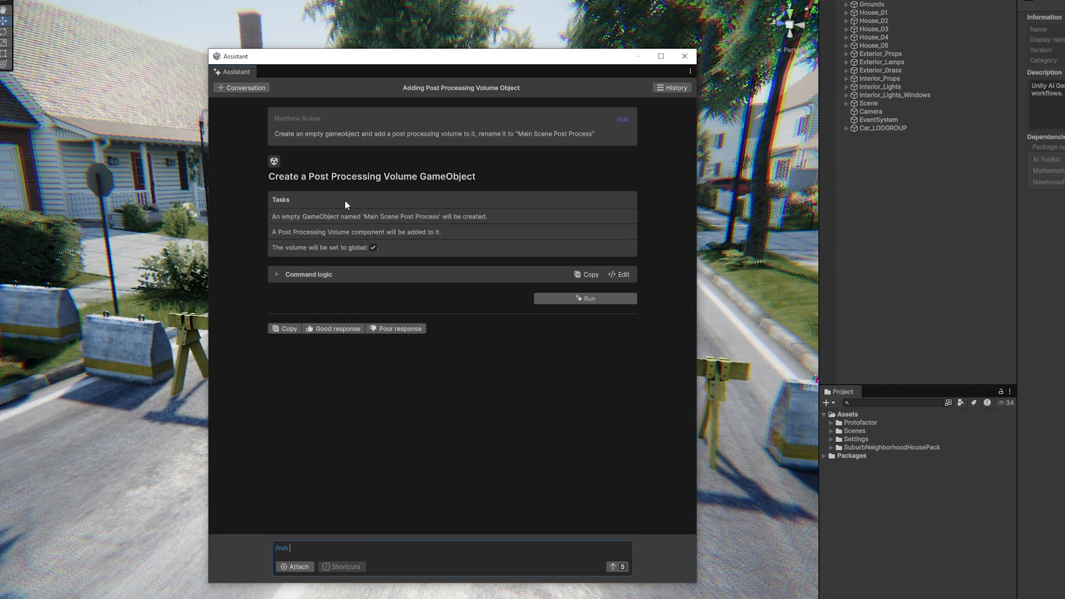
pyautogui.moveTo(352, 188)
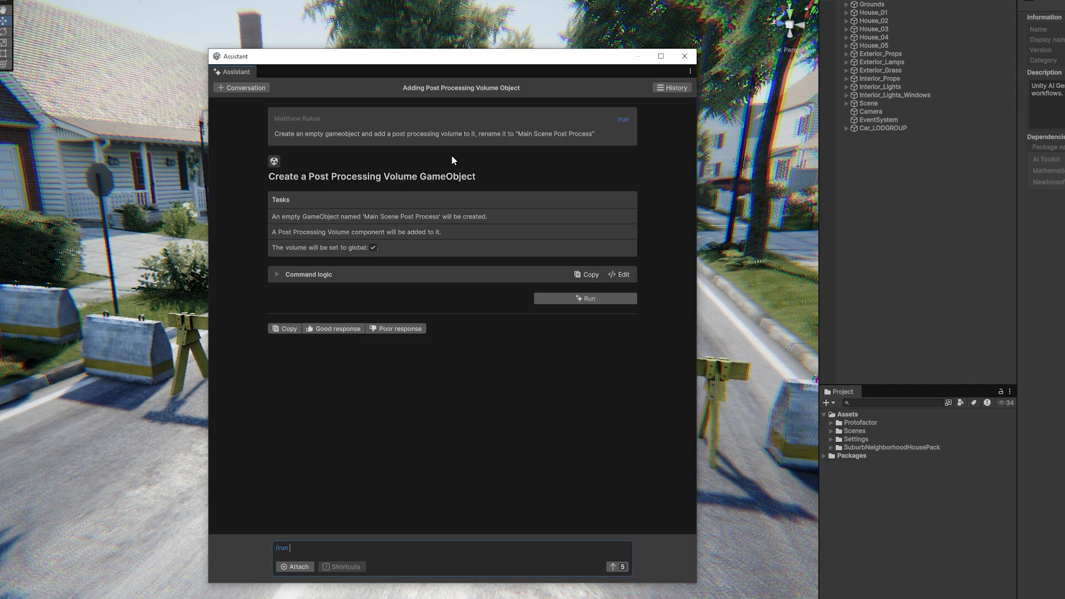
pyautogui.moveTo(539, 131)
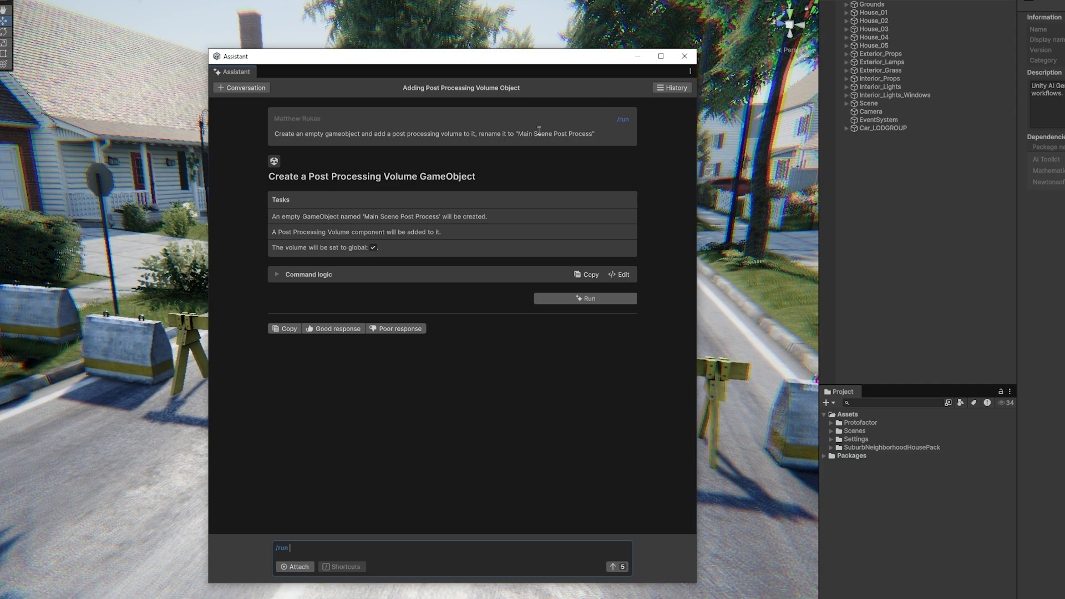
pyautogui.moveTo(598, 202)
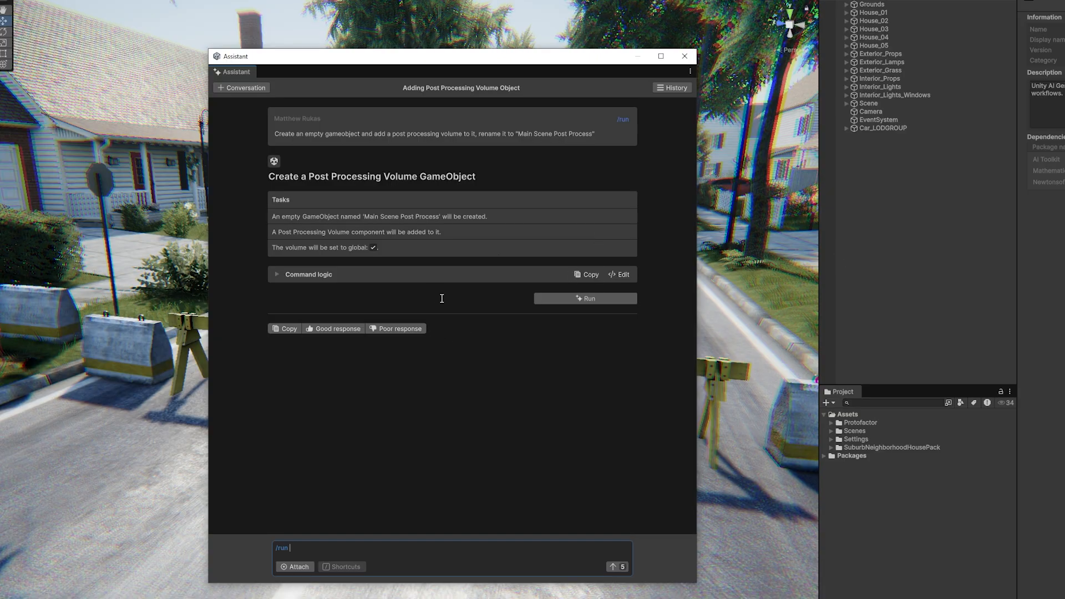
pyautogui.moveTo(278, 224)
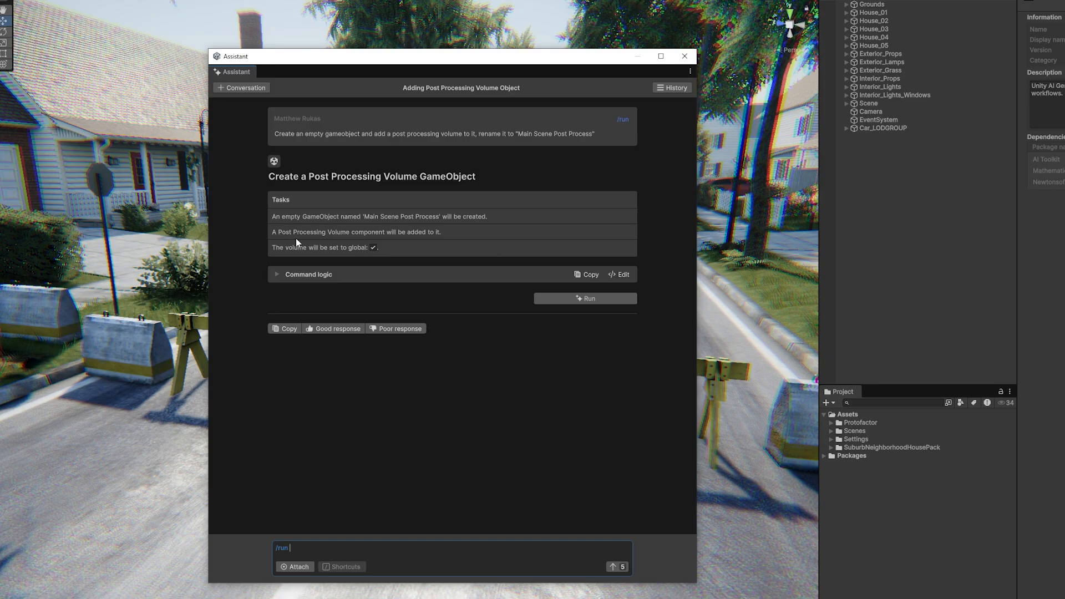
pyautogui.moveTo(328, 252)
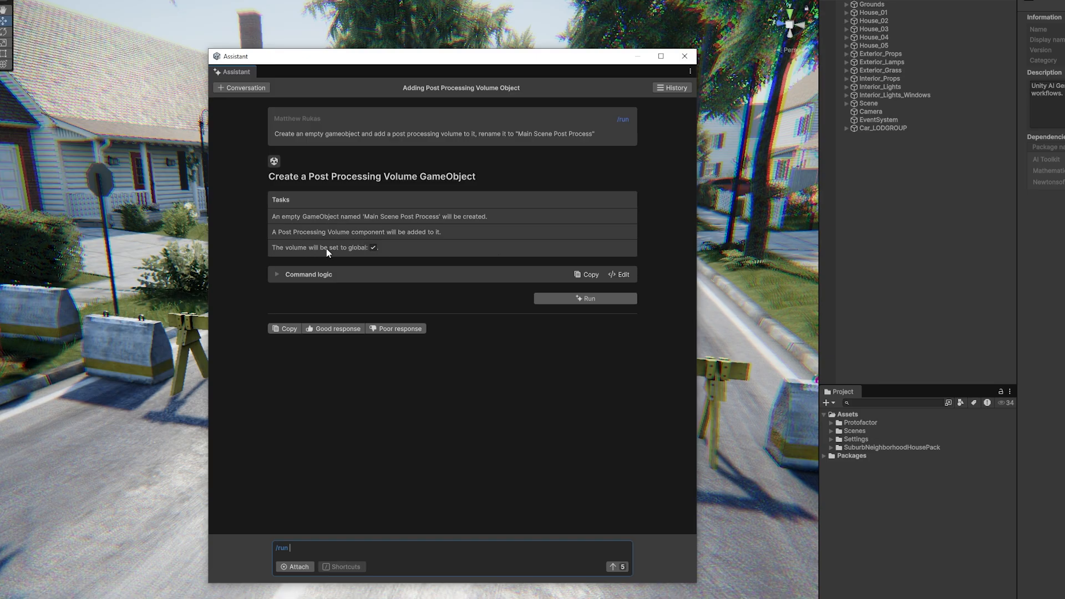
# Run the Assistant's plan to create the Main Scene Post Process volume object
pyautogui.click(585, 299)
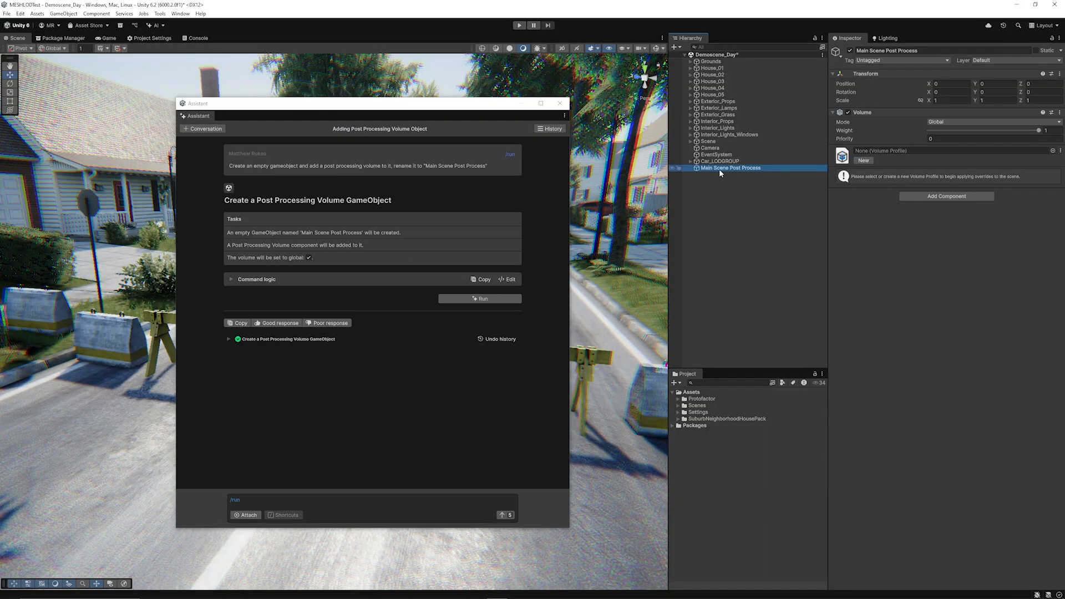
pyautogui.moveTo(734, 173)
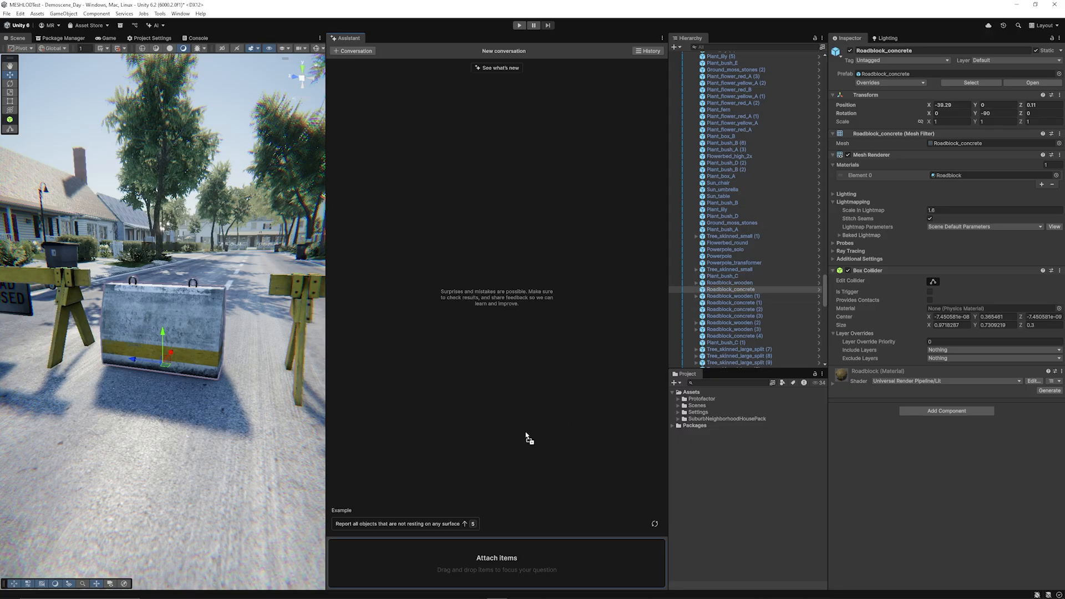
# Run the Assistant's plan lining the road with roadblocks, then reach the AI toolbar for a new audio clip
pyautogui.click(497, 558)
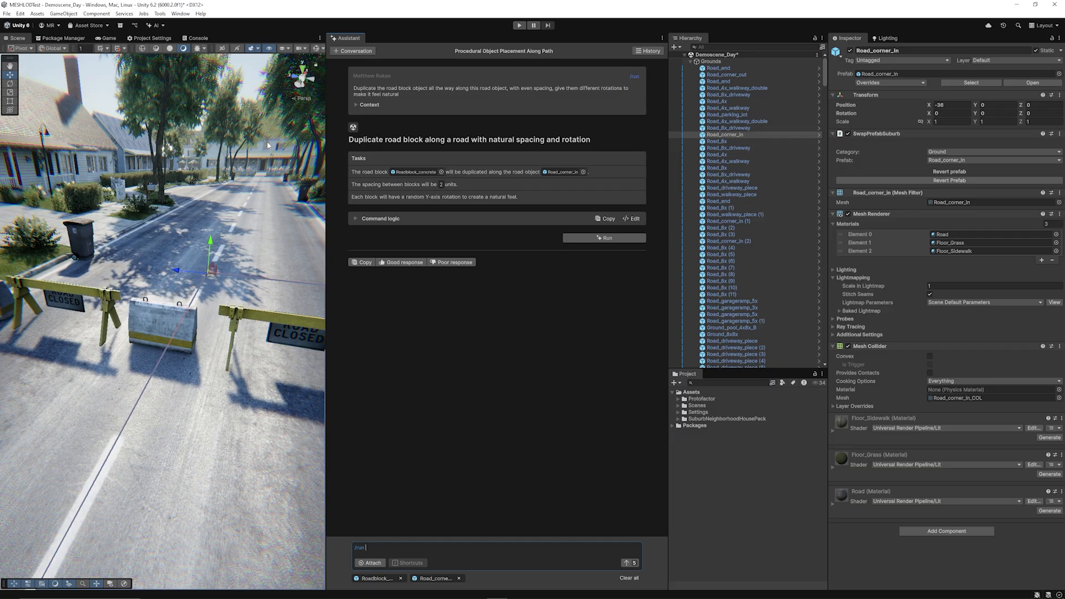
pyautogui.moveTo(262, 214)
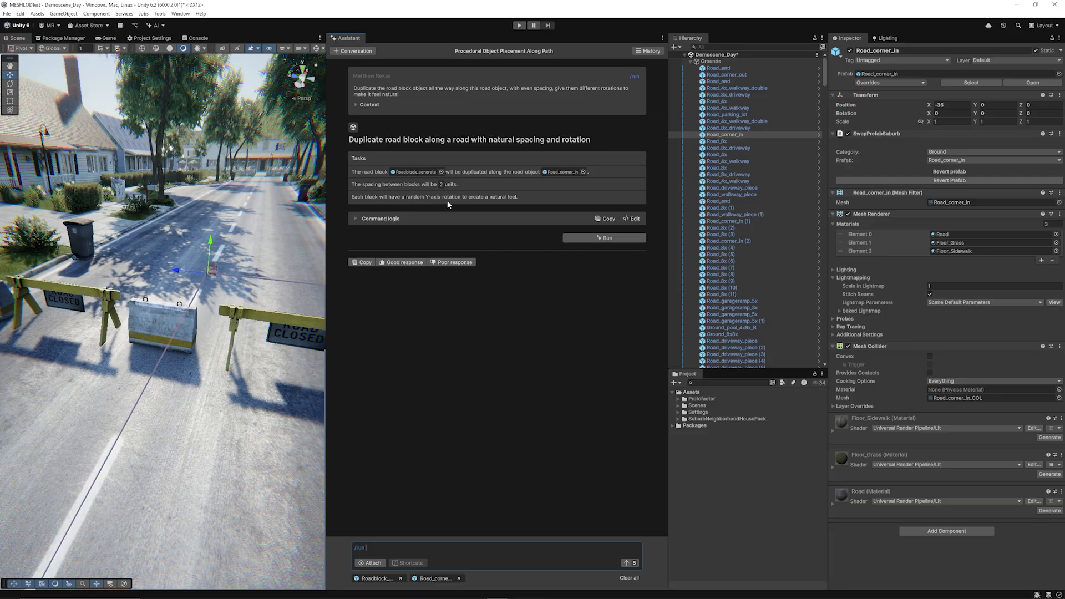
pyautogui.moveTo(551, 234)
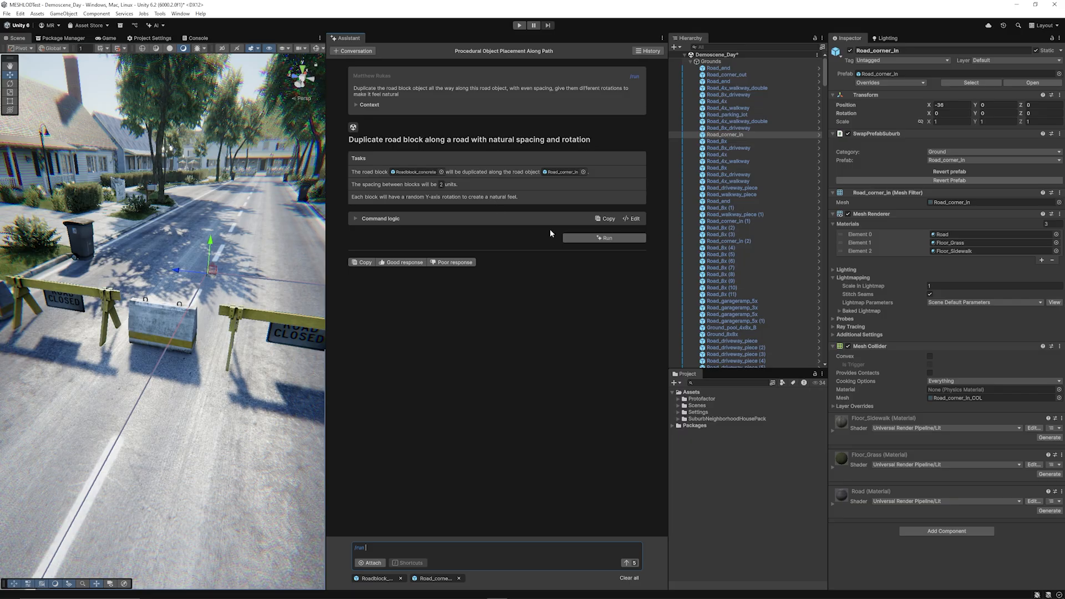
pyautogui.click(603, 238)
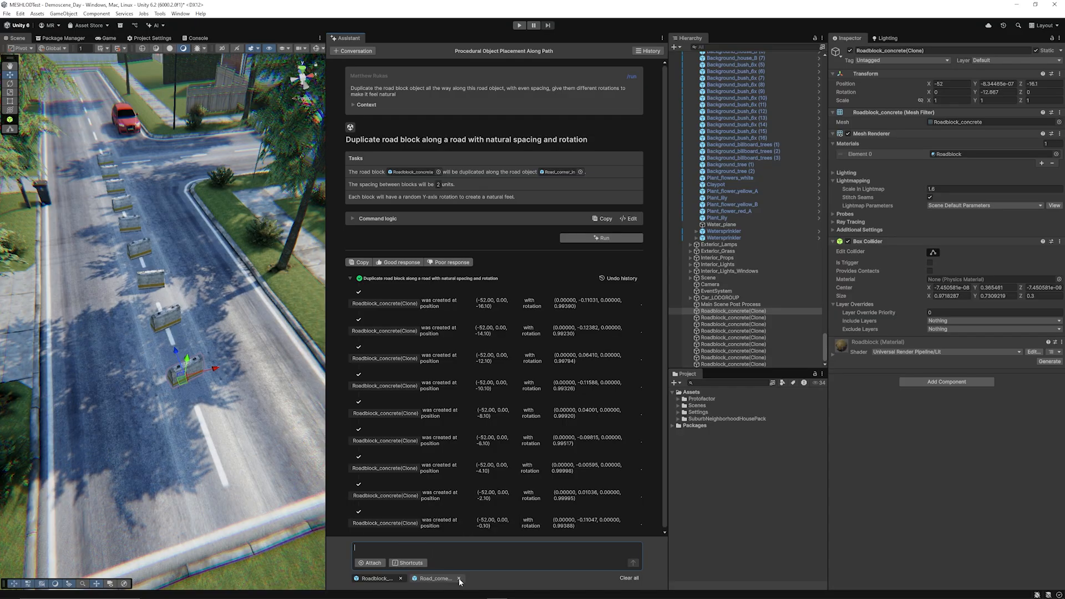
pyautogui.click(155, 26)
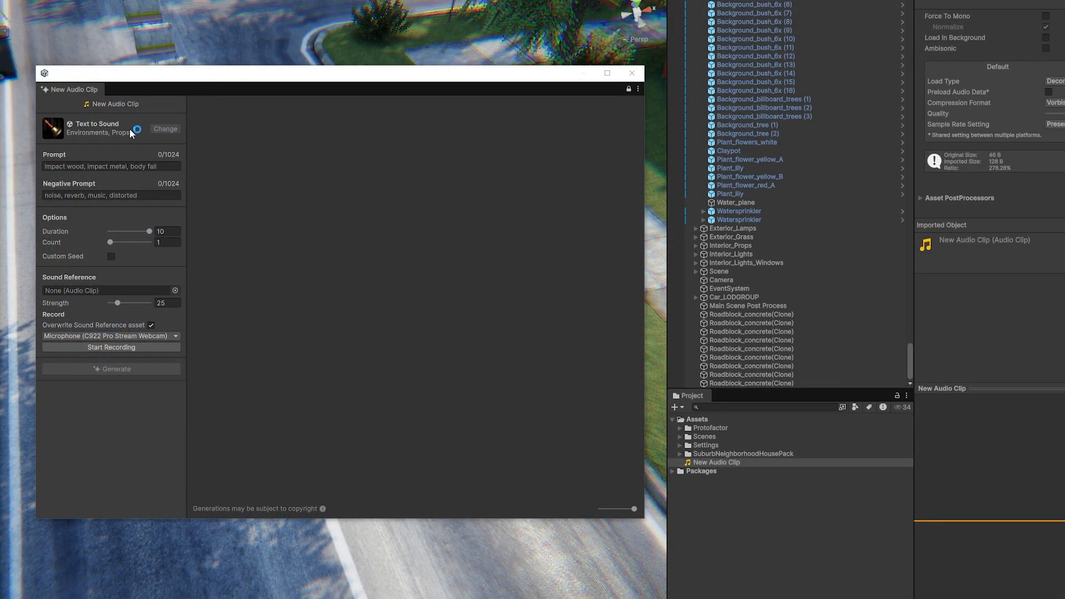
# Generate sounds from the prompt 'gun shot' in the text-to-sound generator
pyautogui.click(111, 166)
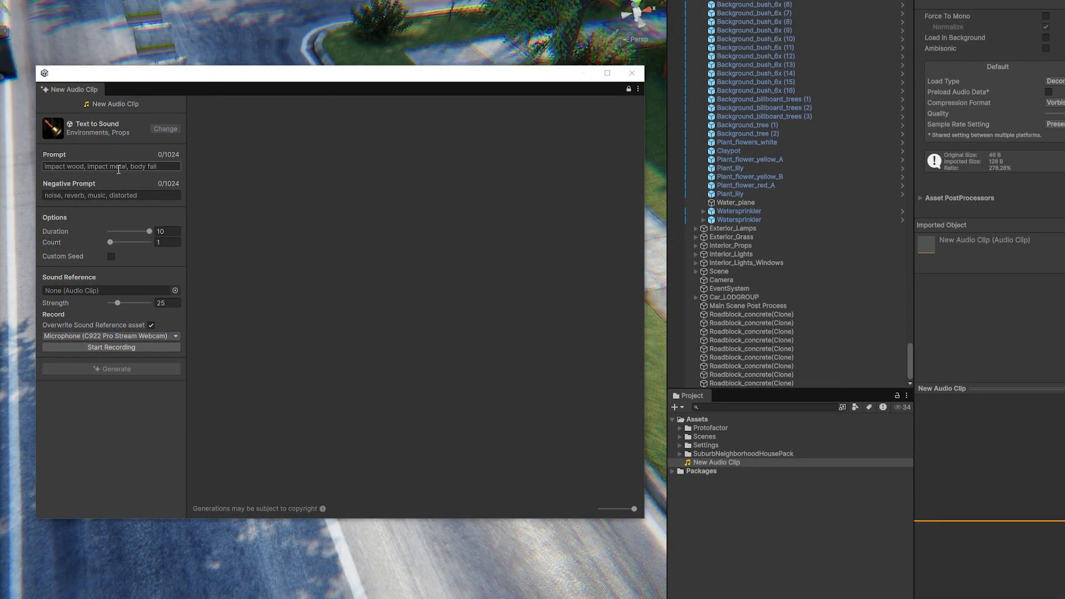
pyautogui.click(111, 167)
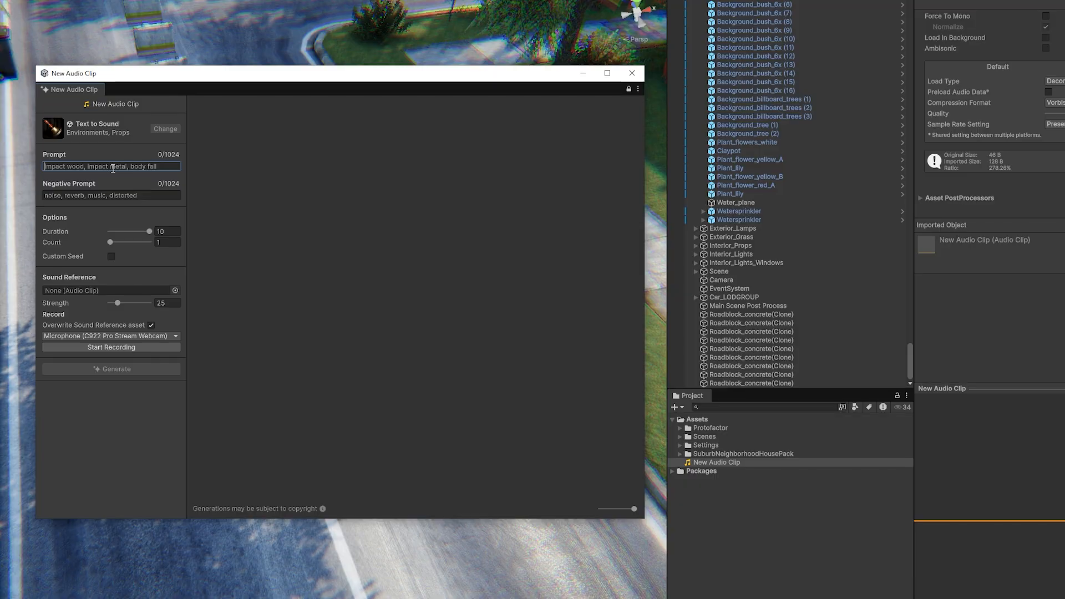
pyautogui.write('gun shot')
pyautogui.click(167, 242)
pyautogui.write('4')
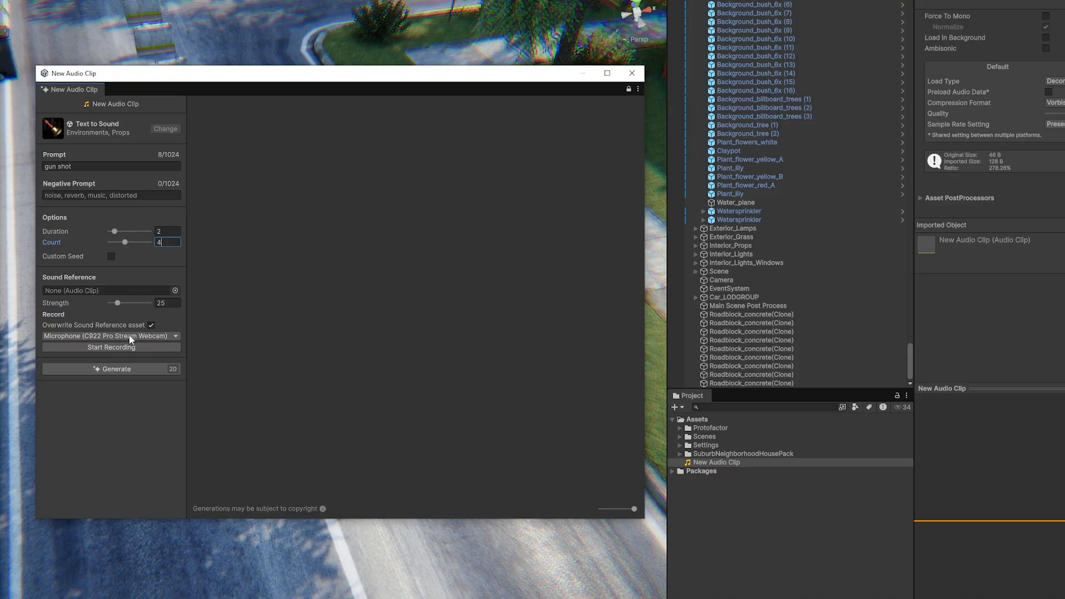
pyautogui.moveTo(129, 341)
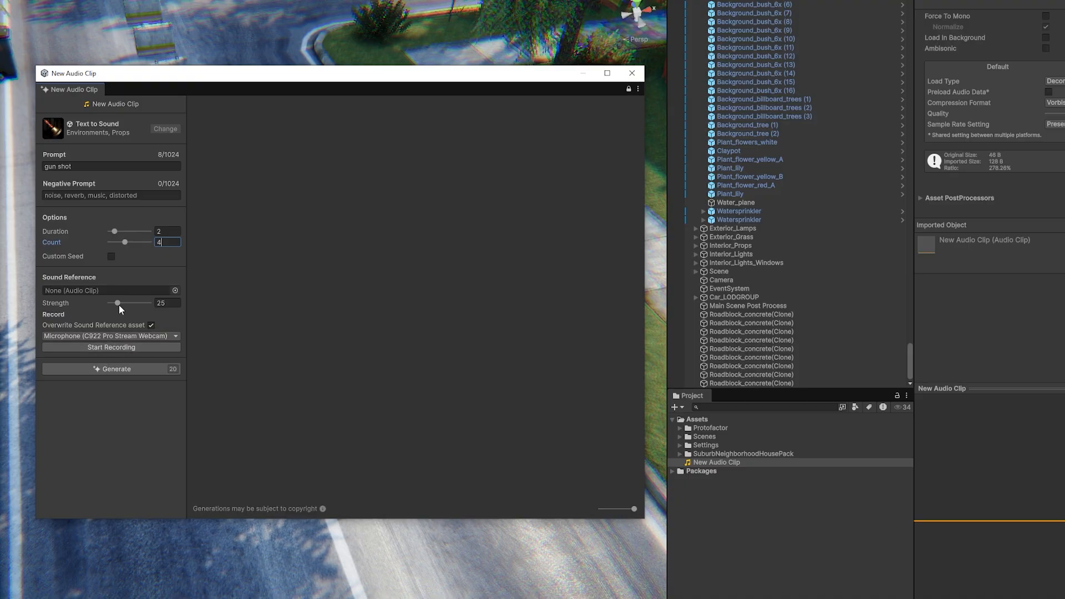
pyautogui.click(115, 368)
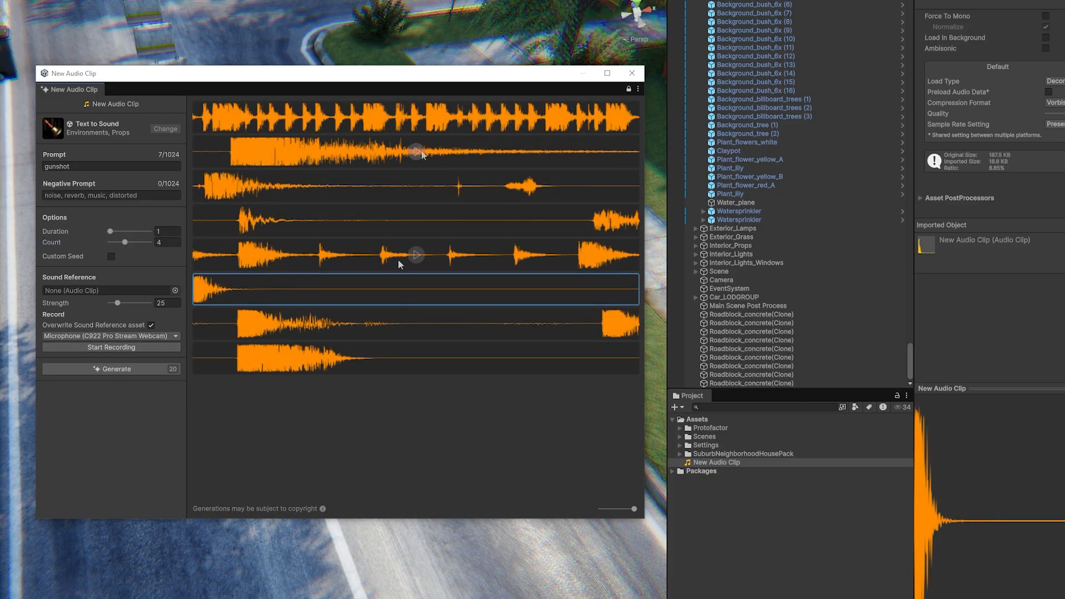
pyautogui.moveTo(416, 150)
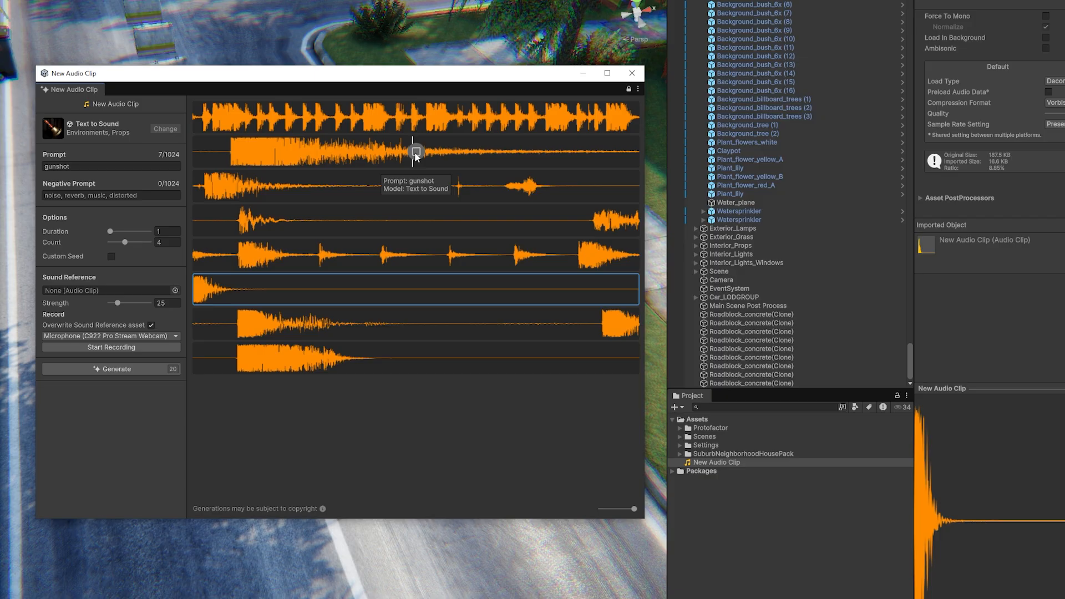
# Promote the second gunshot variation to a 'Loud Gunshot' project asset and select it
pyautogui.rightClick(416, 151)
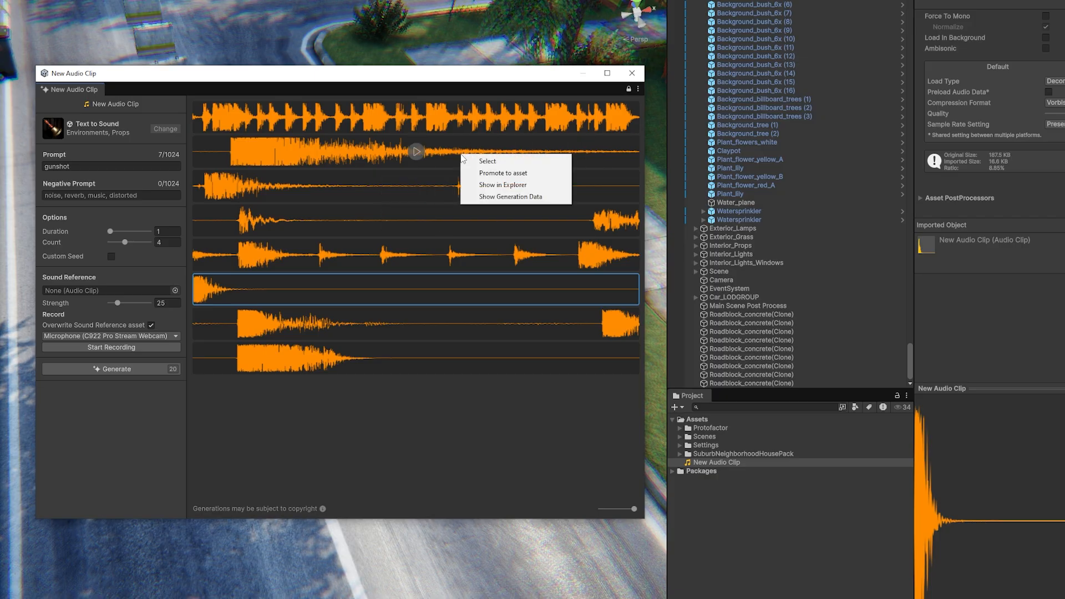
pyautogui.moveTo(528, 174)
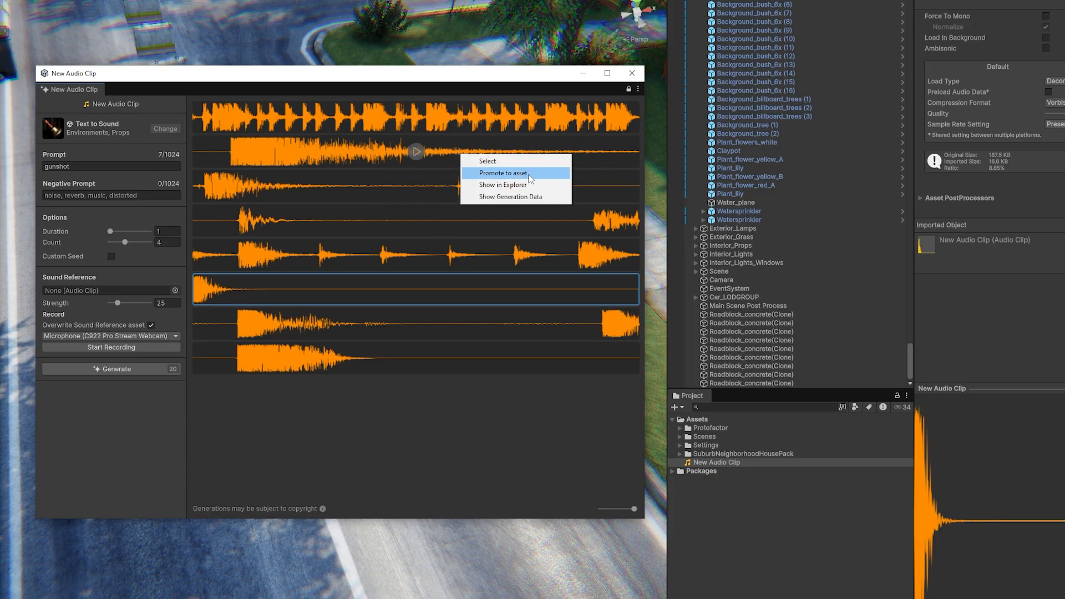
pyautogui.click(502, 173)
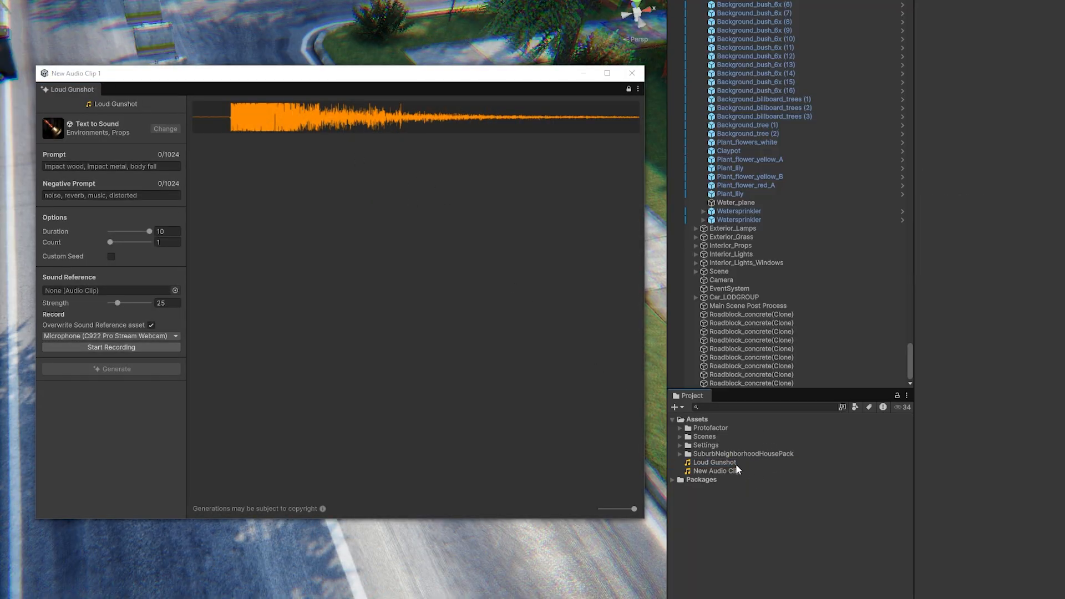
pyautogui.click(713, 461)
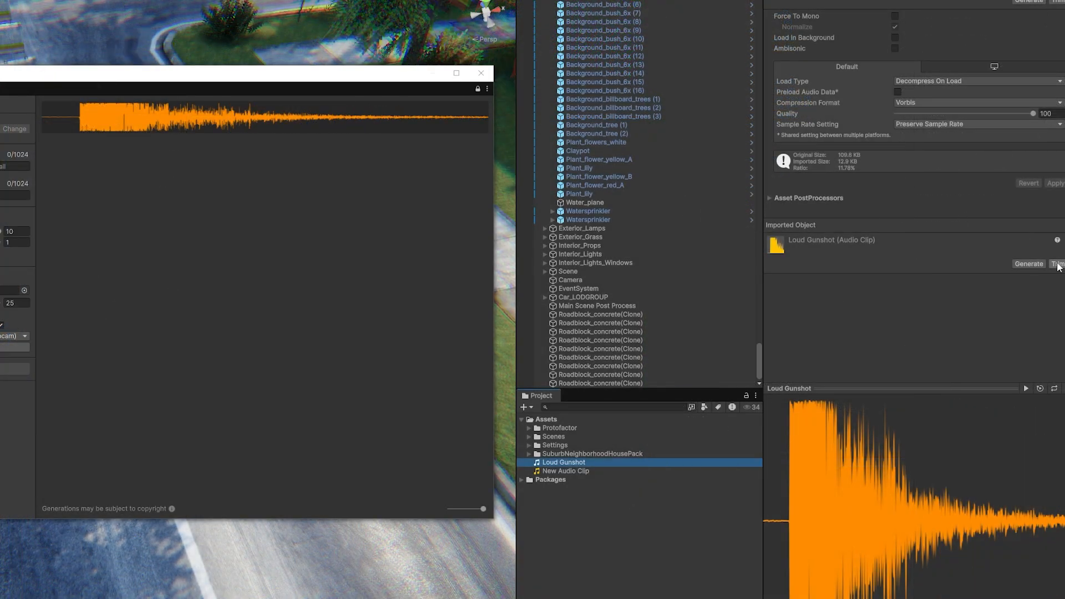
# In the Trim editor, drag the Loud Gunshot envelope down to silence at the start and back to full volume mid-clip
pyautogui.click(1057, 264)
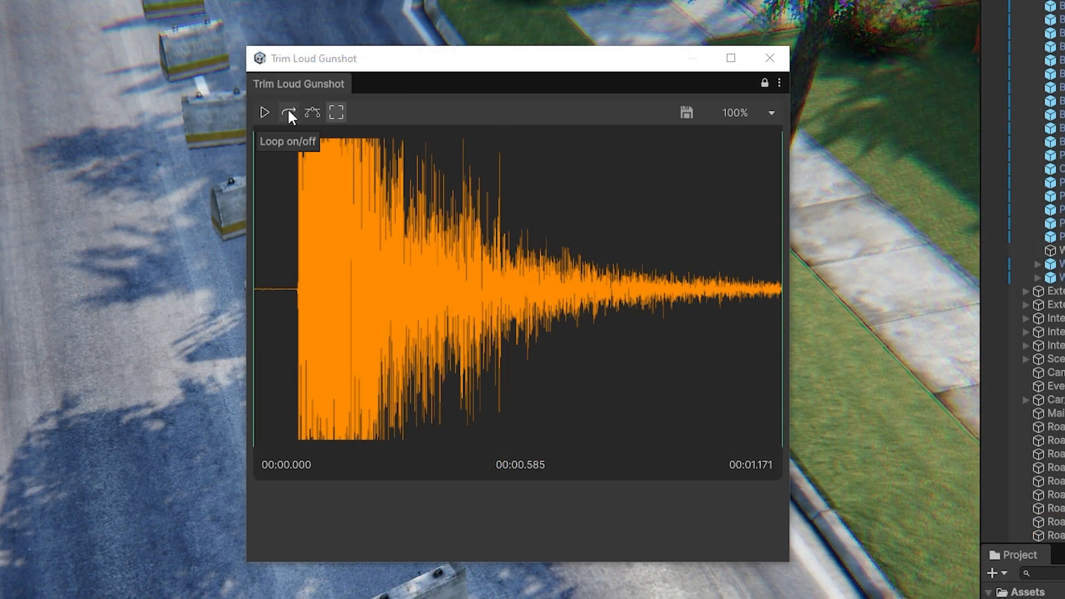
pyautogui.moveTo(312, 113)
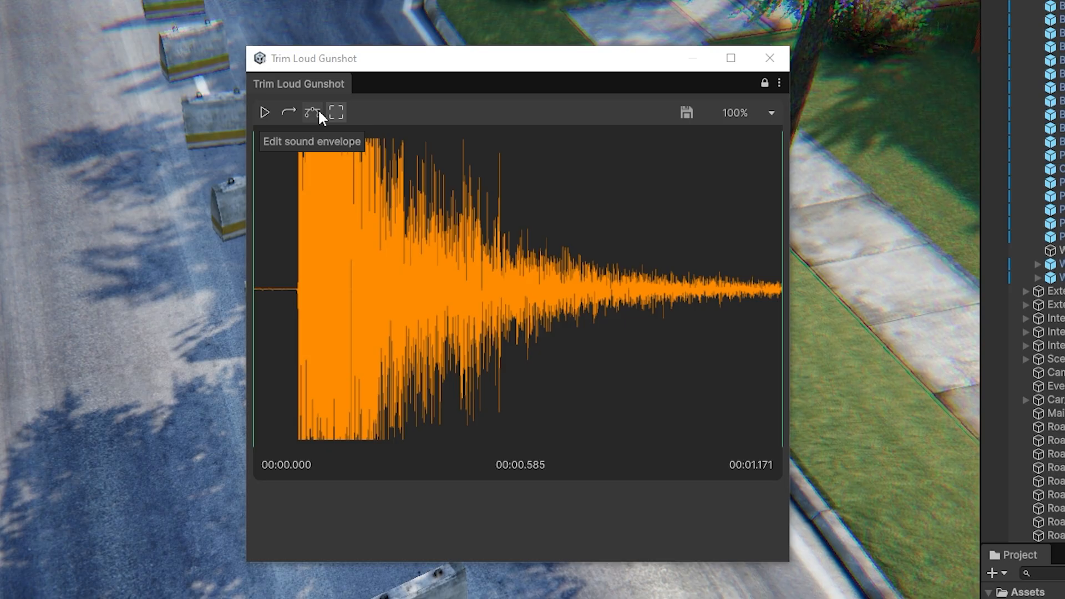
pyautogui.moveTo(336, 113)
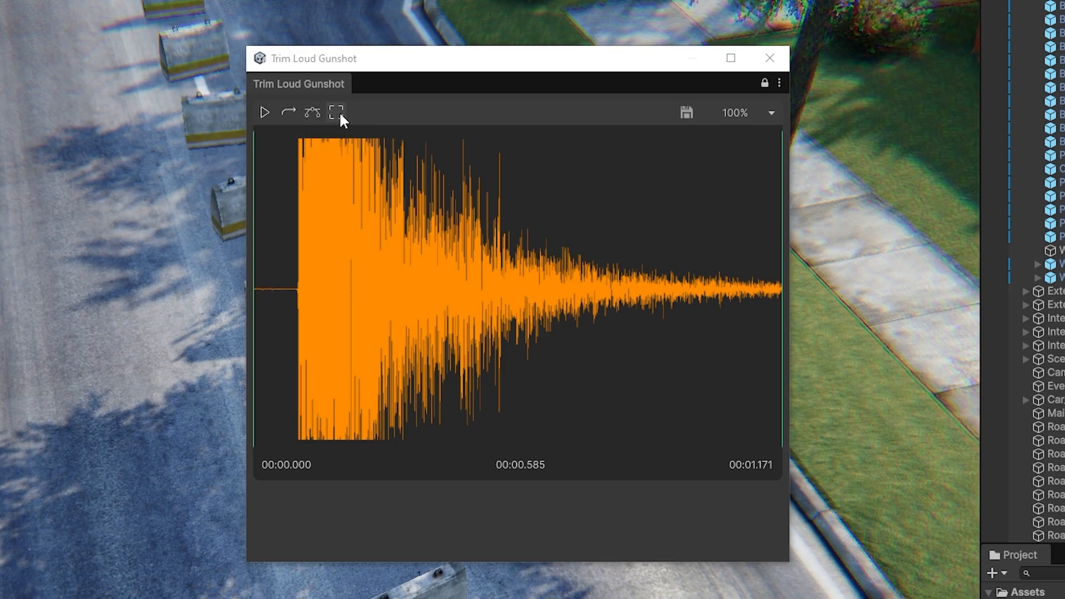
pyautogui.click(336, 112)
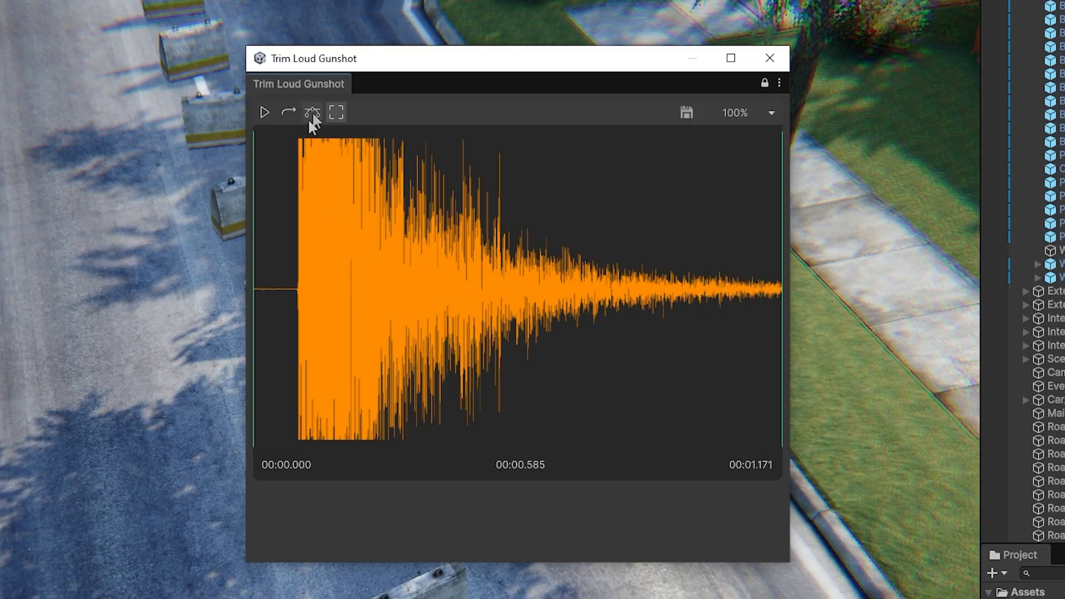
pyautogui.click(312, 112)
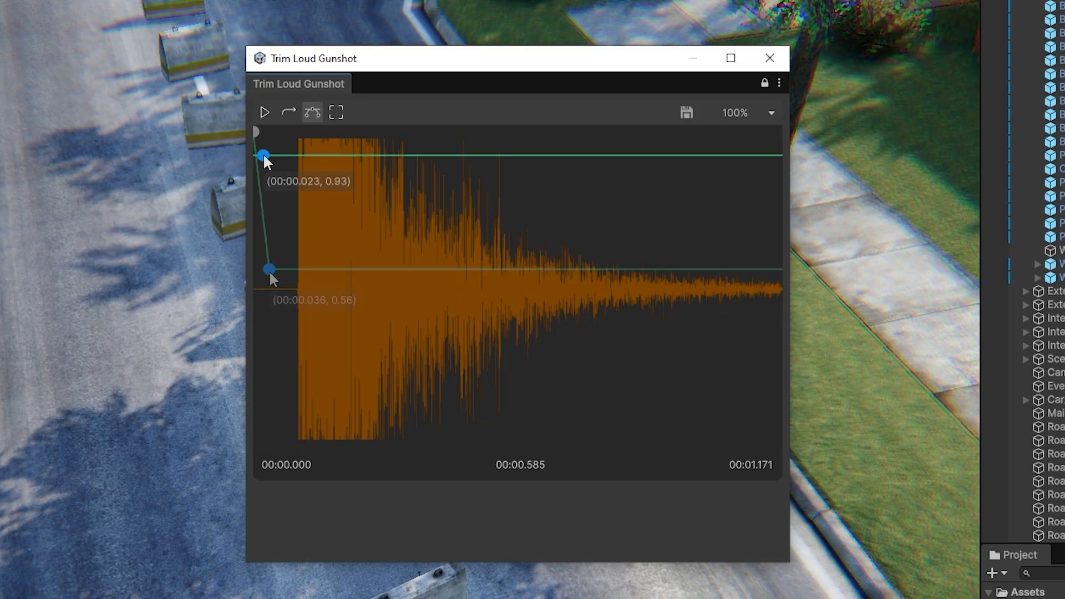
pyautogui.moveTo(268, 268); pyautogui.dragTo(286, 432)
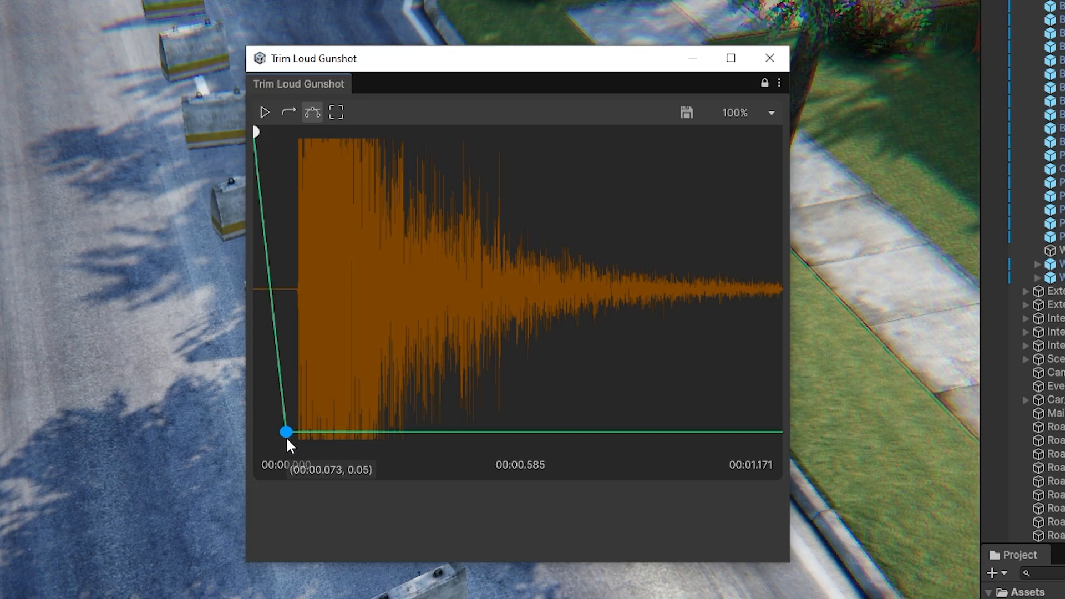
pyautogui.moveTo(285, 432); pyautogui.dragTo(493, 143)
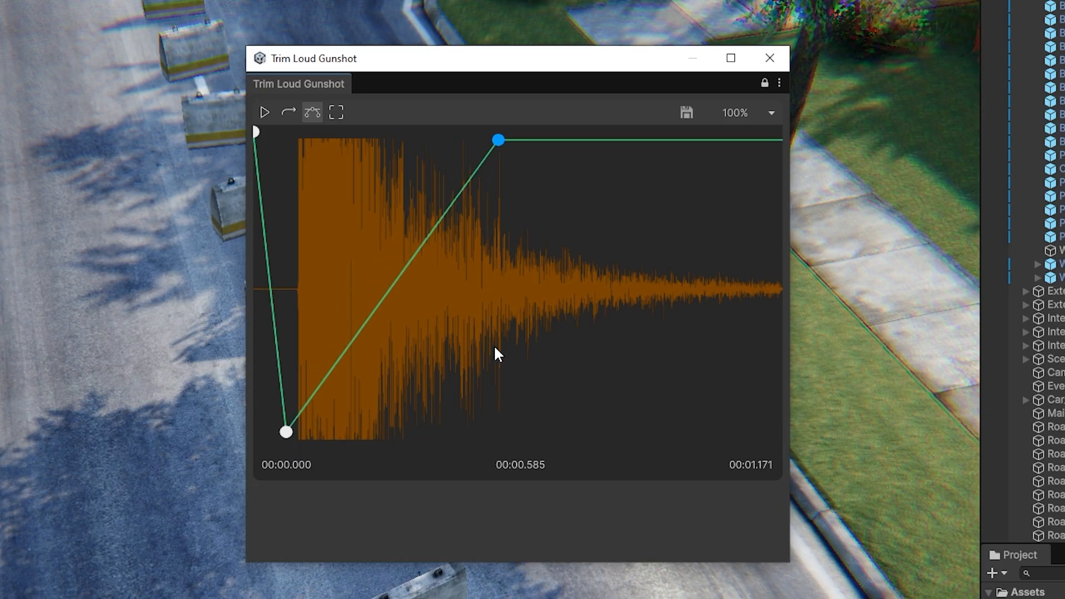
pyautogui.moveTo(701, 165)
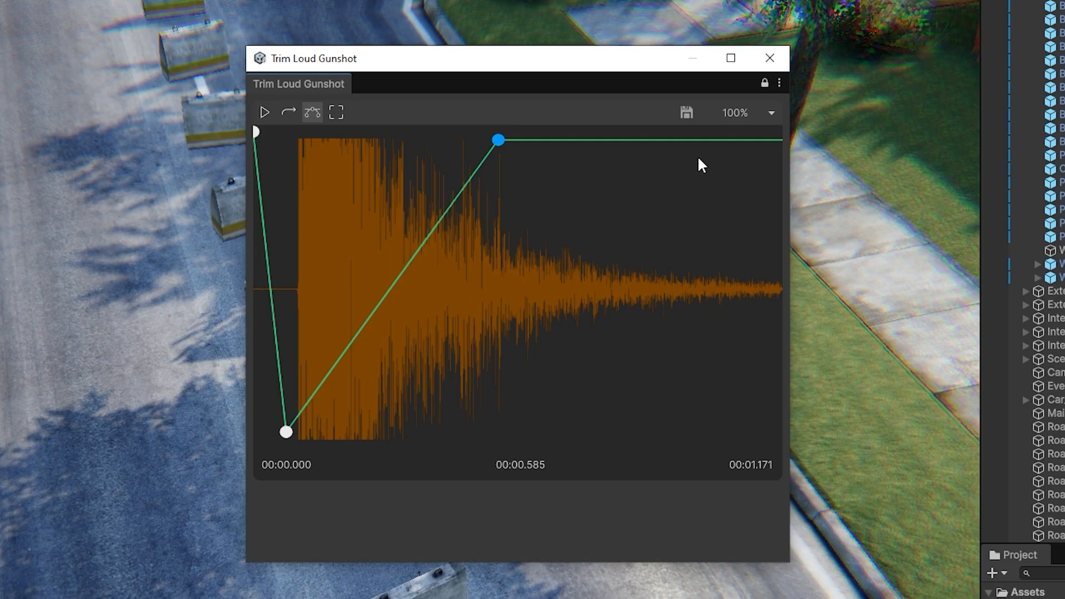
pyautogui.moveTo(686, 113)
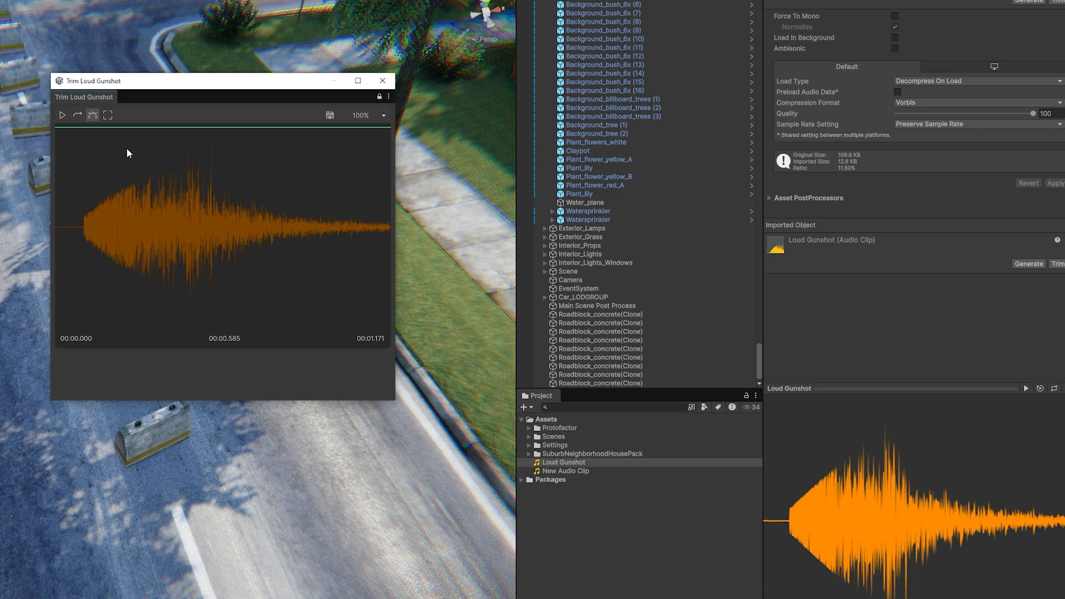
pyautogui.click(61, 115)
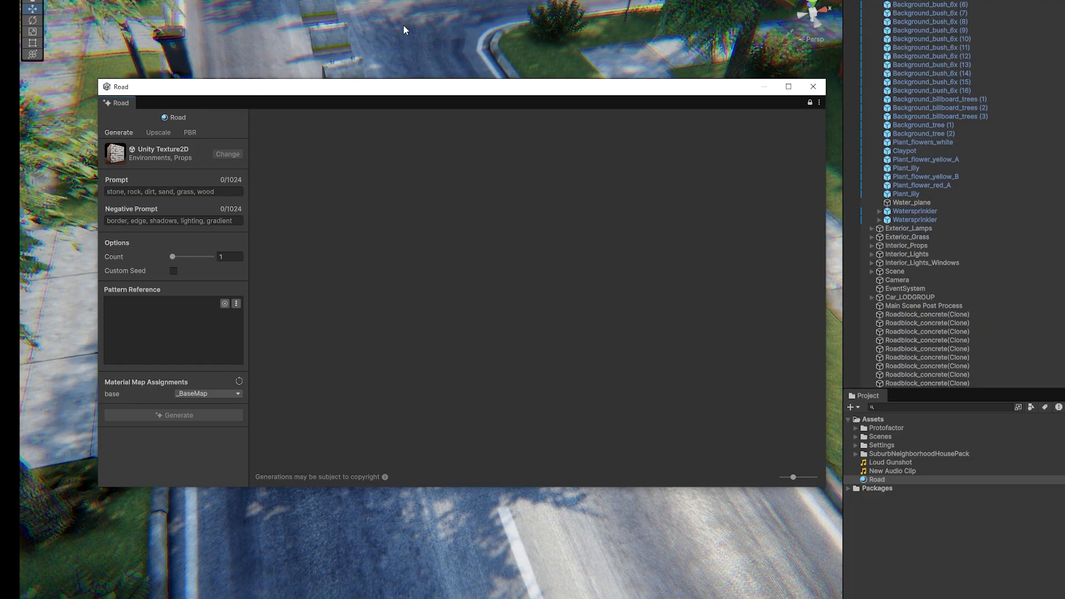
# Generate Road textures from the prompt 'galvanized steel' with Pattern_19 as the pattern reference
pyautogui.click(173, 191)
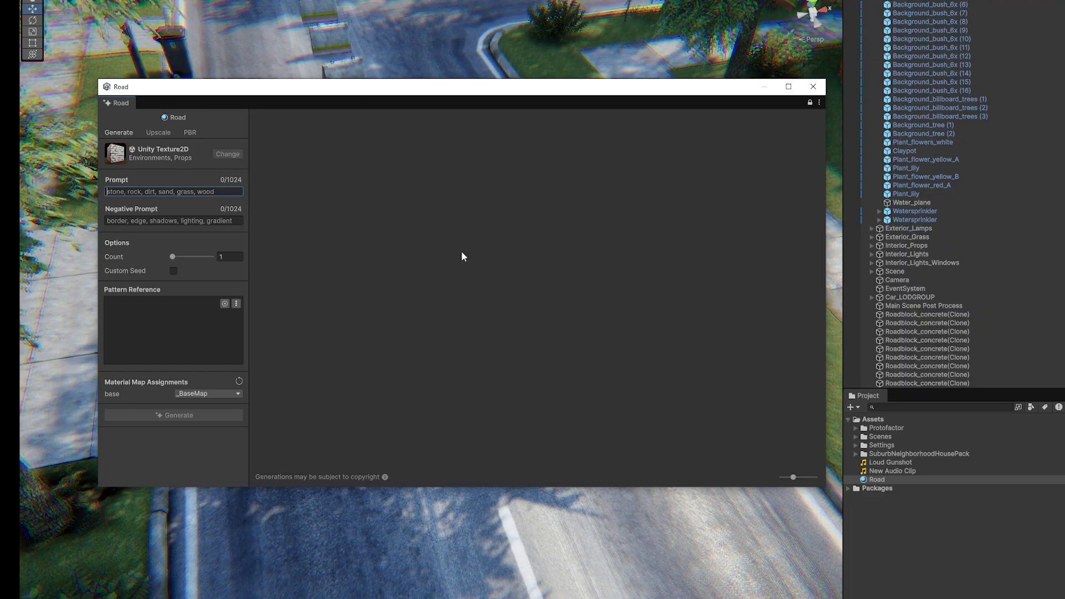
pyautogui.write('galvanized steel')
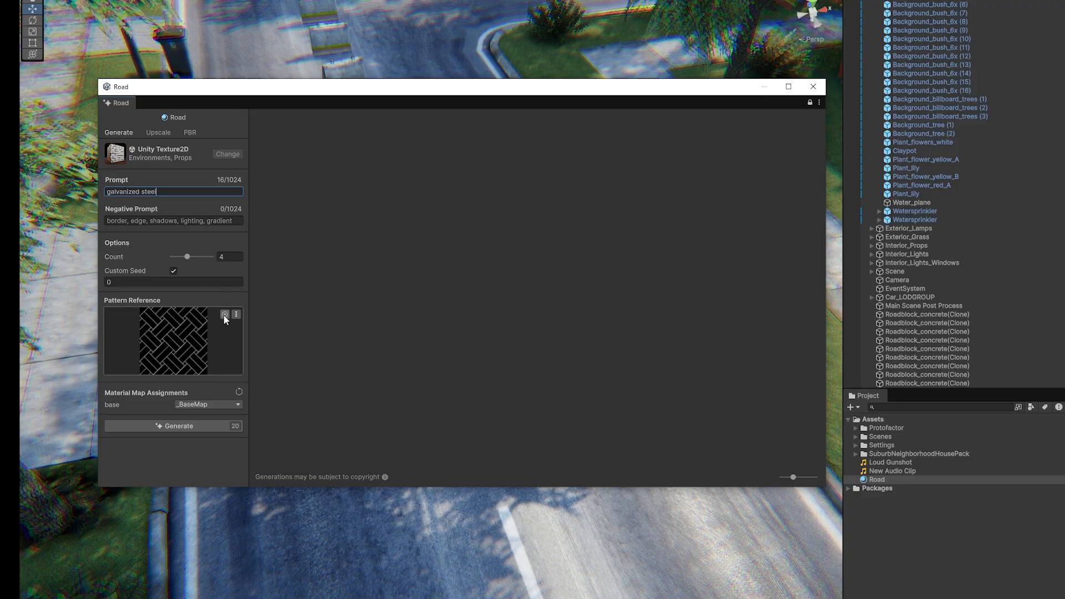
pyautogui.click(225, 314)
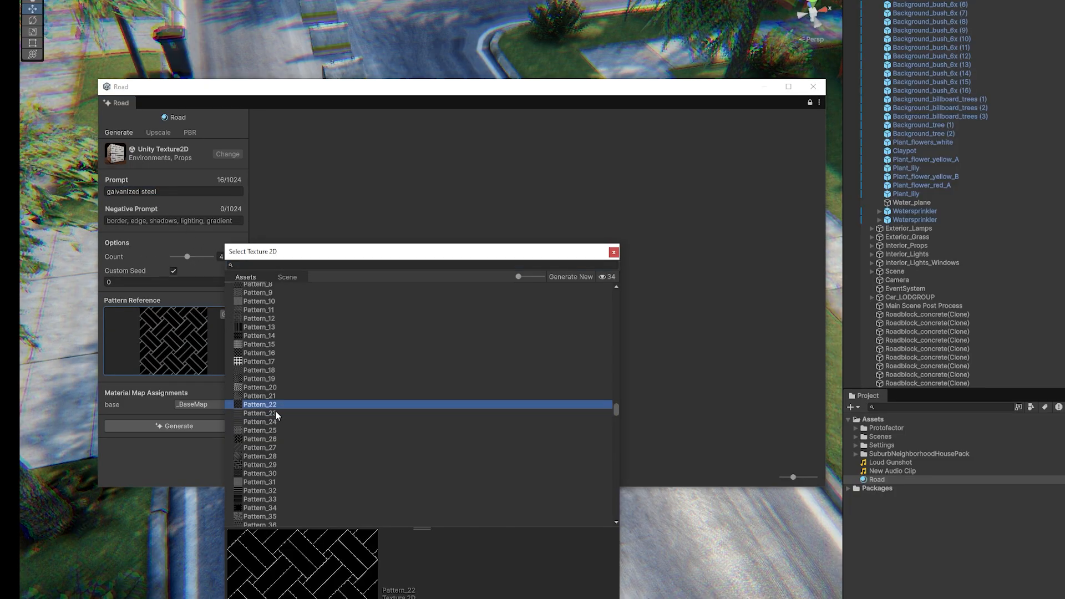
pyautogui.click(259, 360)
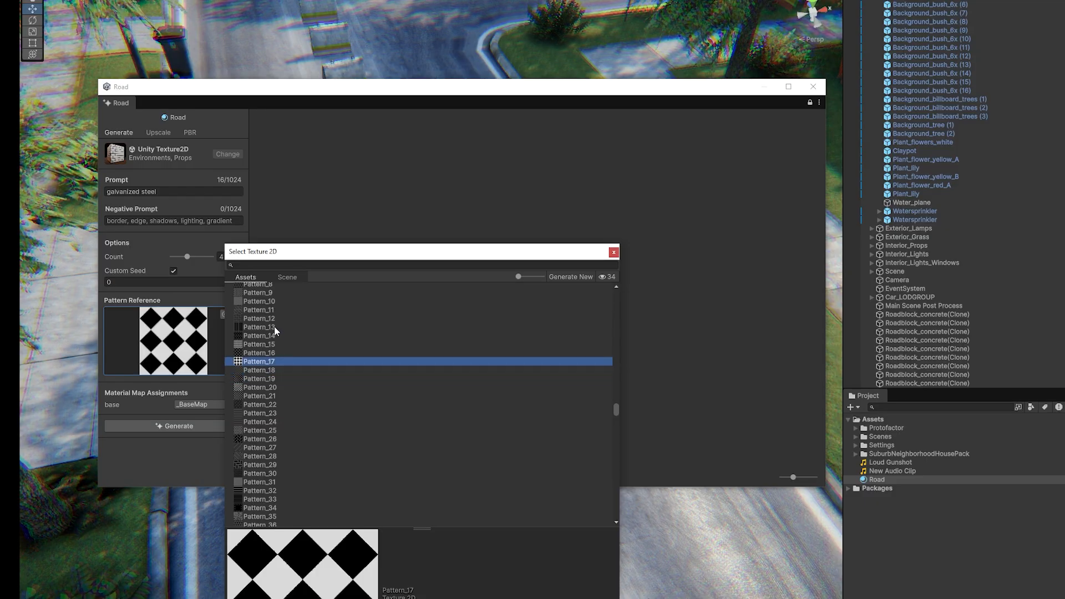
pyautogui.click(260, 379)
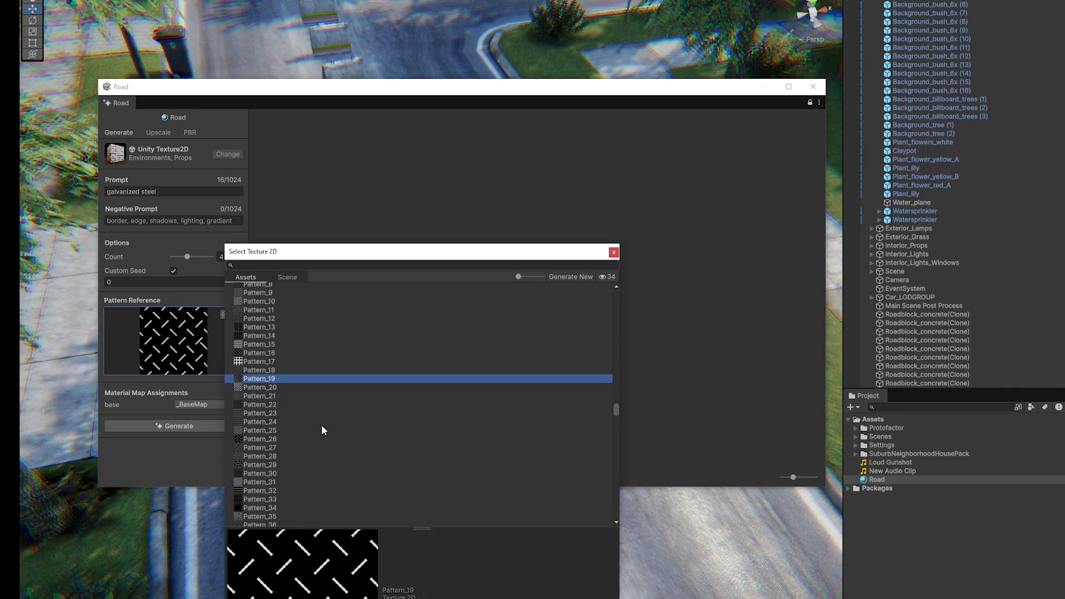
pyautogui.moveTo(300, 447)
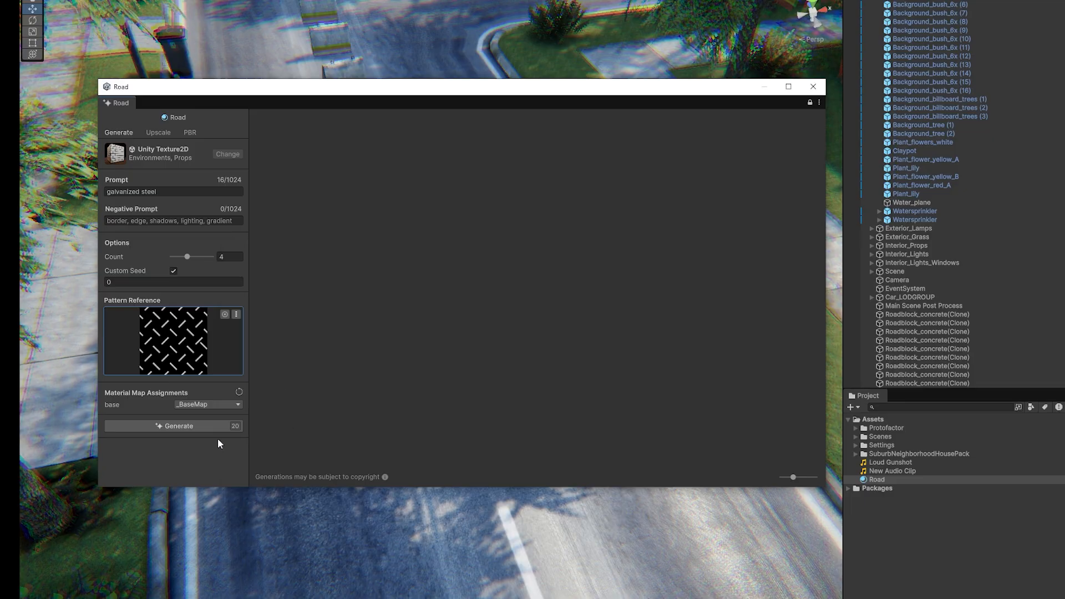
pyautogui.click(173, 426)
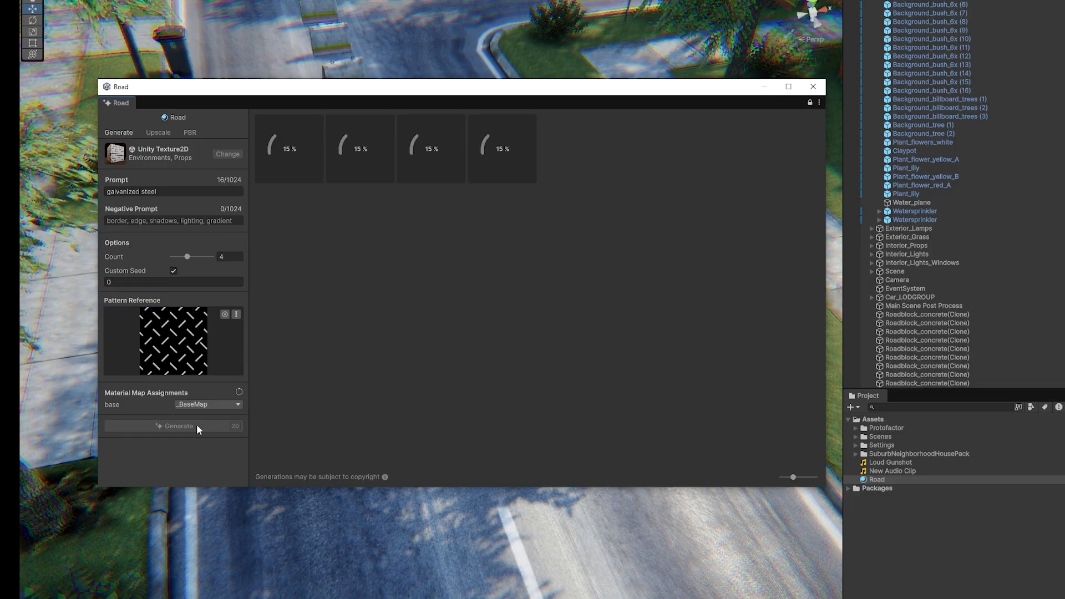
pyautogui.click(173, 426)
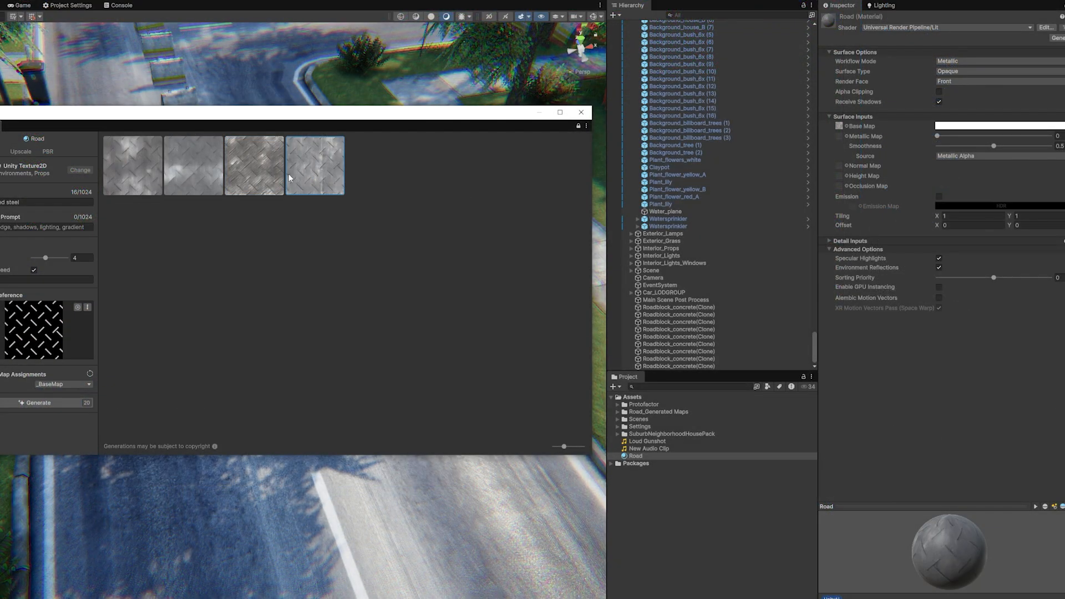
# Assign a generated galvanized steel texture as the Road Base Map and select the saved BaseMap asset
pyautogui.click(253, 166)
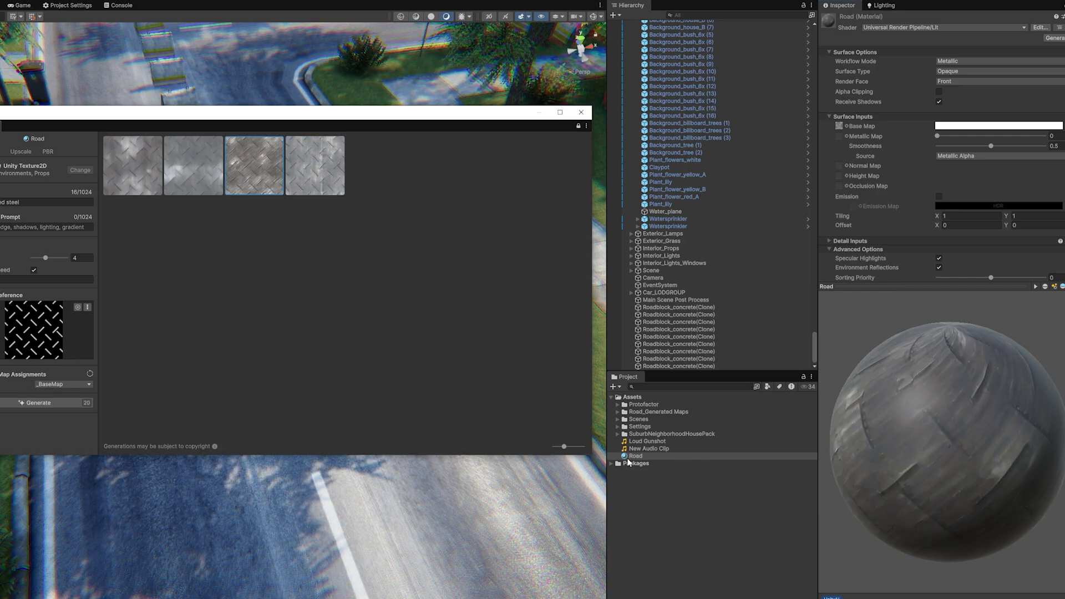
pyautogui.click(193, 164)
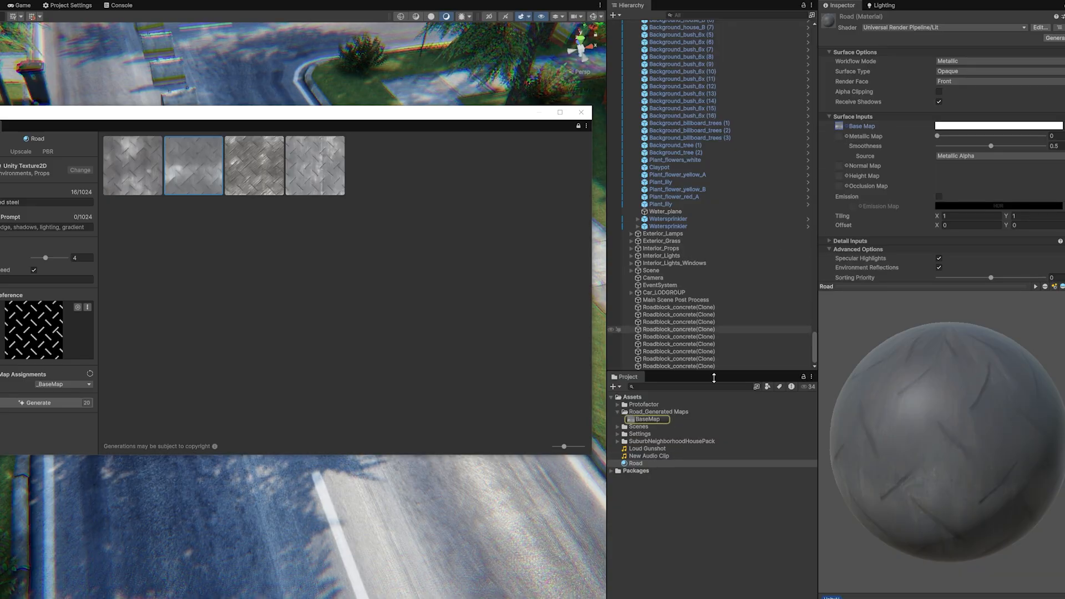
pyautogui.click(645, 419)
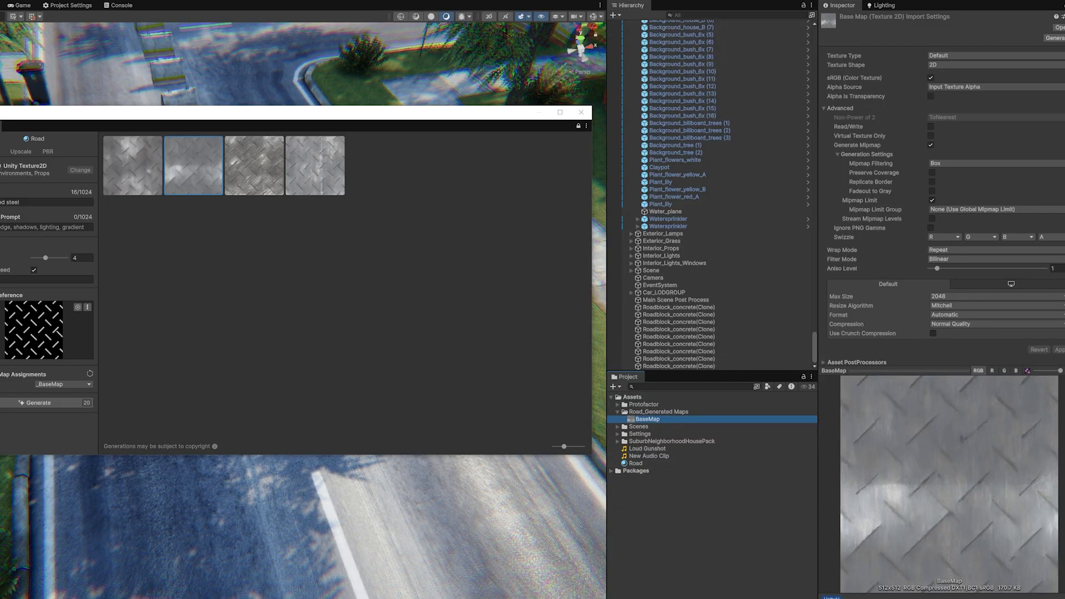
pyautogui.moveTo(239, 220)
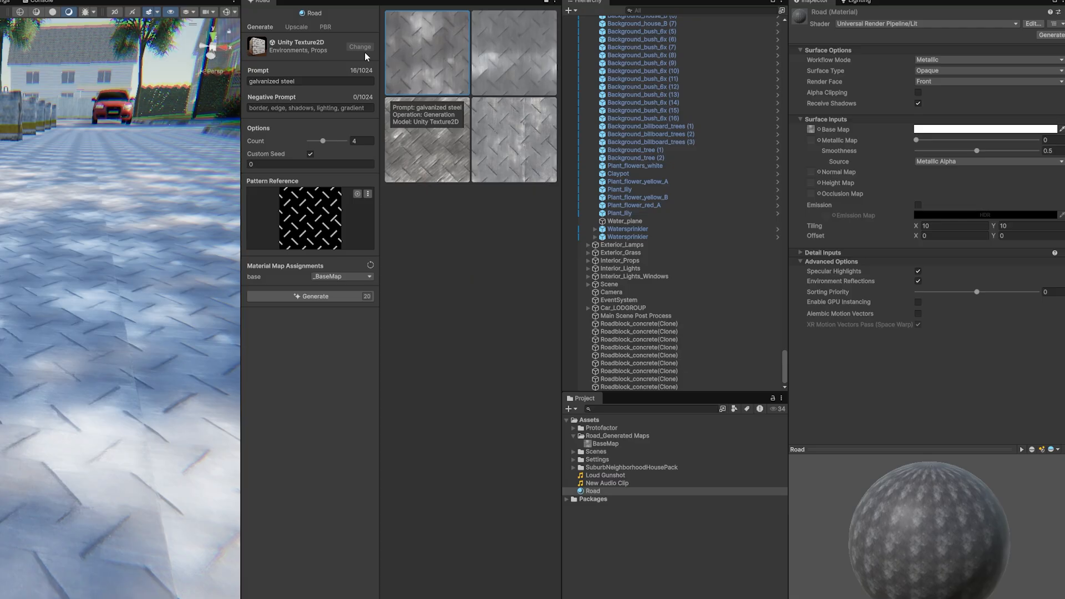
# Upscale the steel base map to a new 1K BaseMap asset and select it
pyautogui.click(295, 27)
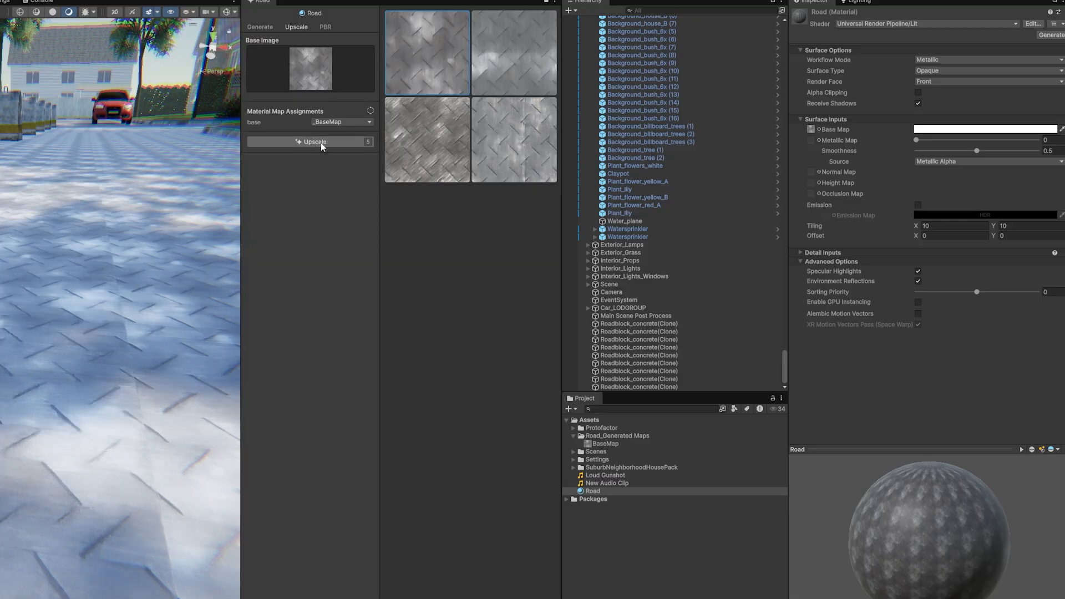
pyautogui.click(314, 141)
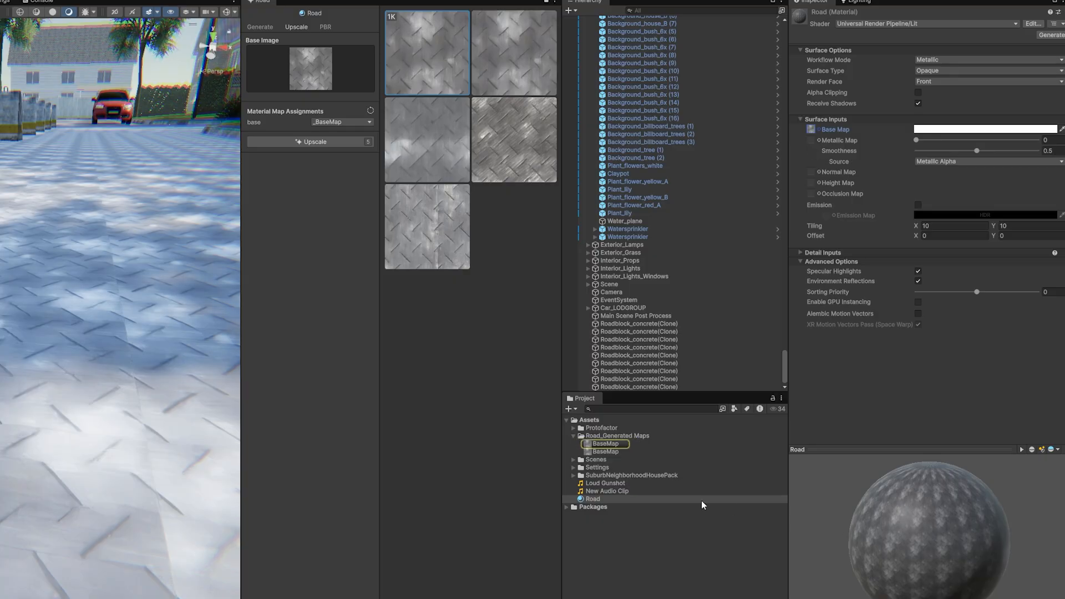
pyautogui.click(606, 444)
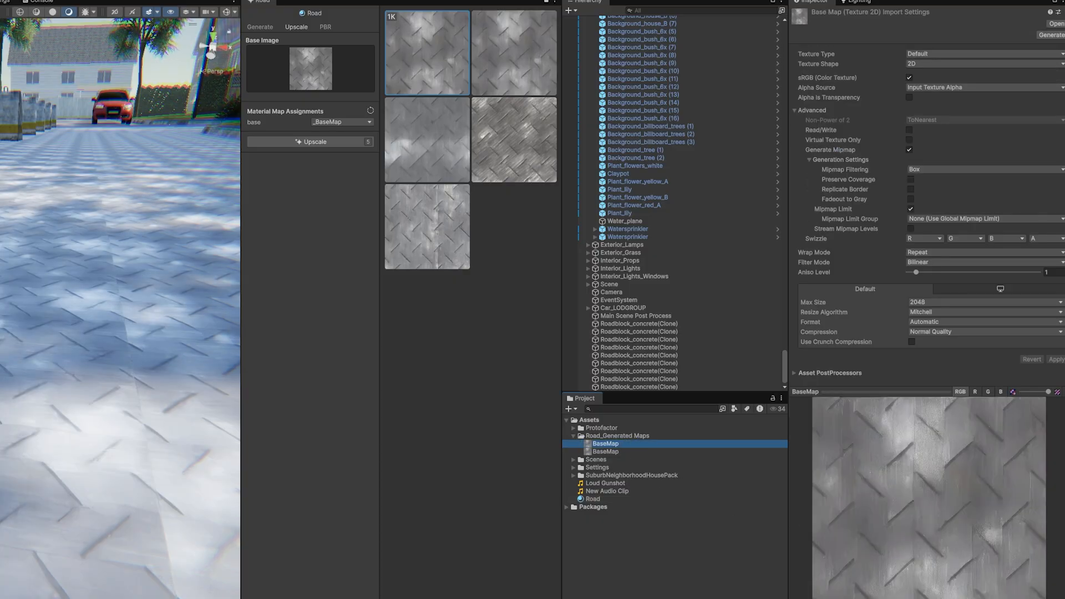
pyautogui.click(325, 26)
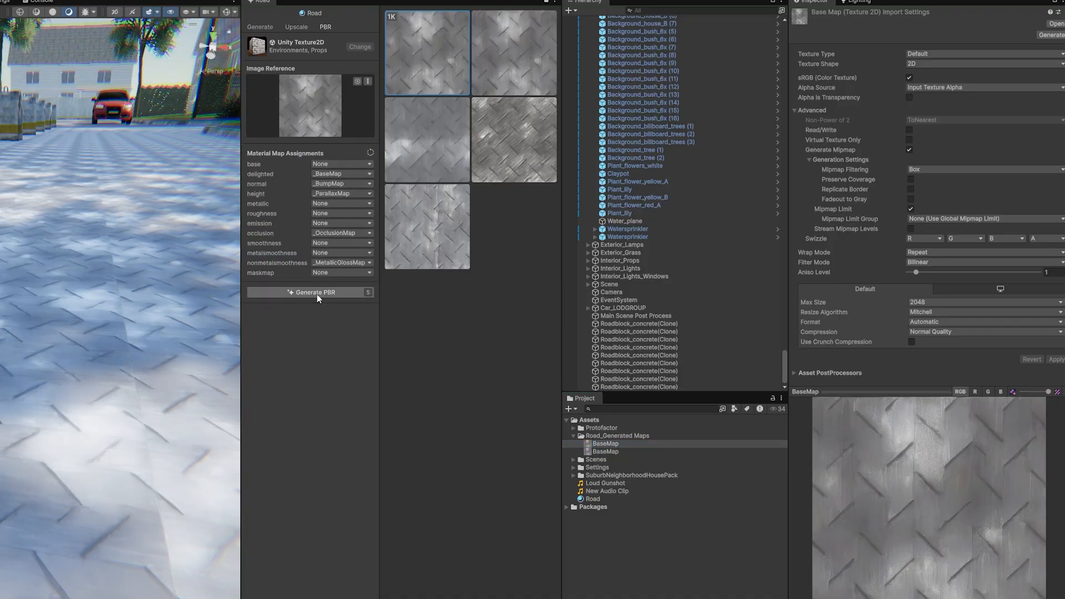
# Generate the PBR maps for the Road material and inspect a generated base map texture
pyautogui.click(316, 292)
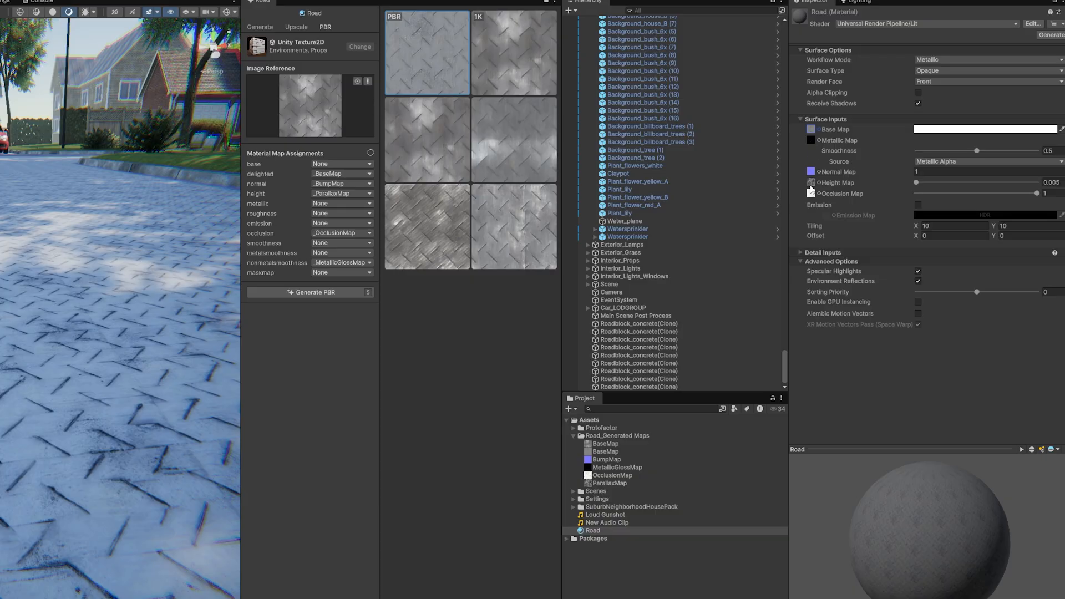
pyautogui.moveTo(813, 193)
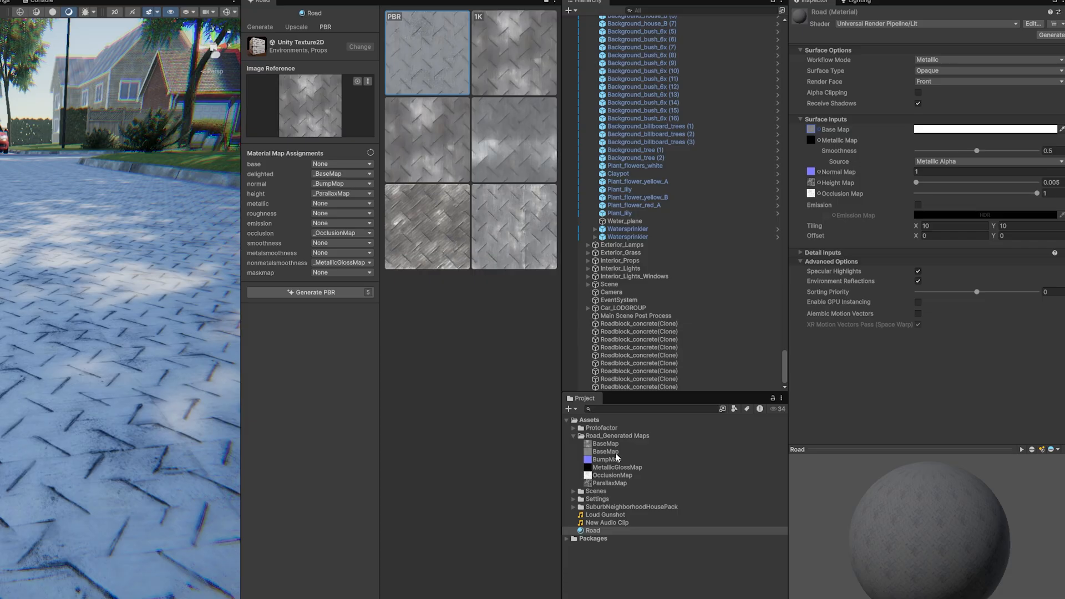
pyautogui.click(605, 444)
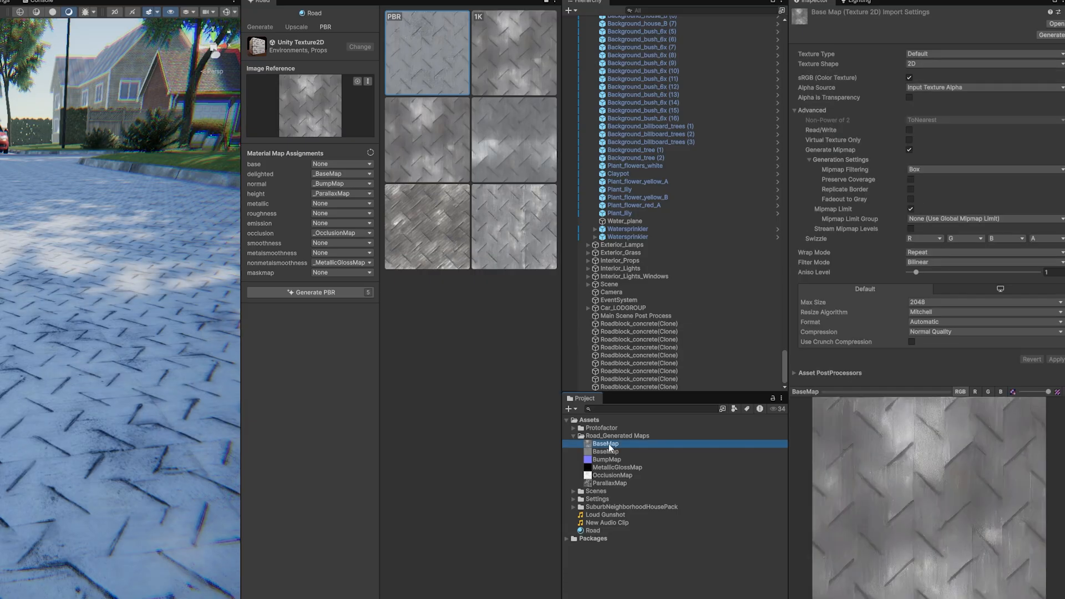
pyautogui.click(592, 531)
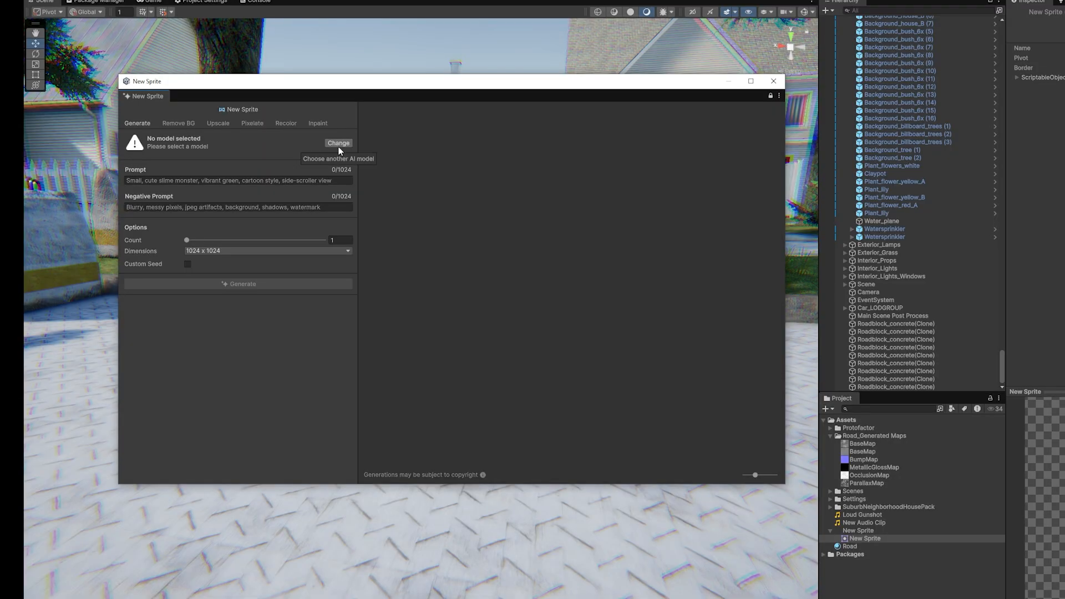
# Choose the RPG Inventory Icons model under Icons & UI and generate four potion icon sprites
pyautogui.click(338, 143)
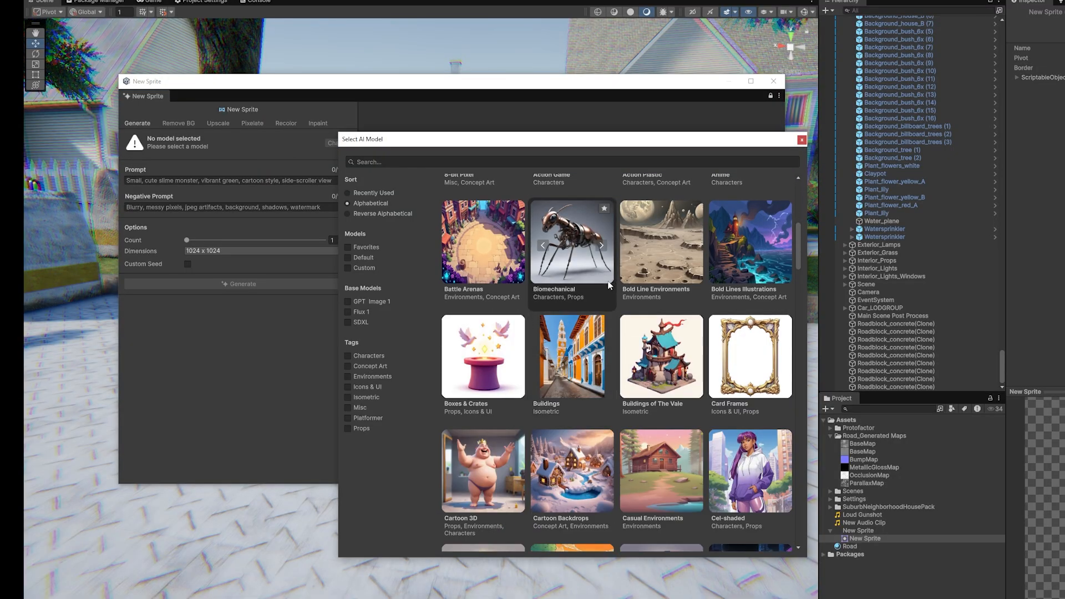
pyautogui.scroll(-3)
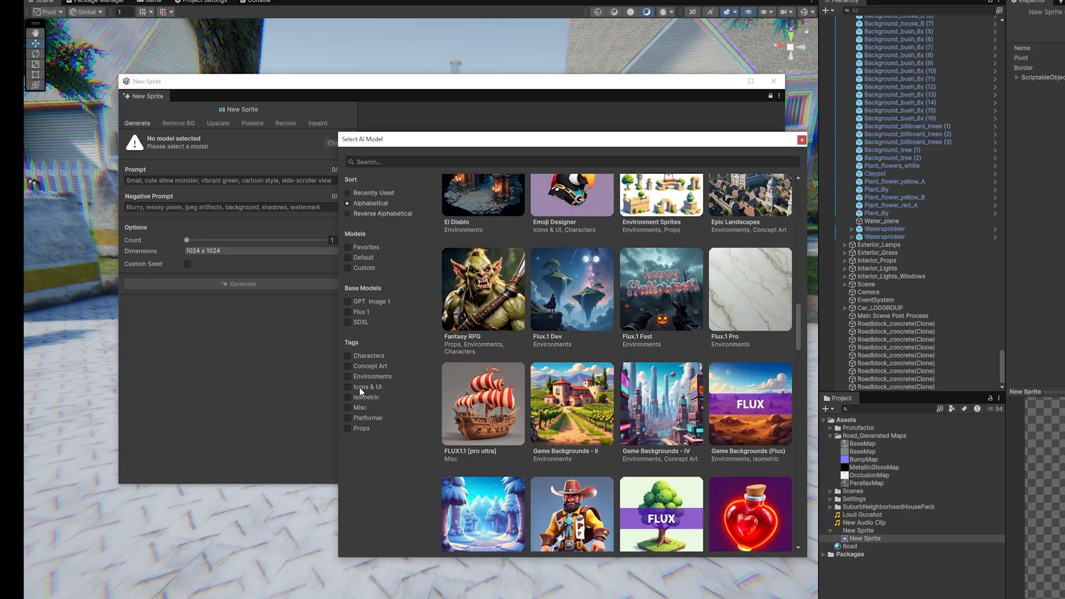
pyautogui.click(349, 386)
pyautogui.write('potion icon')
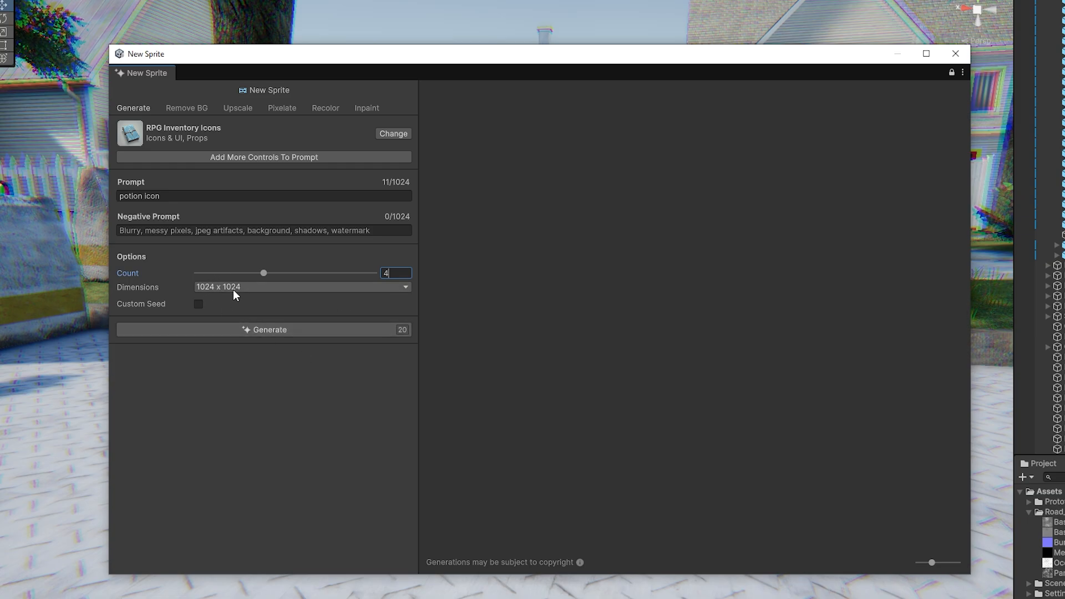
pyautogui.click(264, 330)
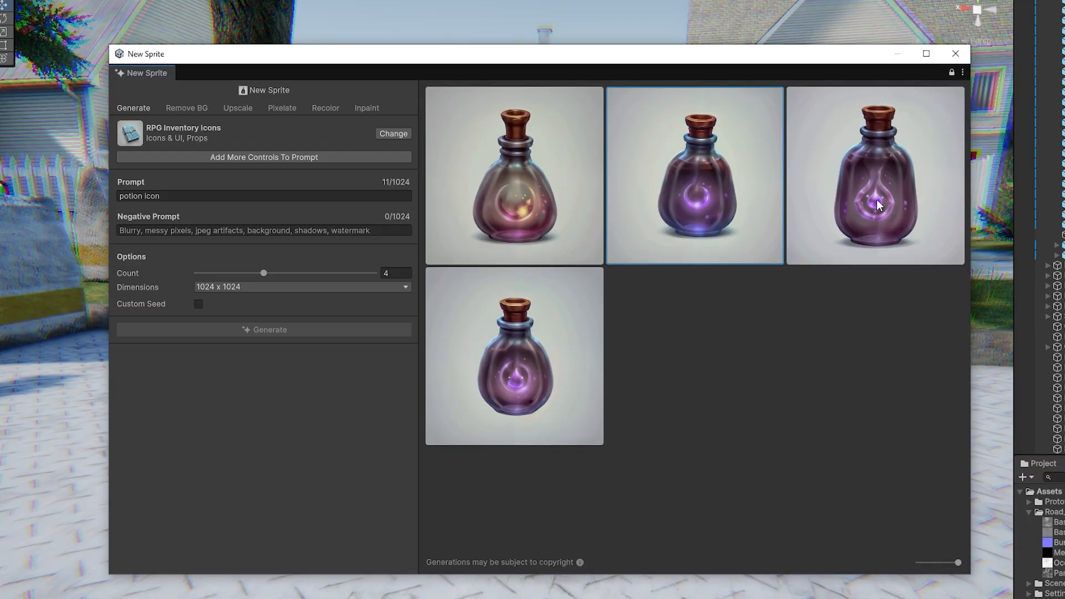
pyautogui.moveTo(519, 224)
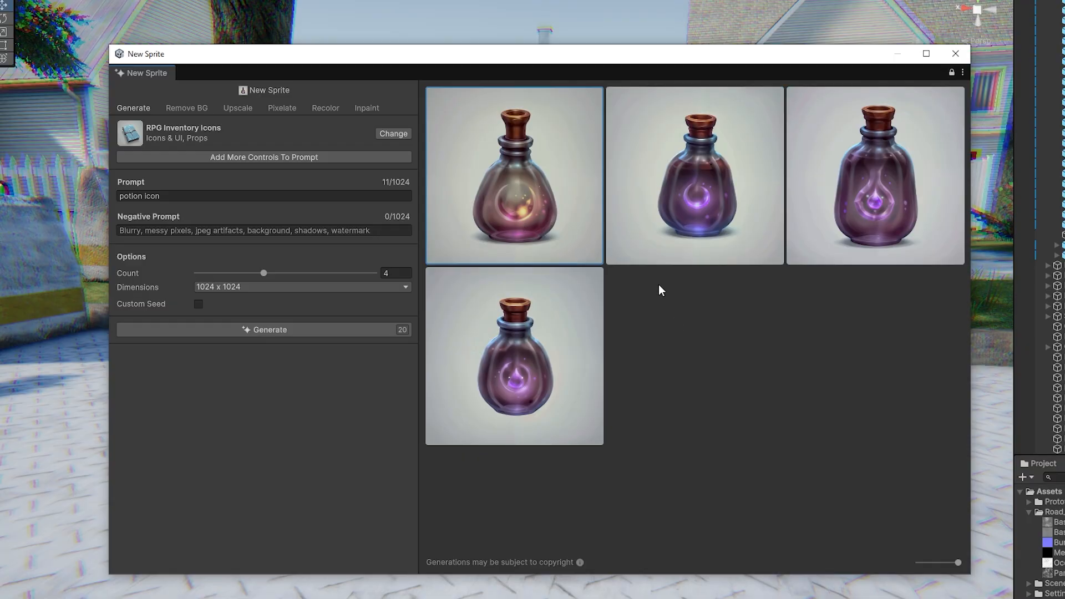
# Browse the Remove BG, Upscale, Pixelate, Recolor and Inpaint modes for the chosen potion sprite
pyautogui.click(187, 108)
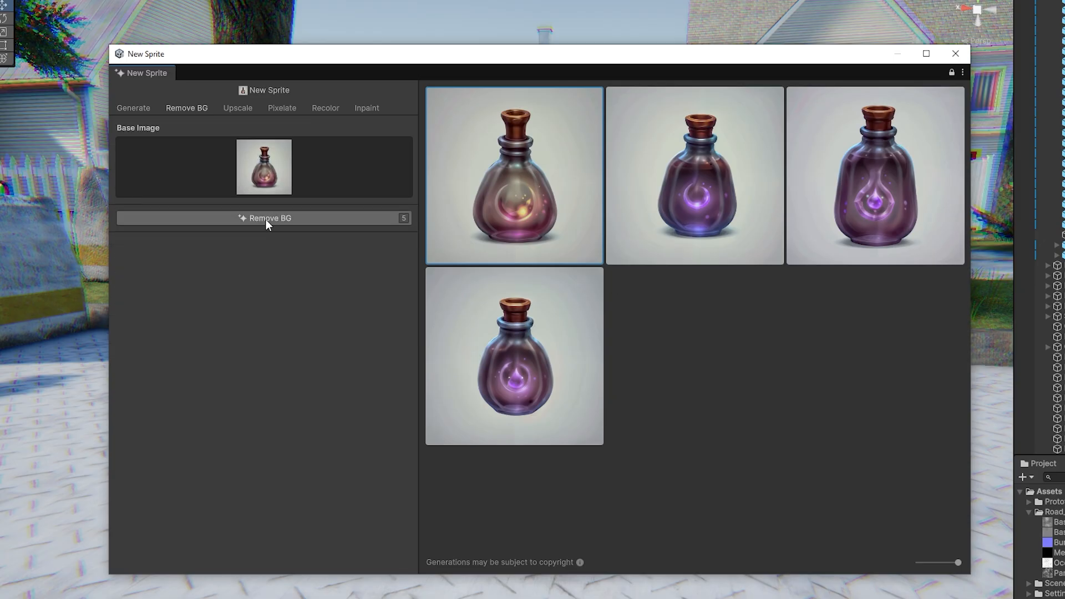
pyautogui.click(237, 107)
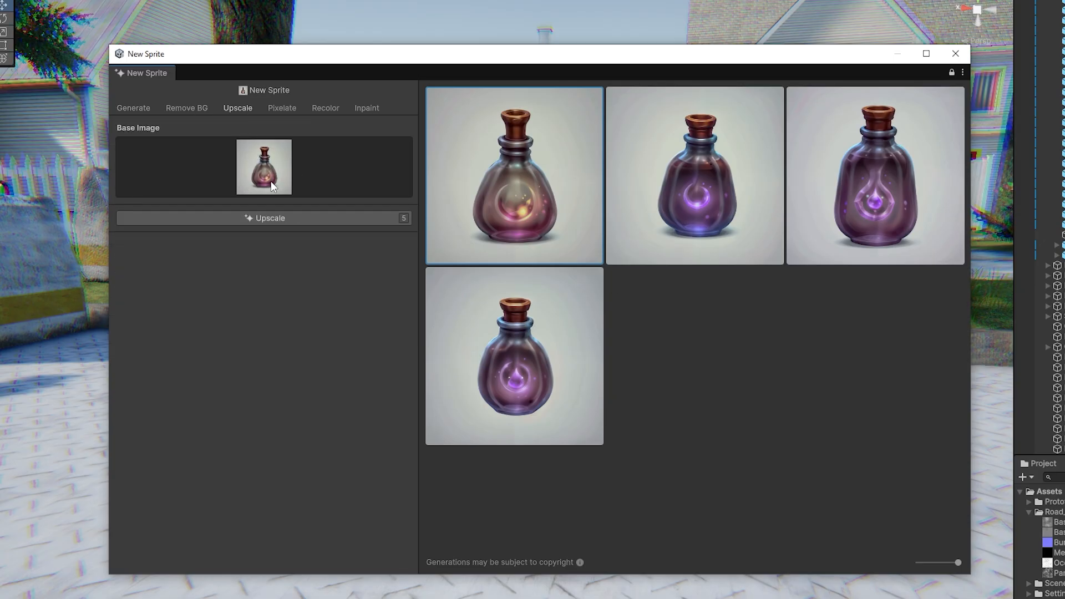
pyautogui.click(281, 107)
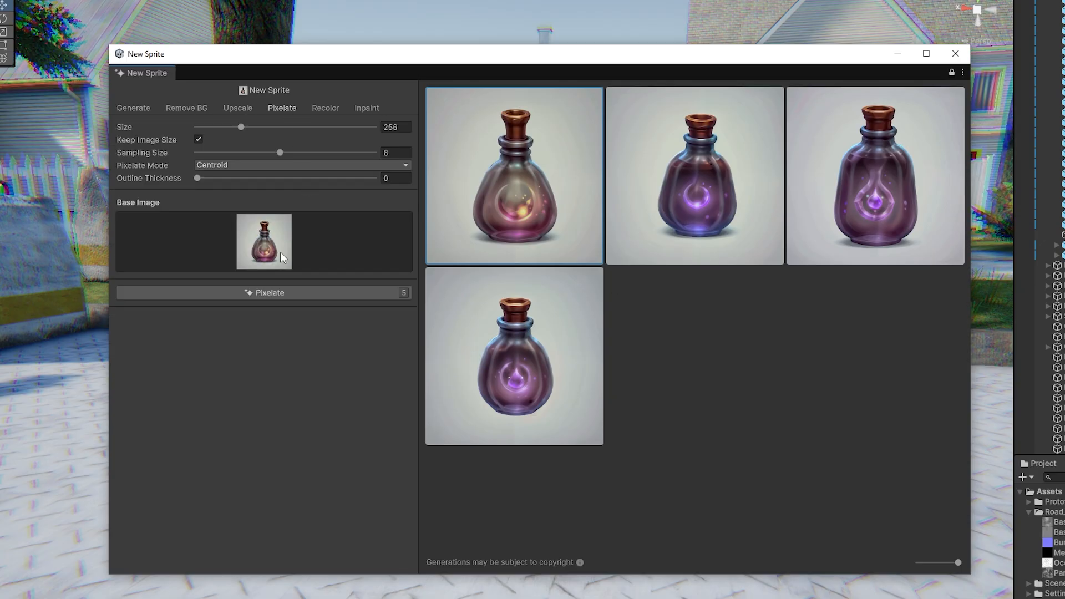
pyautogui.click(325, 107)
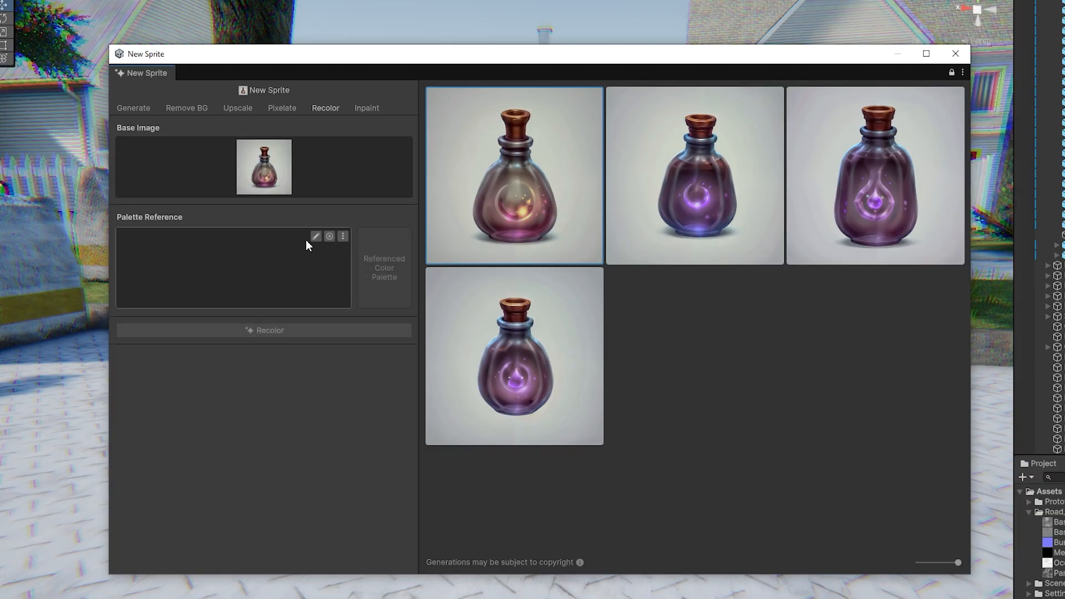
pyautogui.click(366, 107)
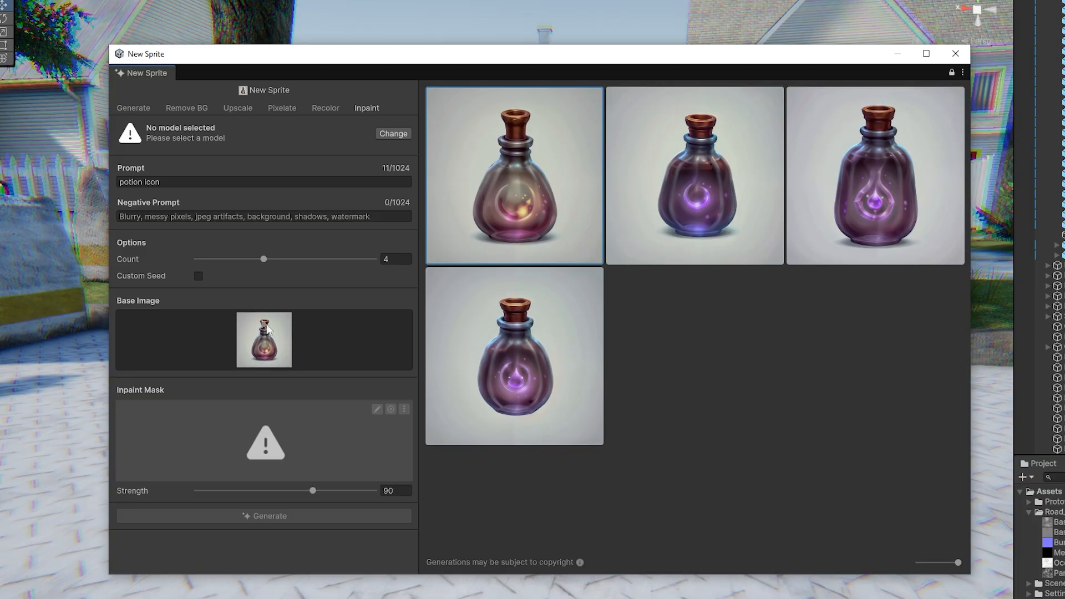
pyautogui.moveTo(518, 84)
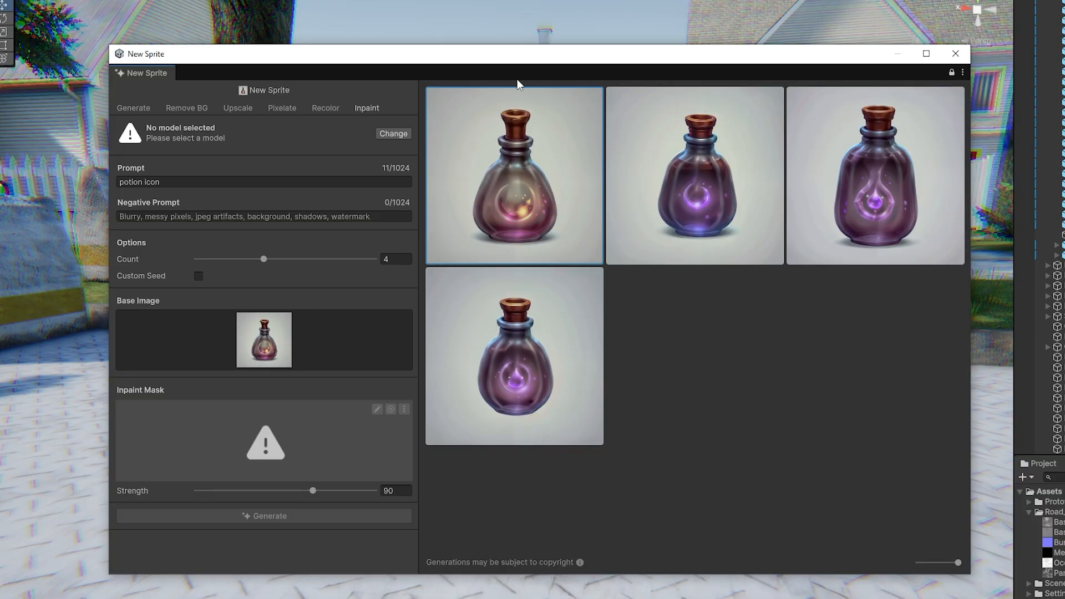
pyautogui.moveTo(504, 197)
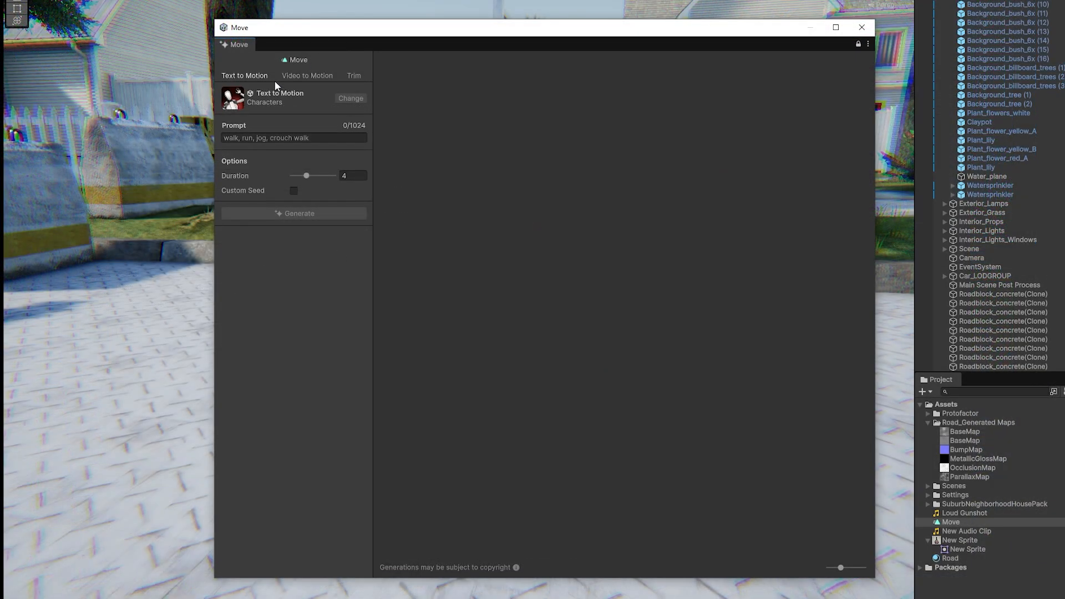
# Preview Video to Motion, return to Text to Motion and enter 'jump' as the prompt
pyautogui.click(306, 75)
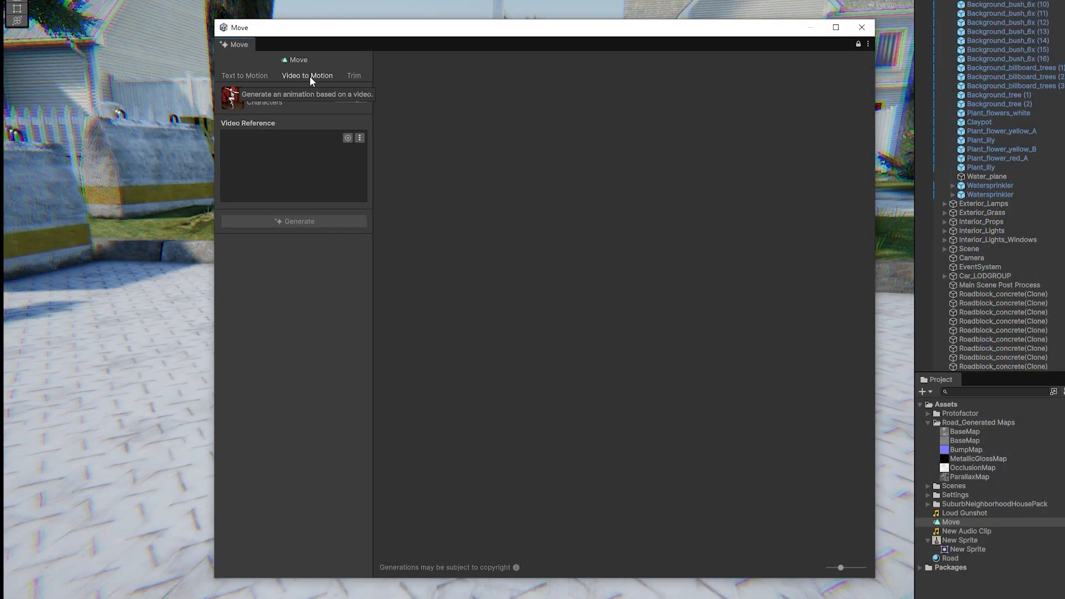
pyautogui.click(244, 75)
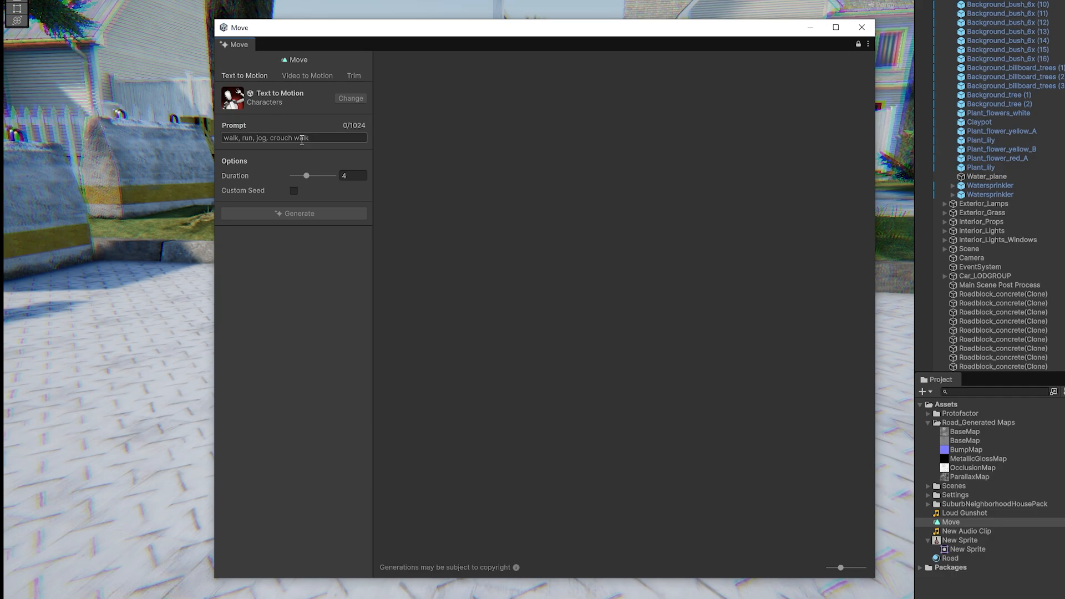
pyautogui.write('jump')
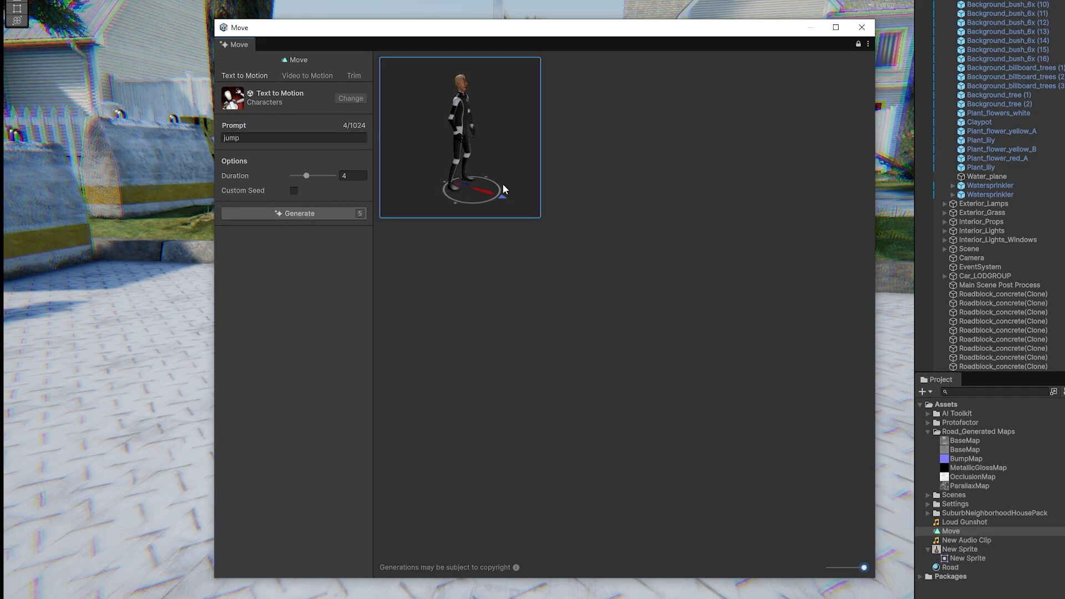
pyautogui.moveTo(494, 168)
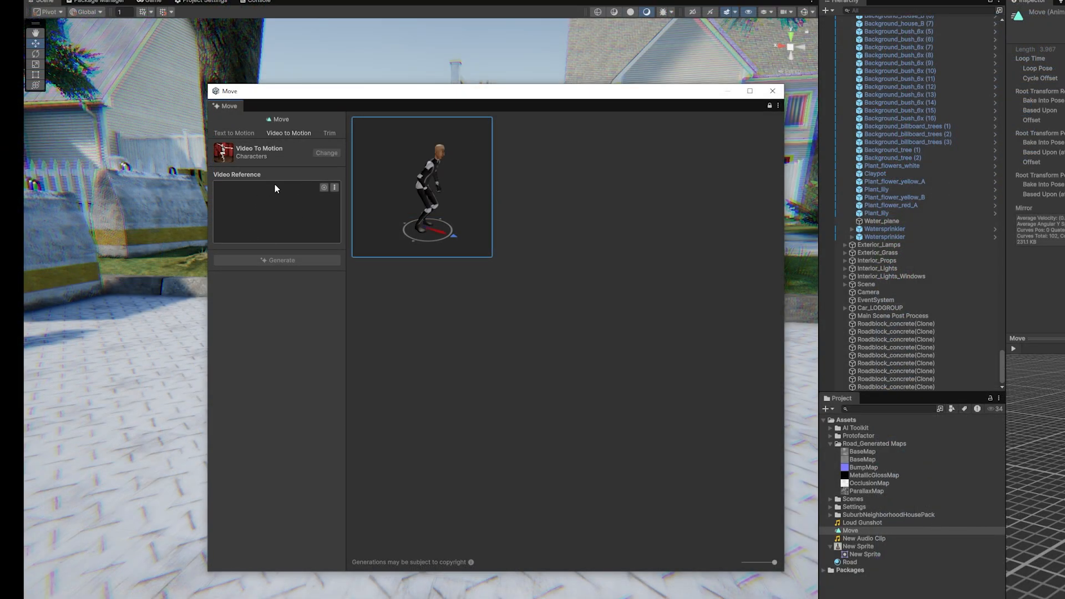
pyautogui.moveTo(364, 224)
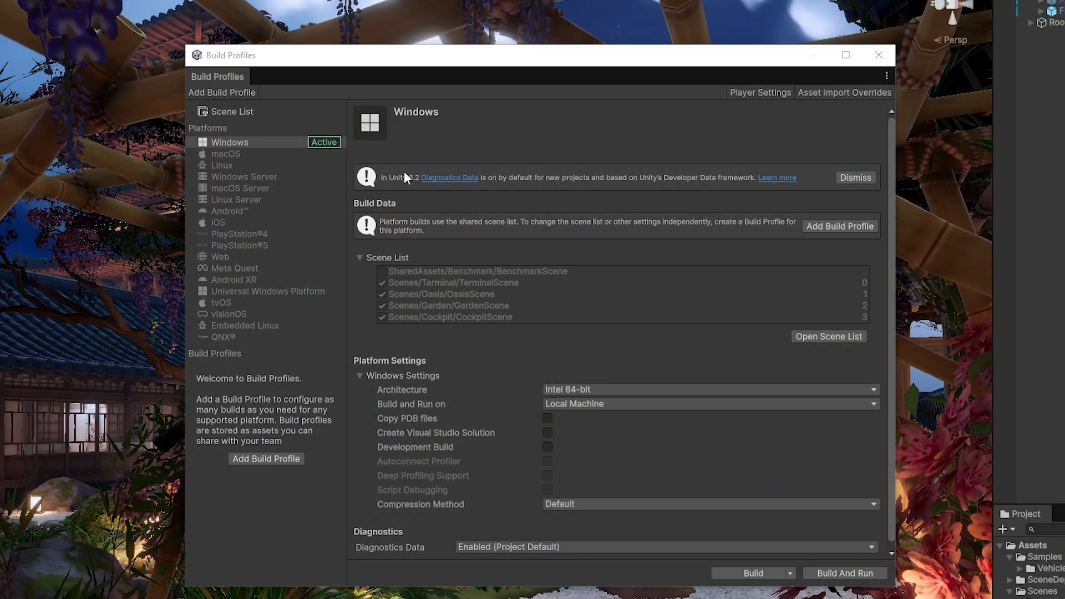
pyautogui.moveTo(416, 189)
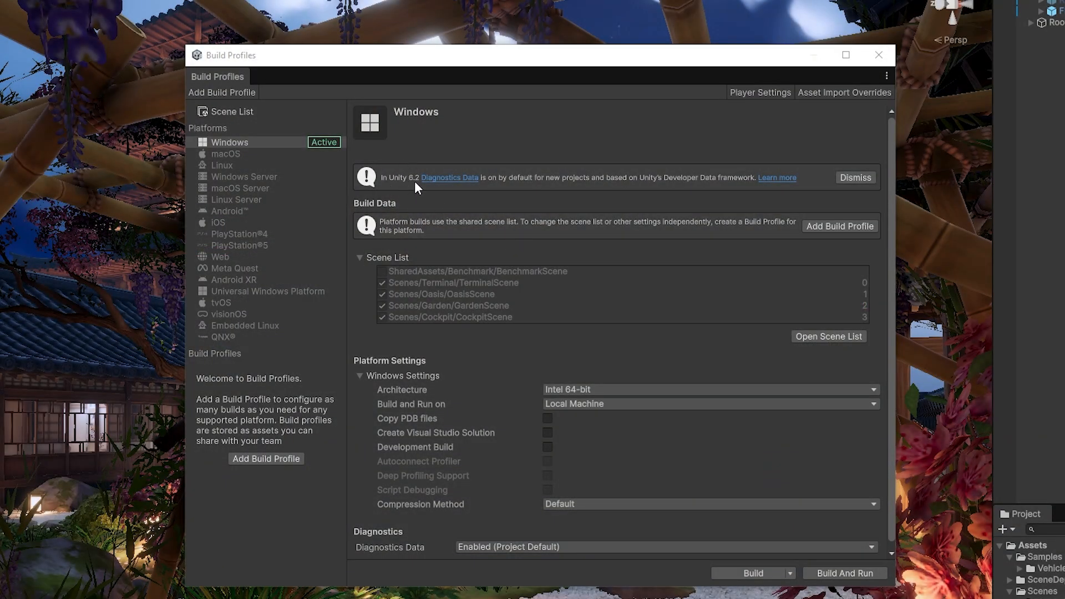
pyautogui.moveTo(549, 189)
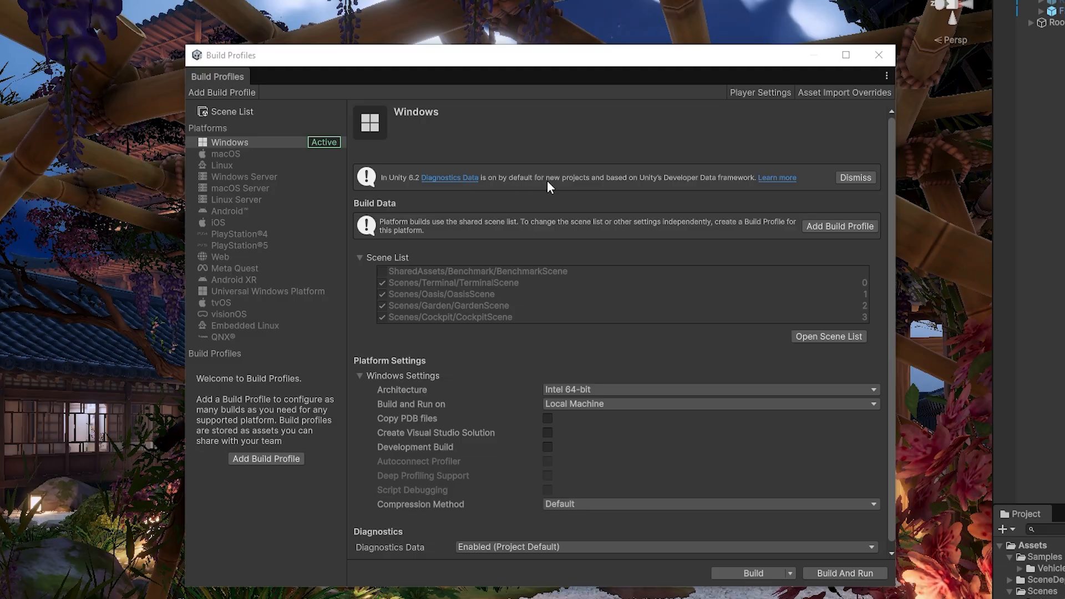
pyautogui.moveTo(682, 191)
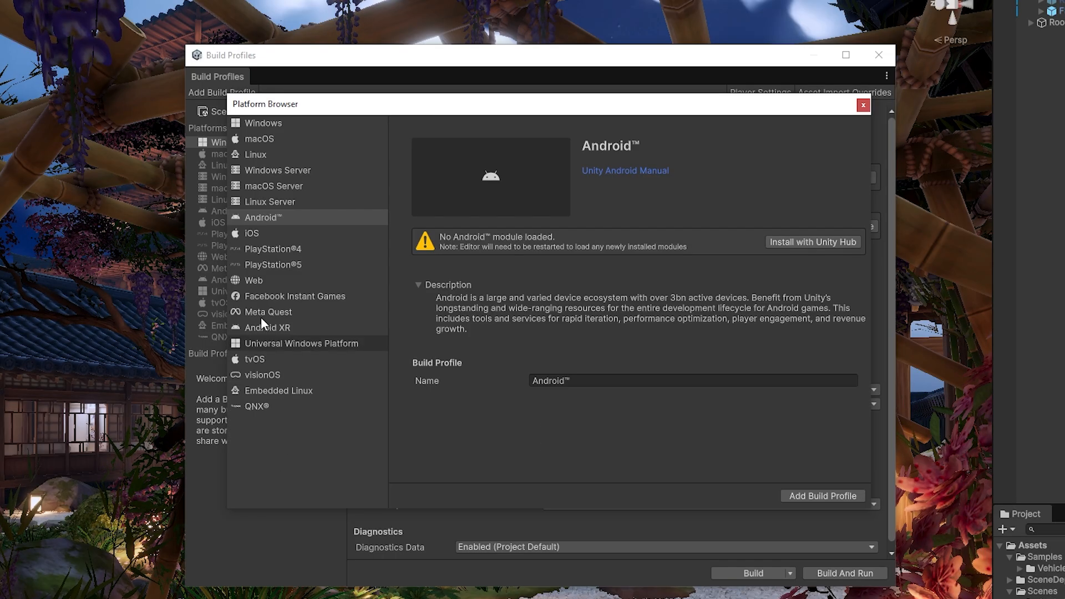
pyautogui.click(253, 279)
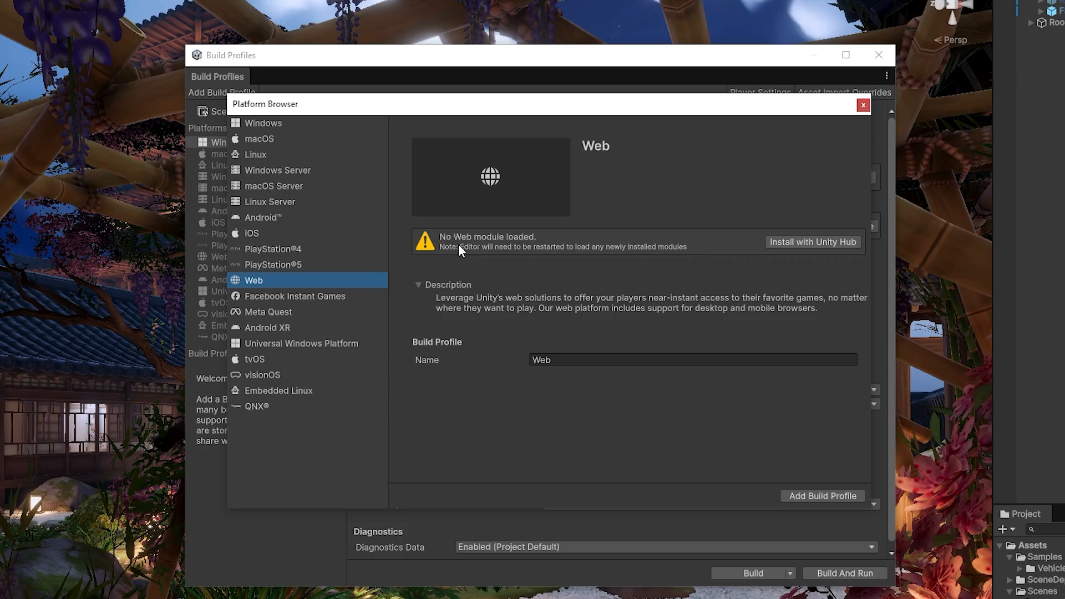
pyautogui.moveTo(780, 257)
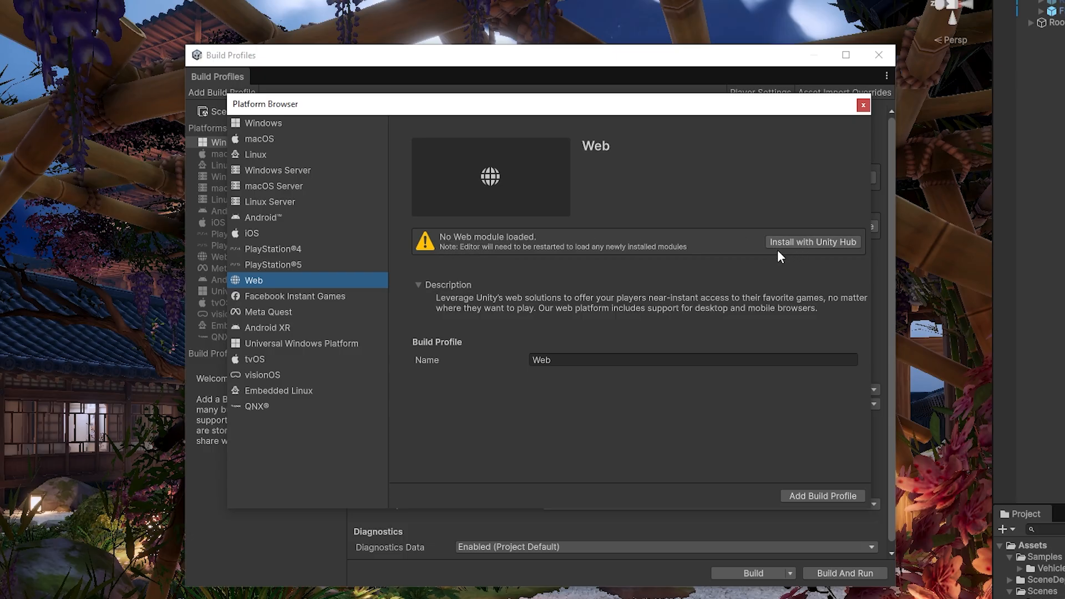
pyautogui.moveTo(699, 279)
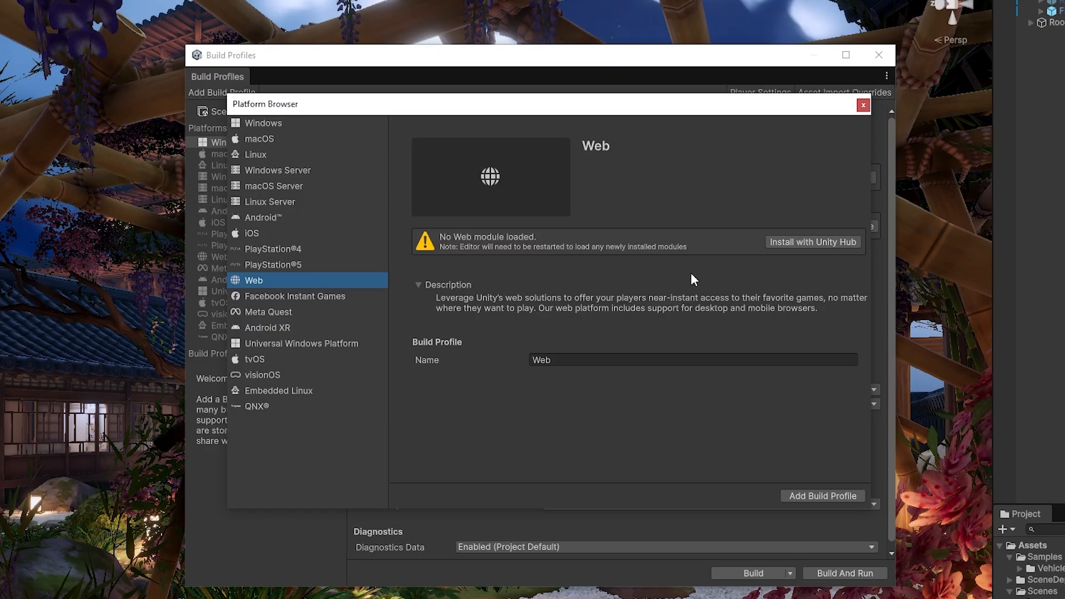
pyautogui.moveTo(713, 275)
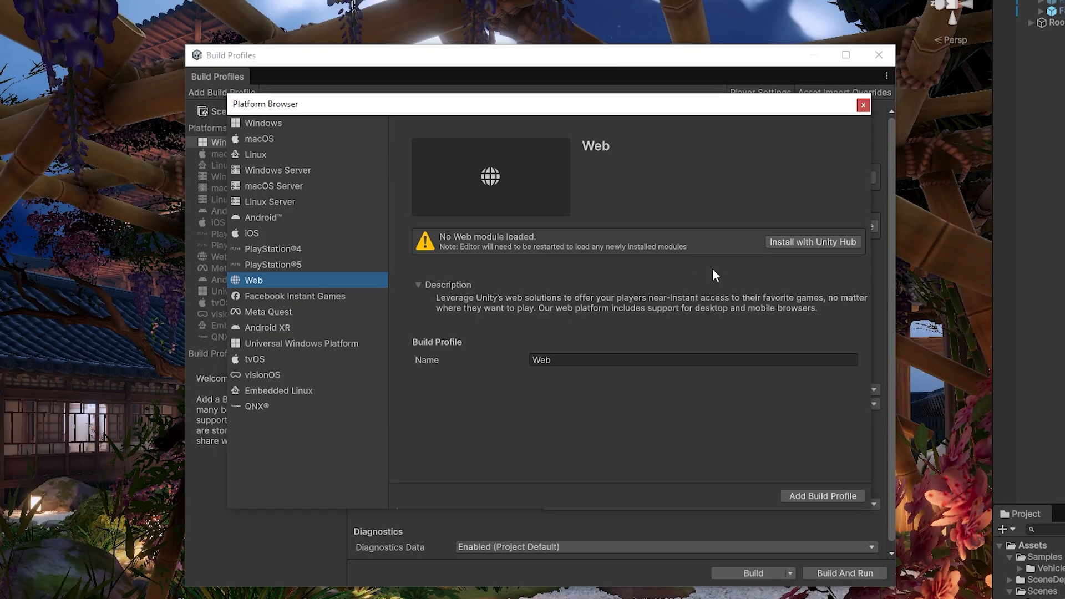
pyautogui.moveTo(598, 243)
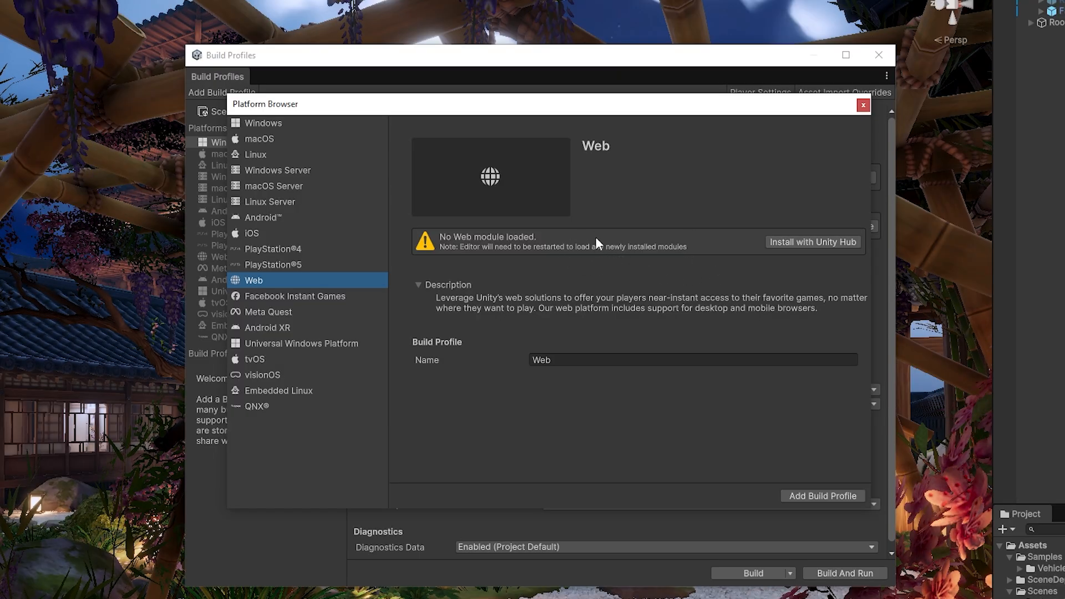
pyautogui.click(862, 105)
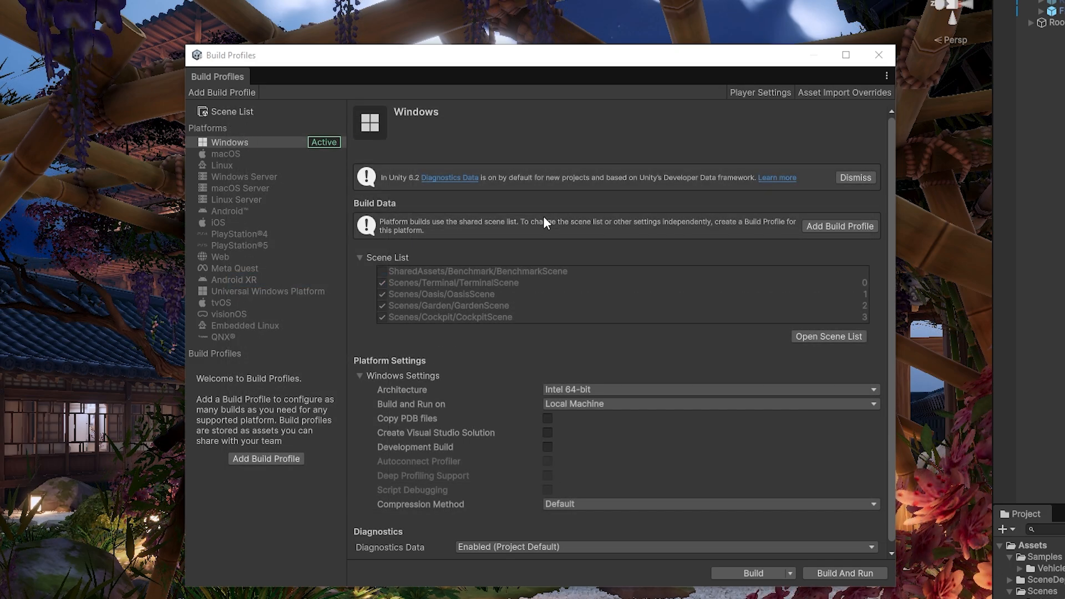
pyautogui.moveTo(341, 214)
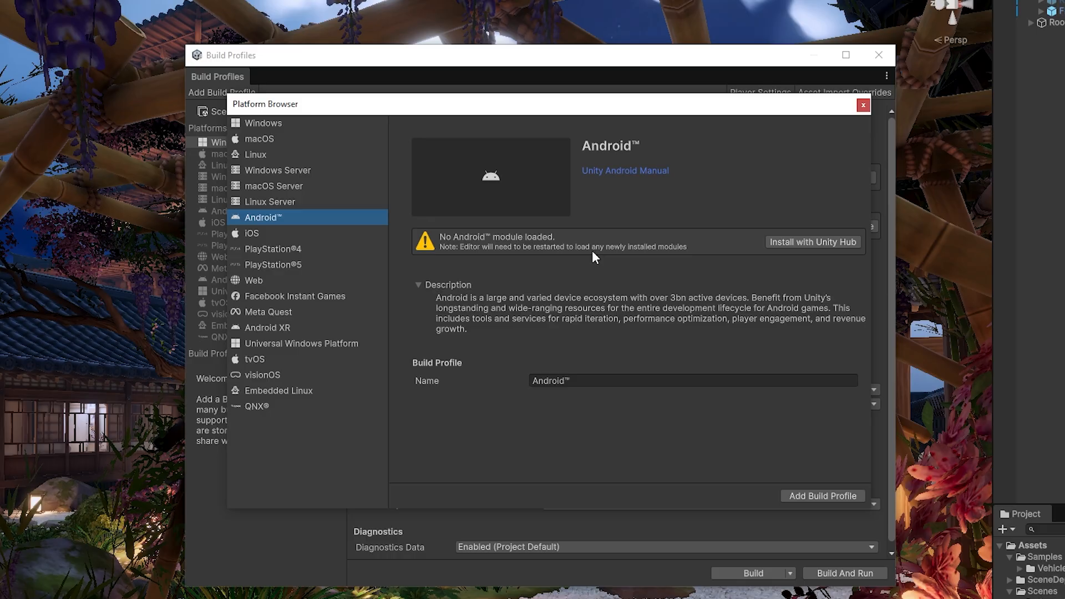
pyautogui.moveTo(600, 250)
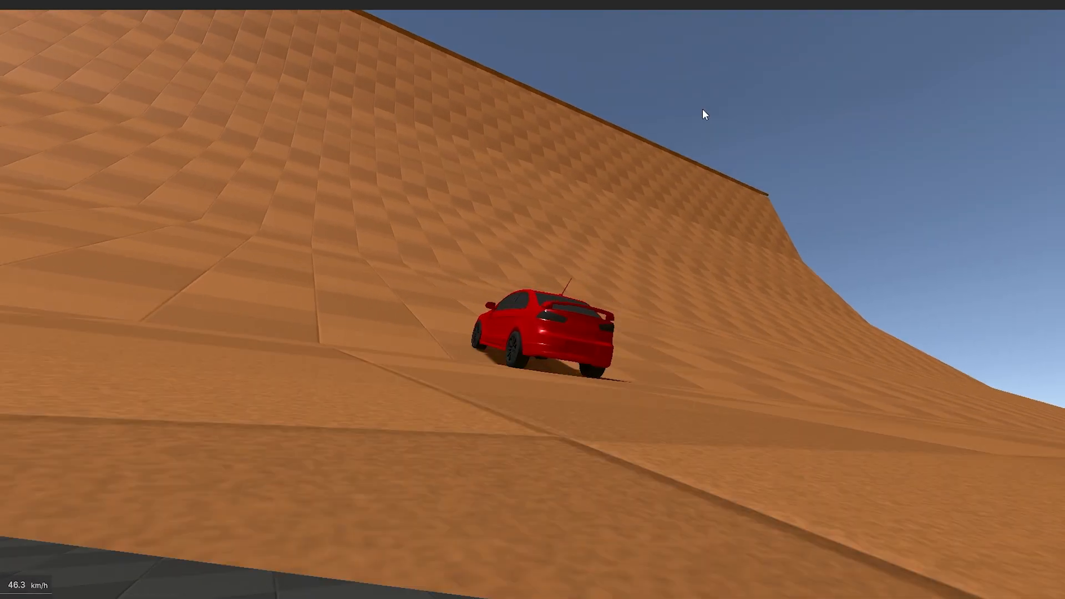
# Install the Vehicles package by name and show the Entities Graphics package details
pyautogui.click(101, 33)
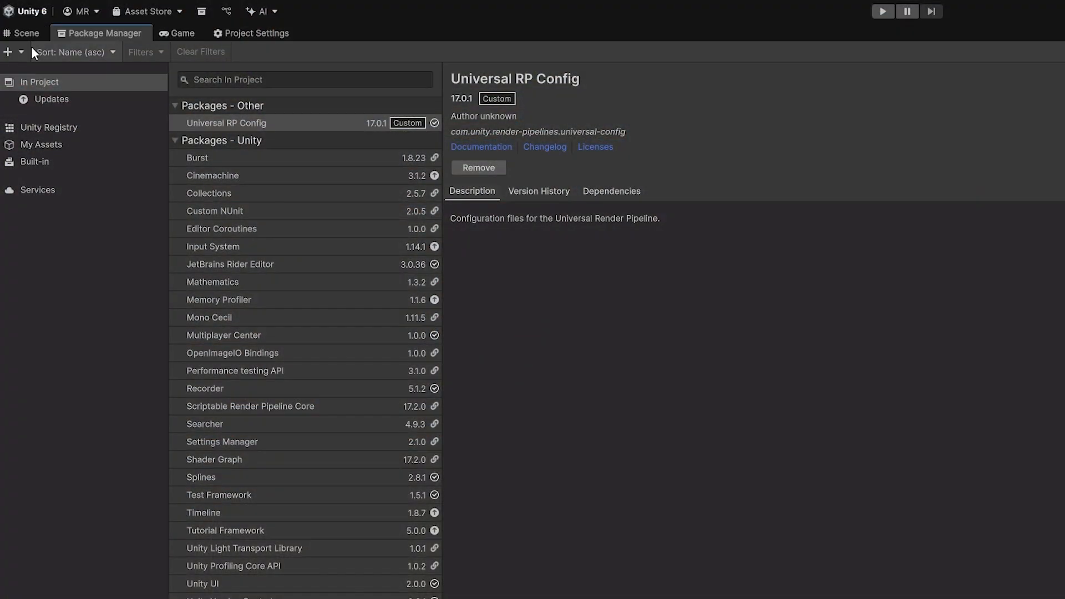
pyautogui.click(9, 52)
pyautogui.write('com.unity.vehicles')
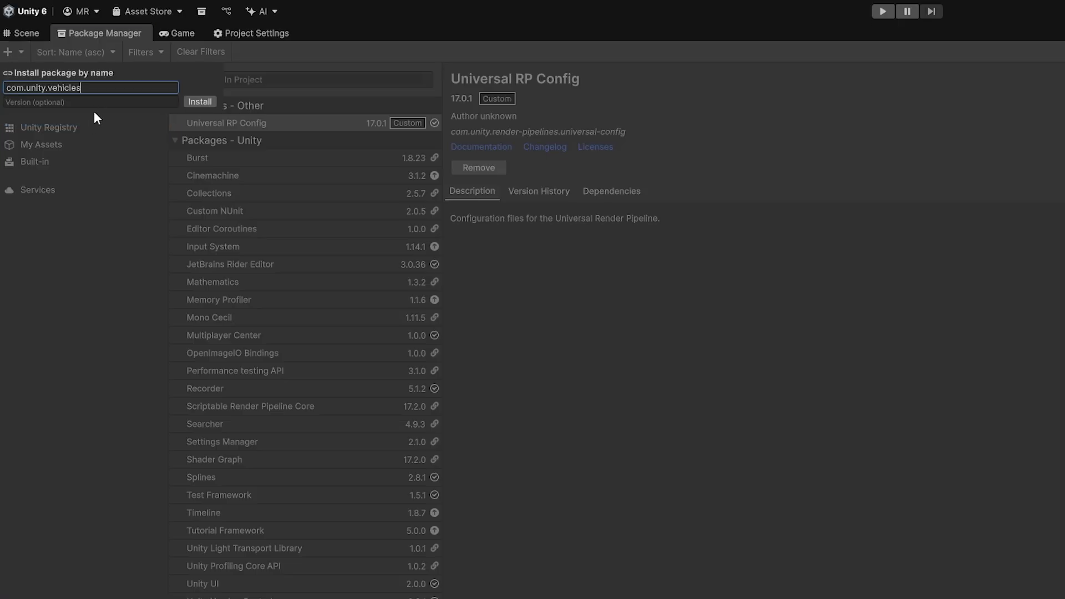
pyautogui.moveTo(98, 219)
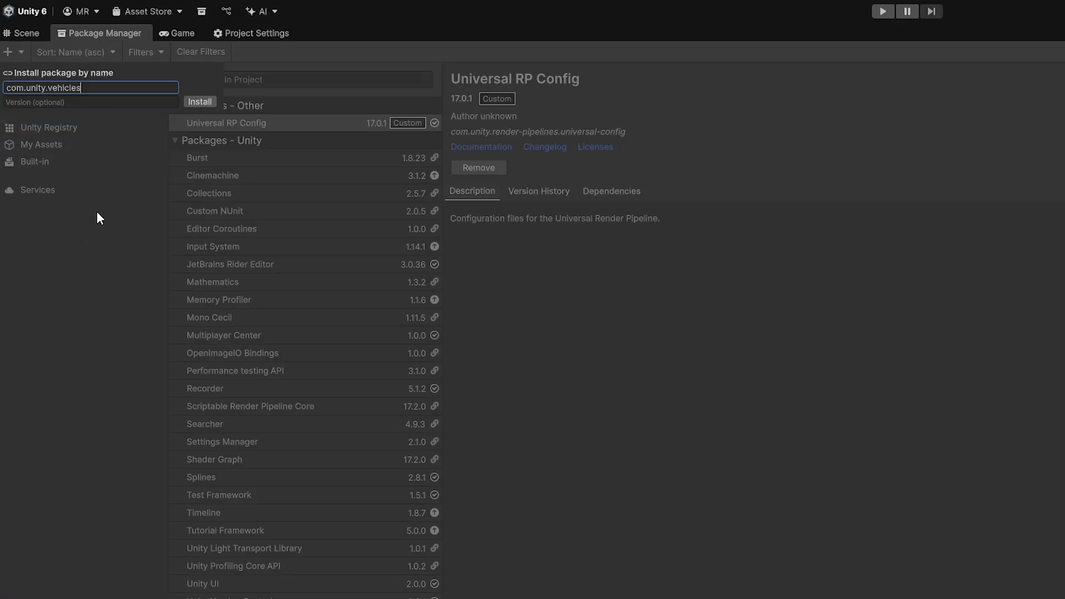
pyautogui.click(199, 101)
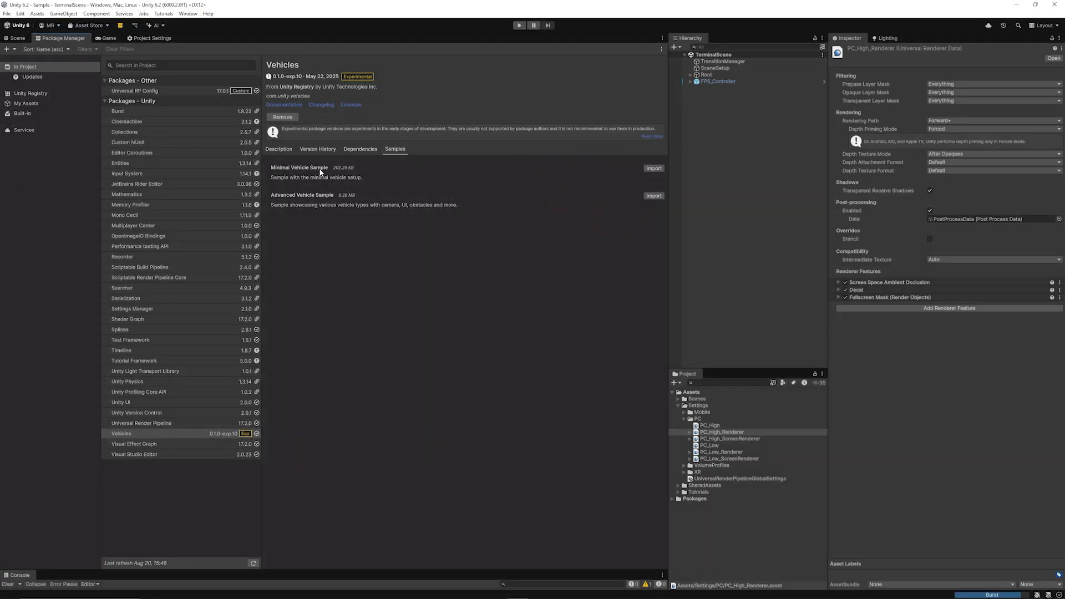
pyautogui.moveTo(312, 197)
pyautogui.write('entit')
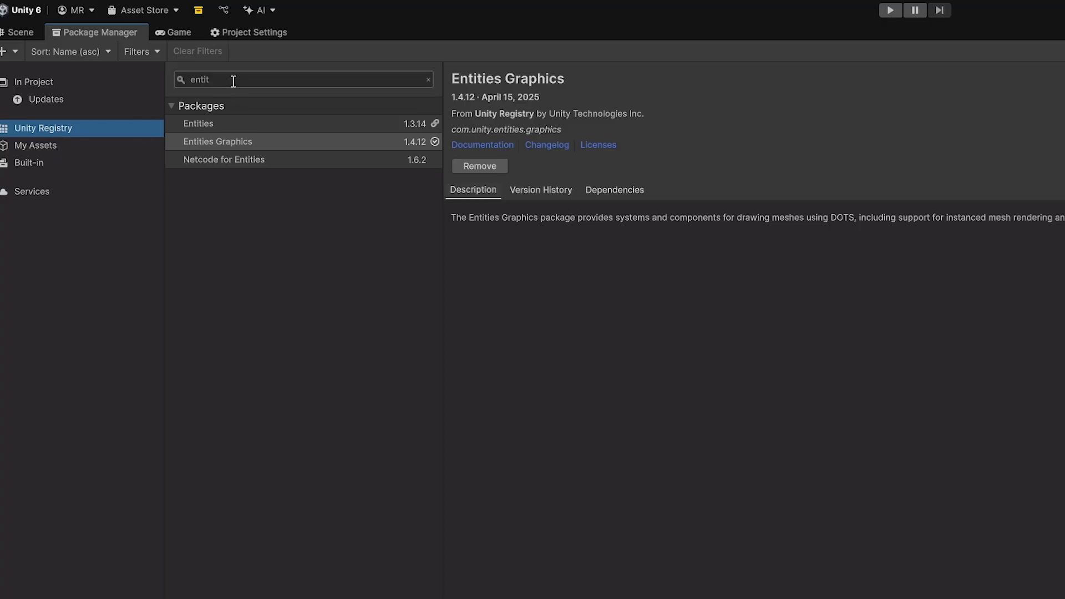
pyautogui.moveTo(229, 147)
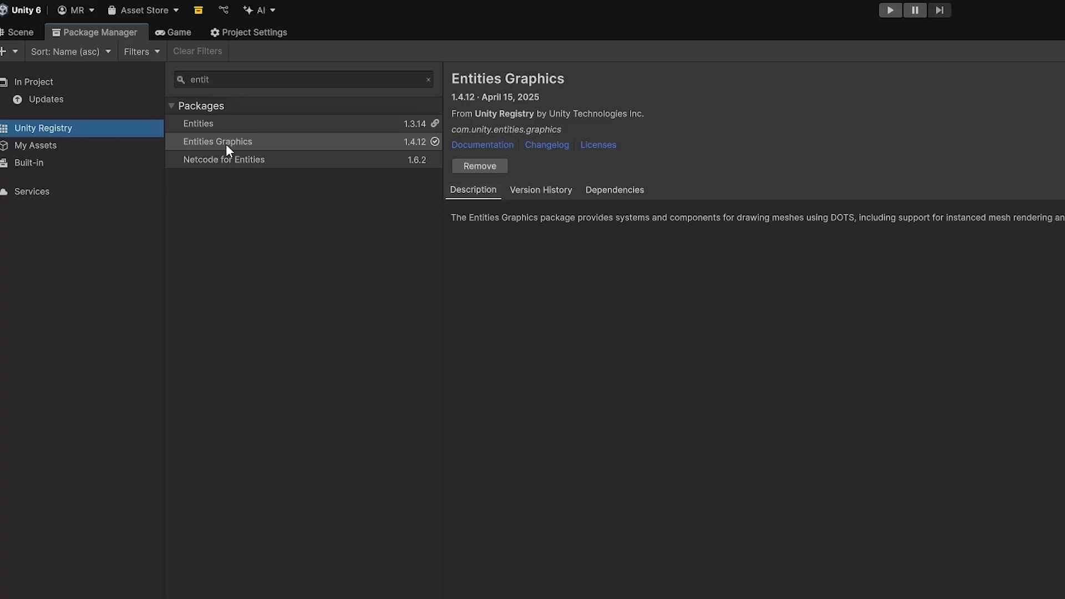
pyautogui.click(238, 141)
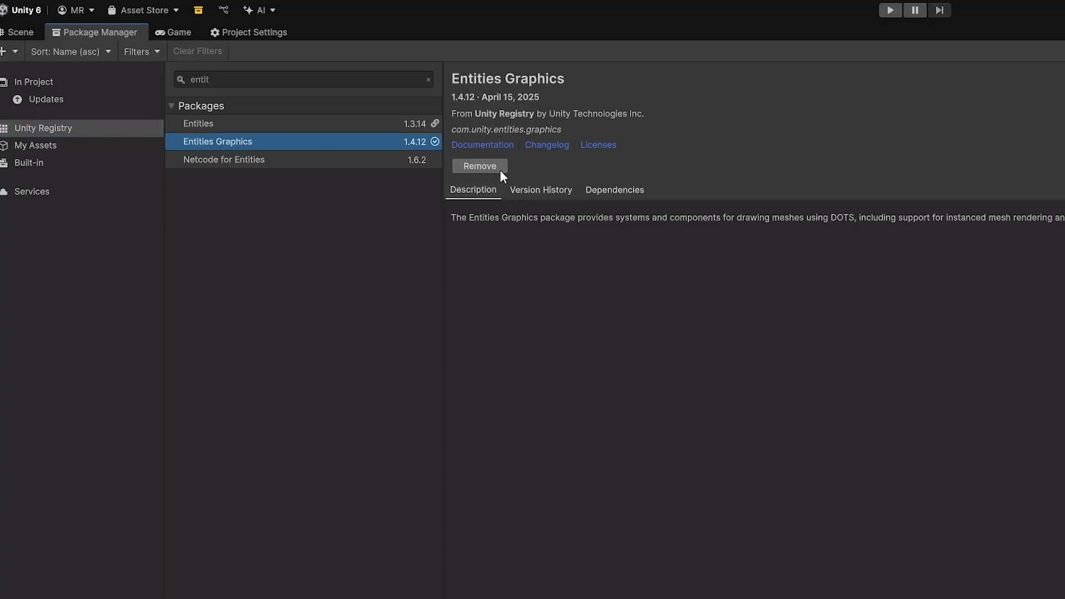
pyautogui.moveTo(740, 240)
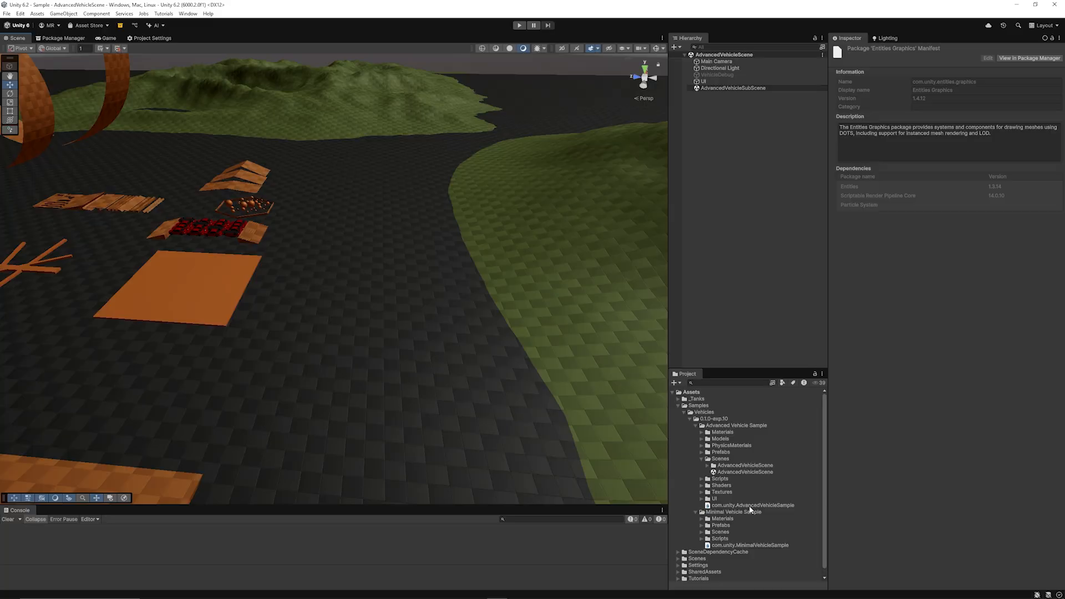
pyautogui.moveTo(666, 295)
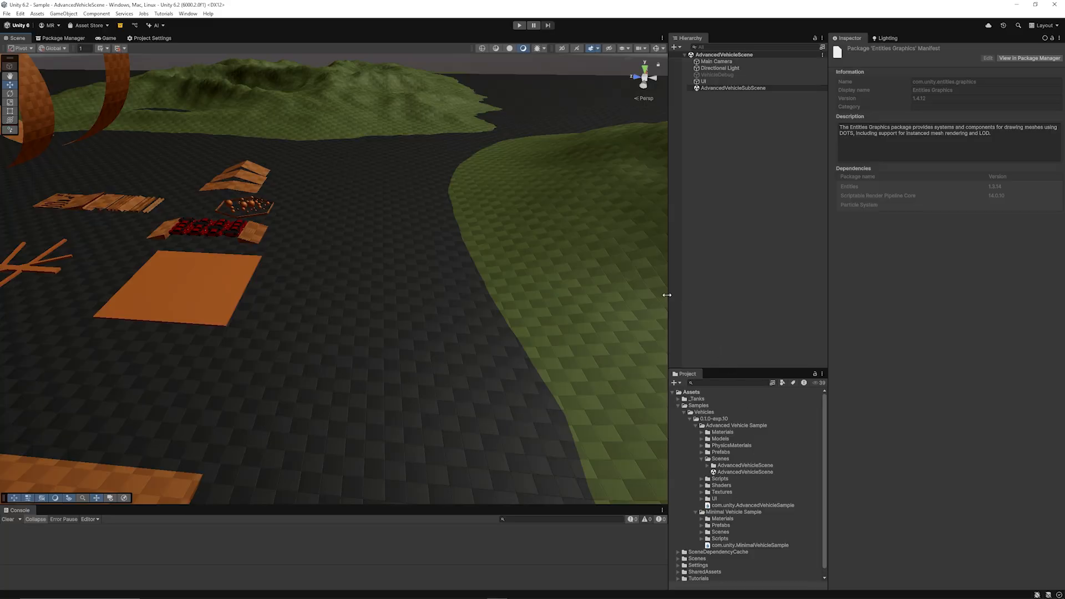
# Open the Samples view to import the vehicle samples
pyautogui.click(519, 26)
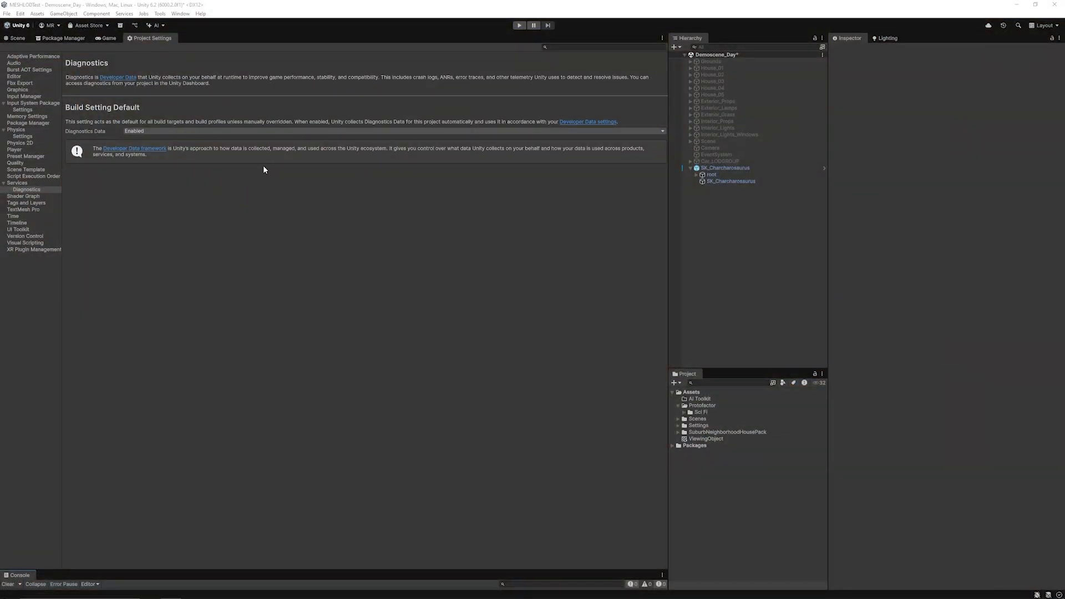
pyautogui.moveTo(244, 123)
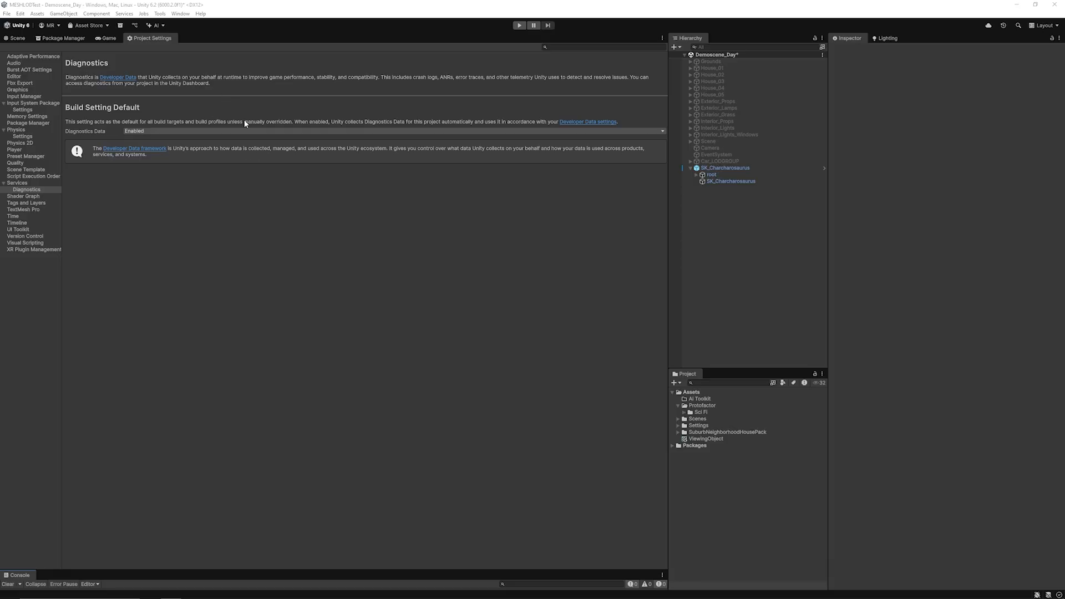
pyautogui.click(20, 13)
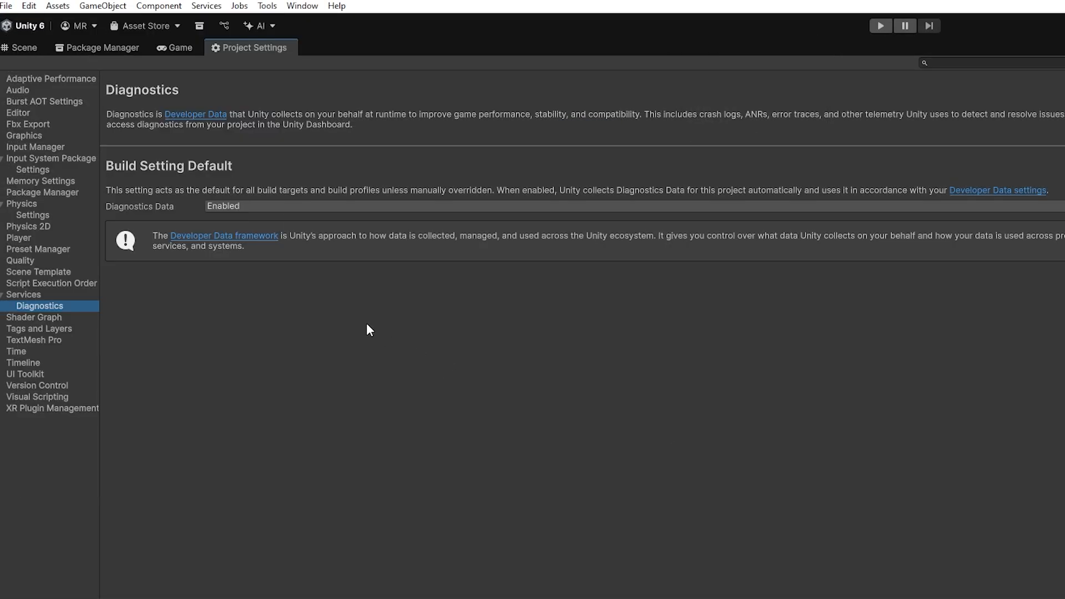
pyautogui.moveTo(134, 297)
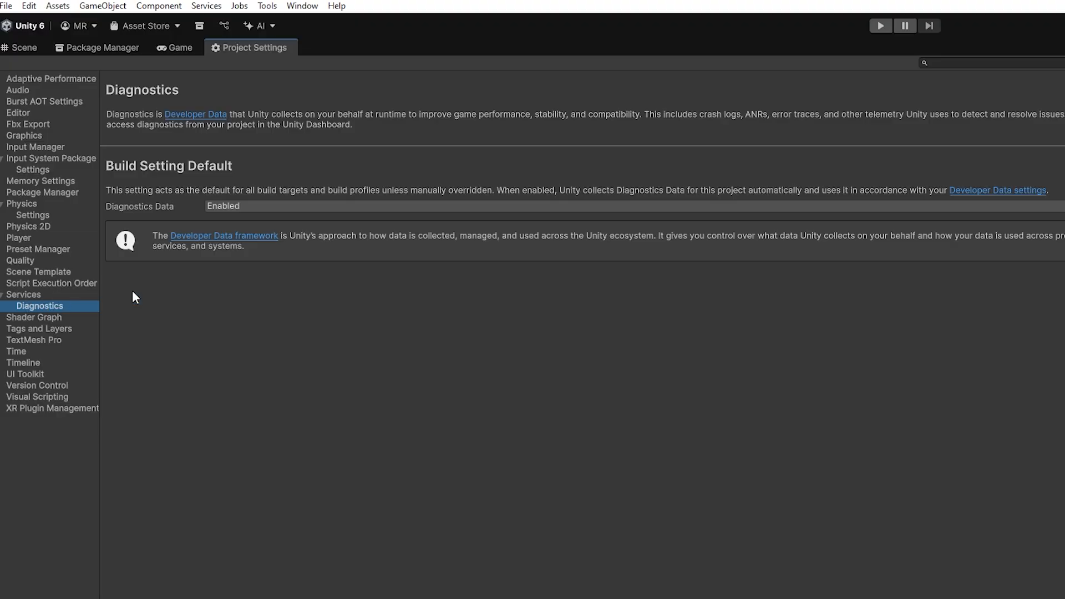
pyautogui.moveTo(268, 227)
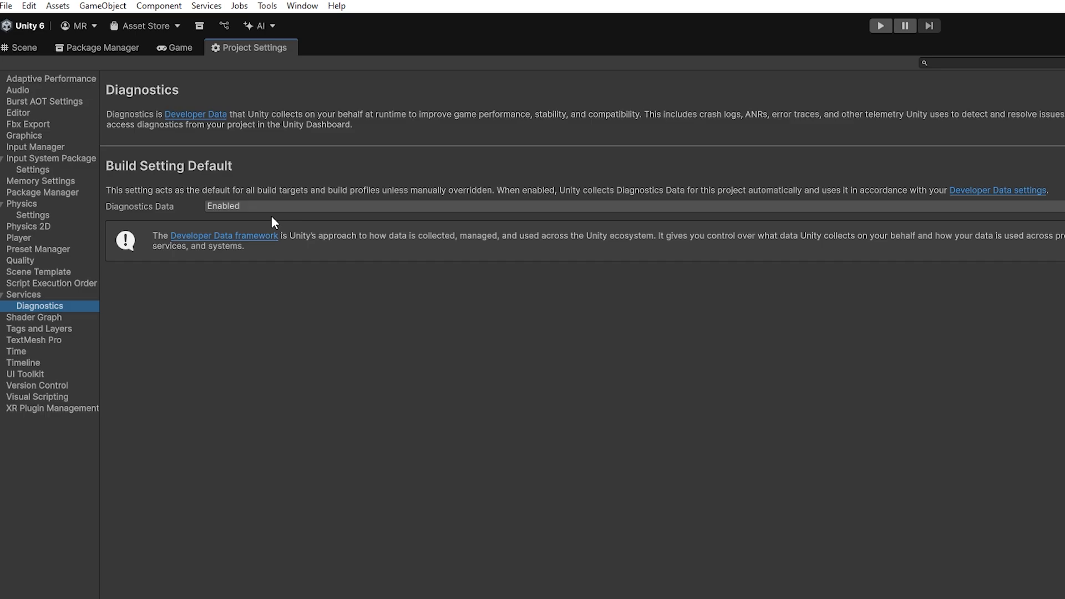
pyautogui.moveTo(189, 218)
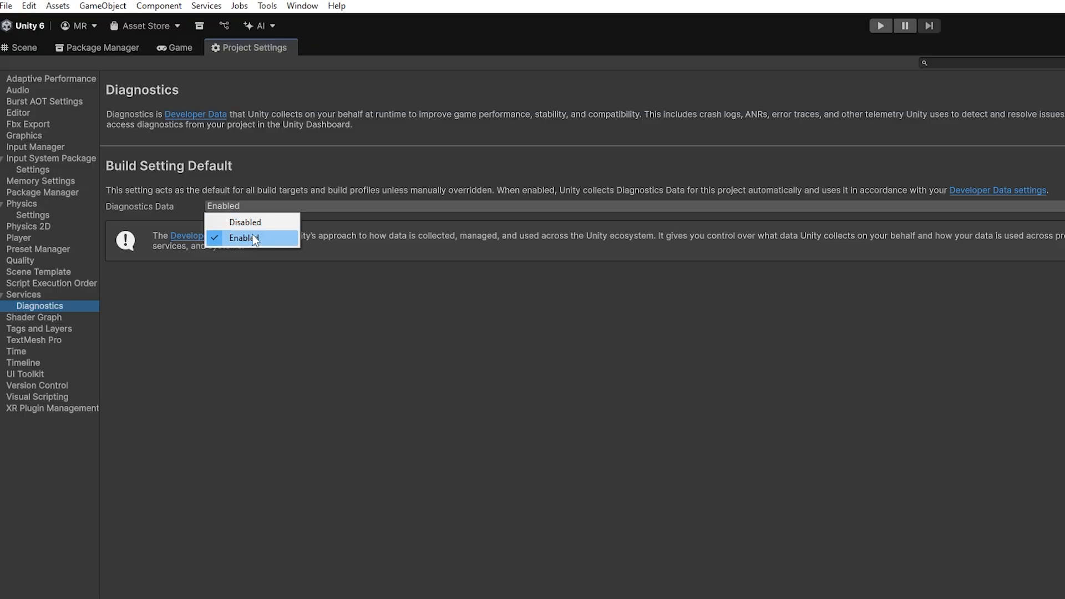
pyautogui.click(243, 238)
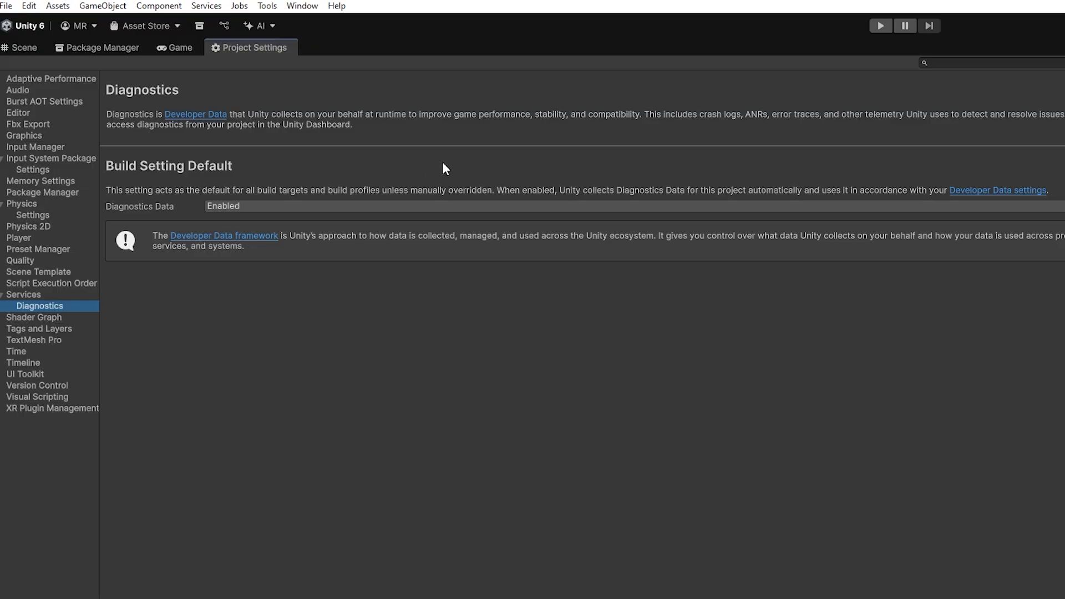
pyautogui.moveTo(477, 141)
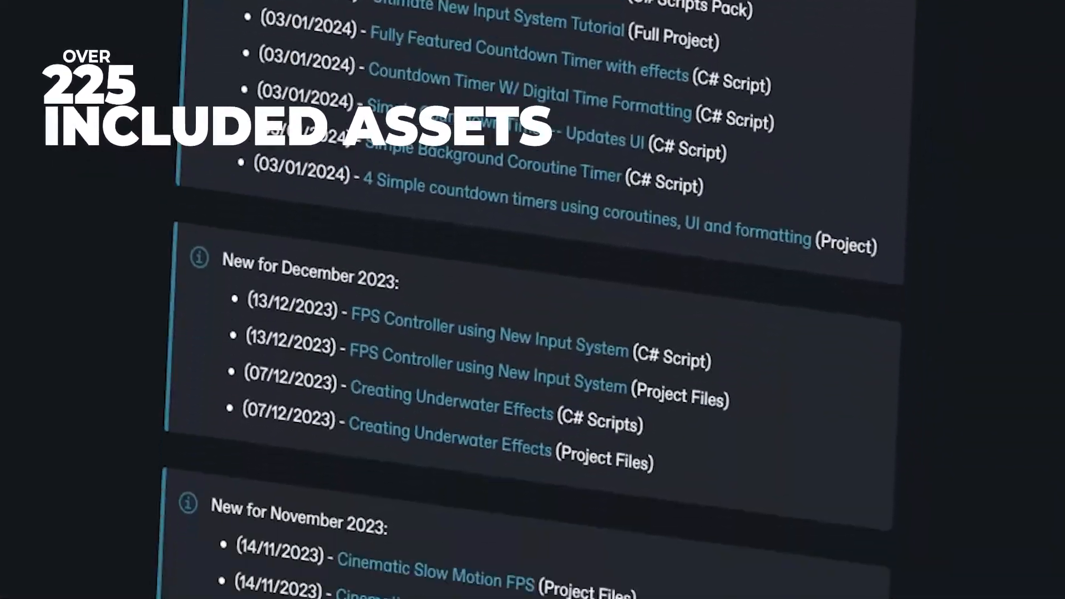
pyautogui.scroll(-3)
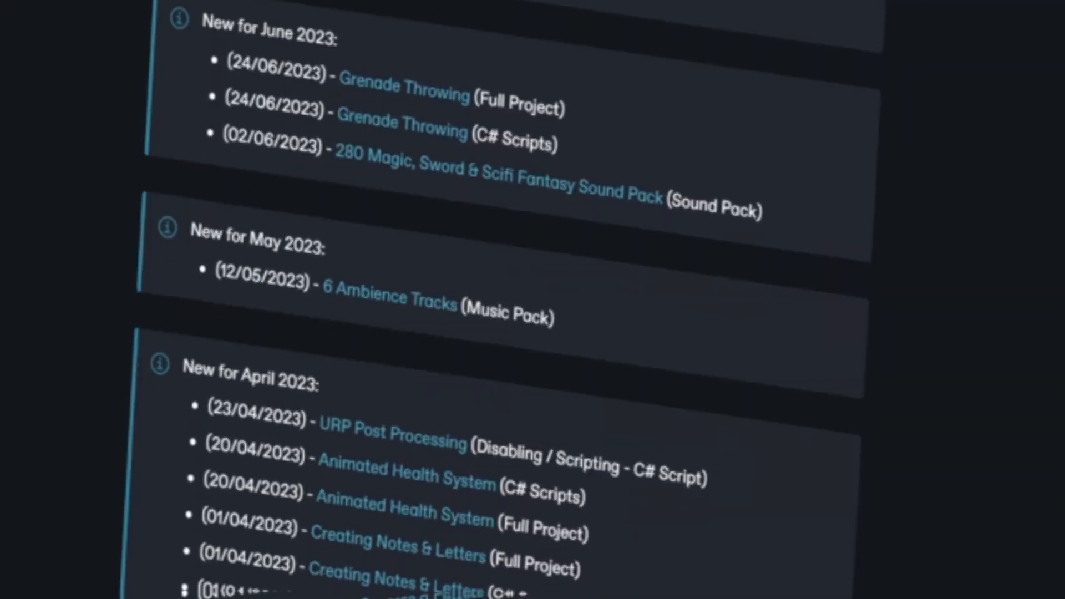